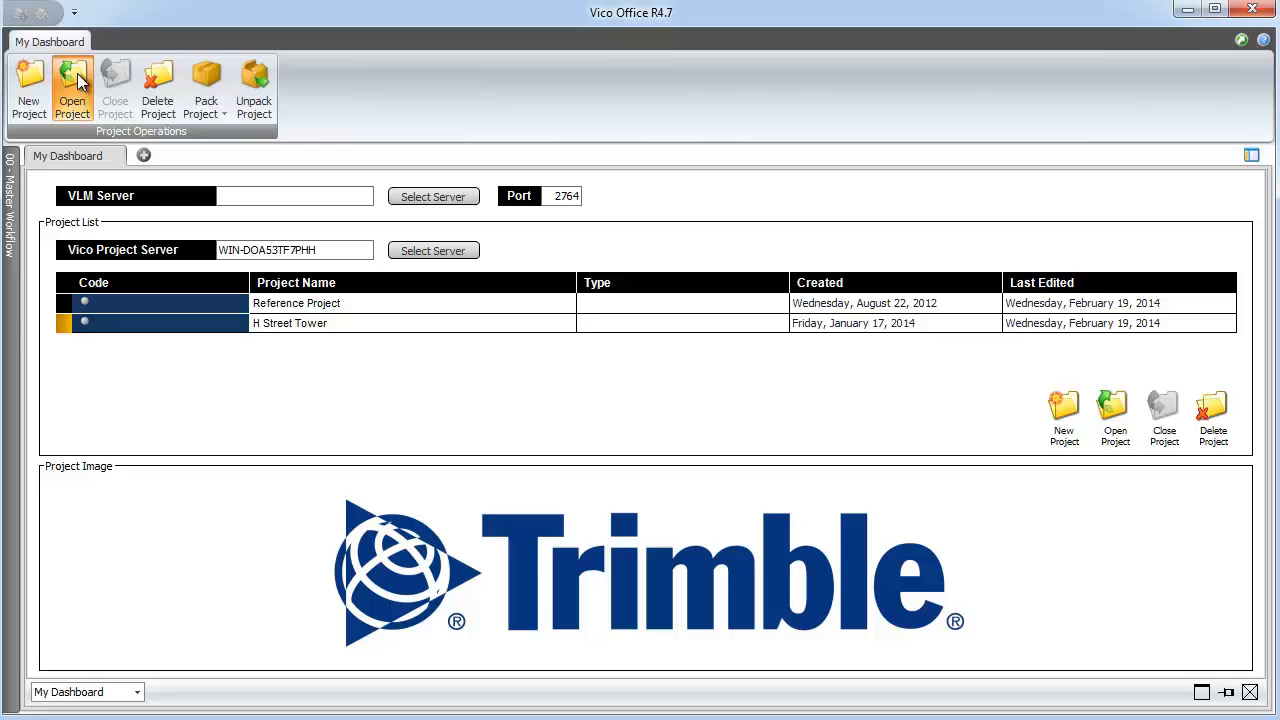
Open H Street Tower, browse issues CI-000010, CI-000013 and CI-000014, and add a new view set
{"action": "left_click", "coordinate": [72, 90]}
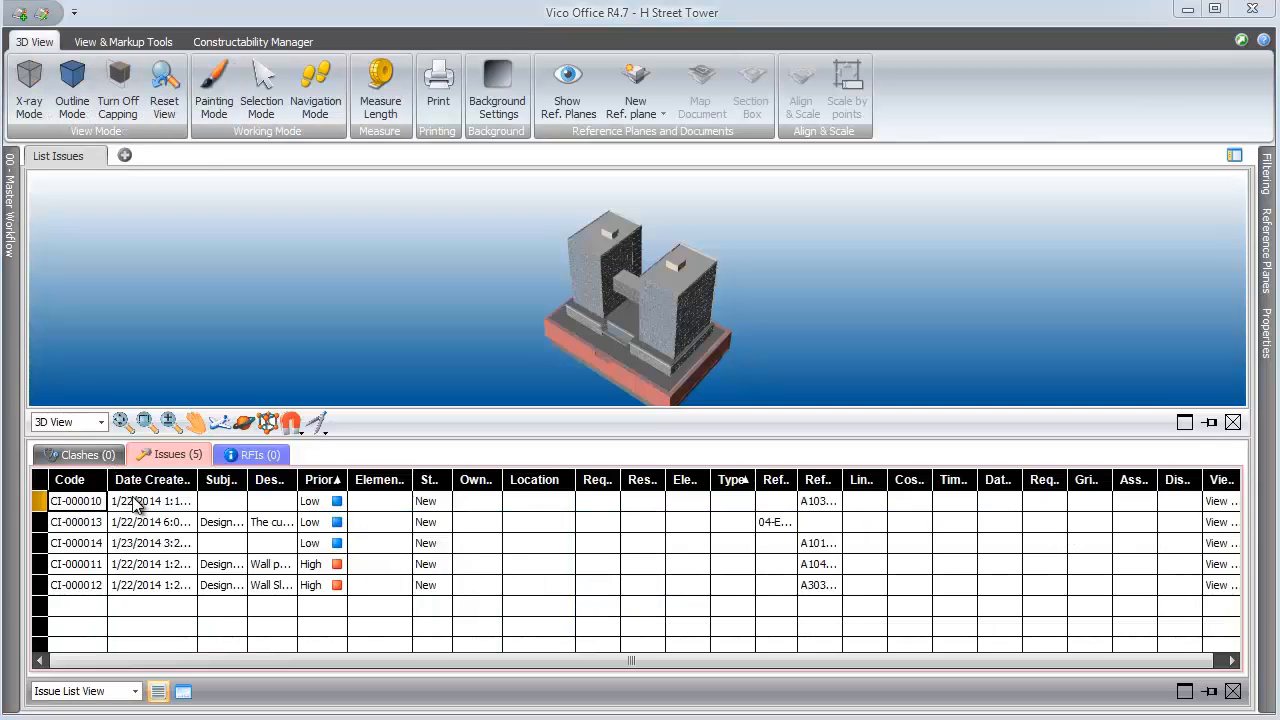
{"action": "left_click", "coordinate": [252, 41]}
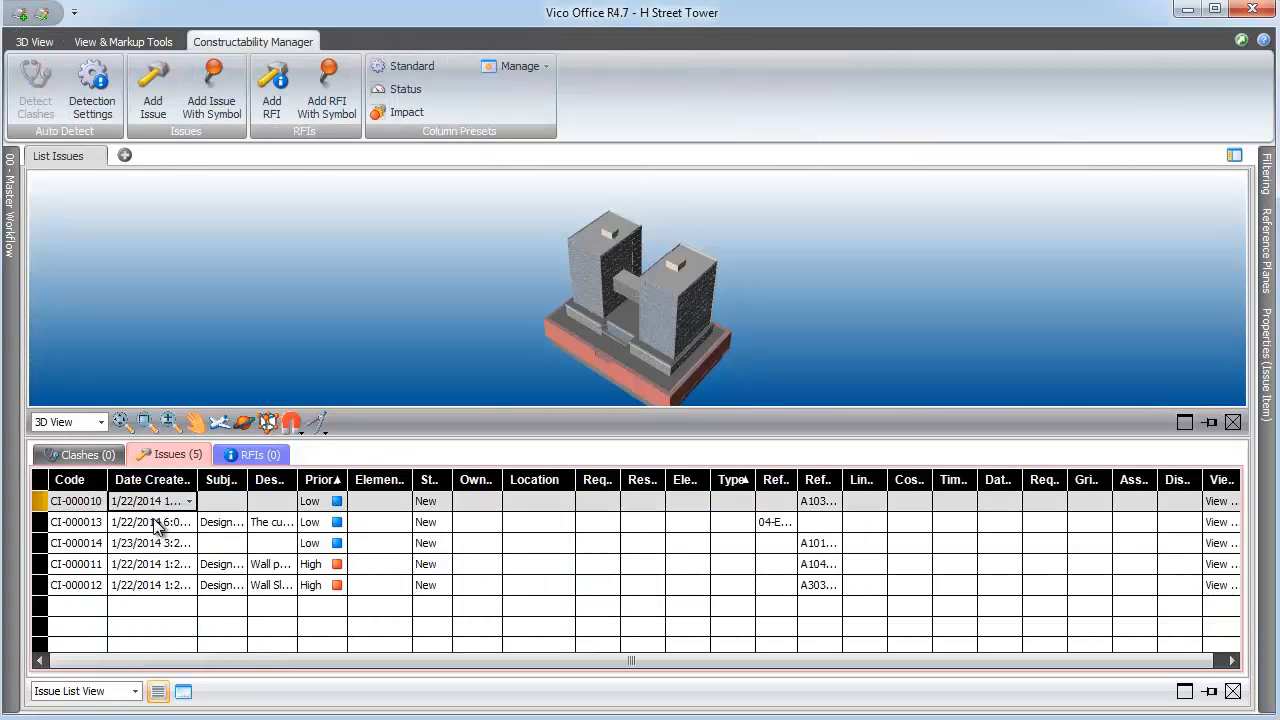
{"action": "left_click", "coordinate": [75, 521]}
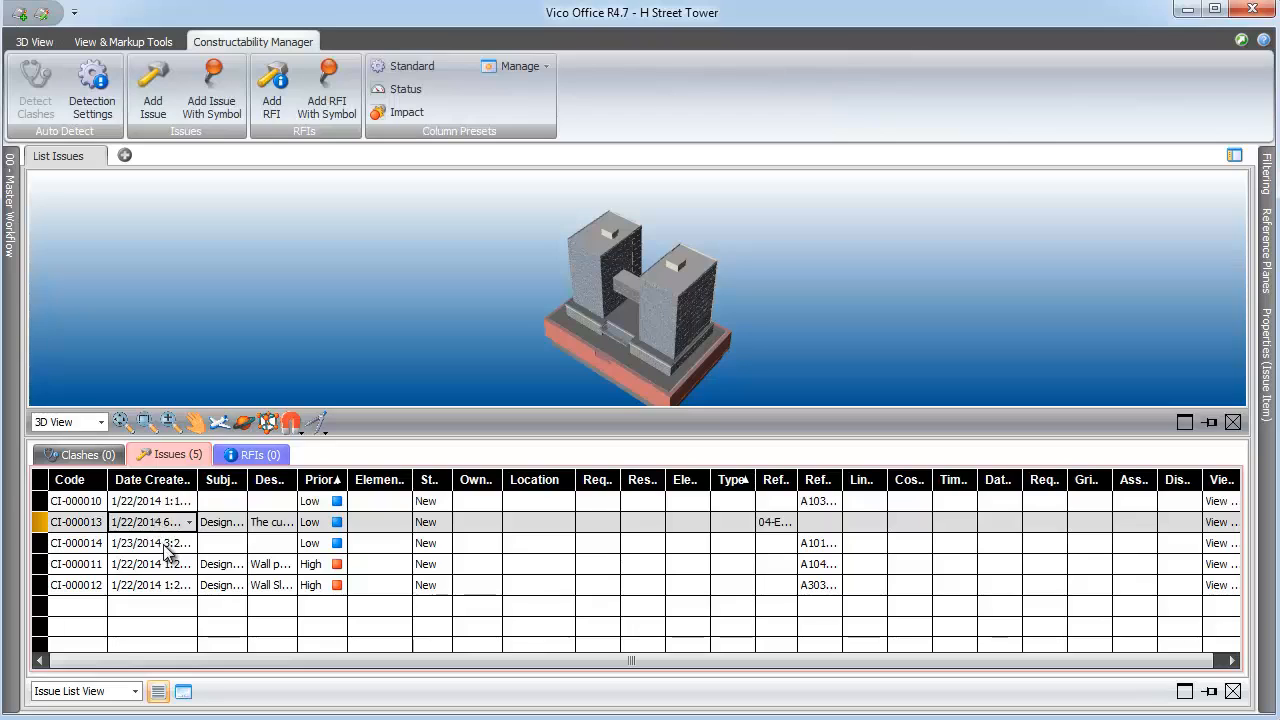
{"action": "left_click", "coordinate": [150, 543]}
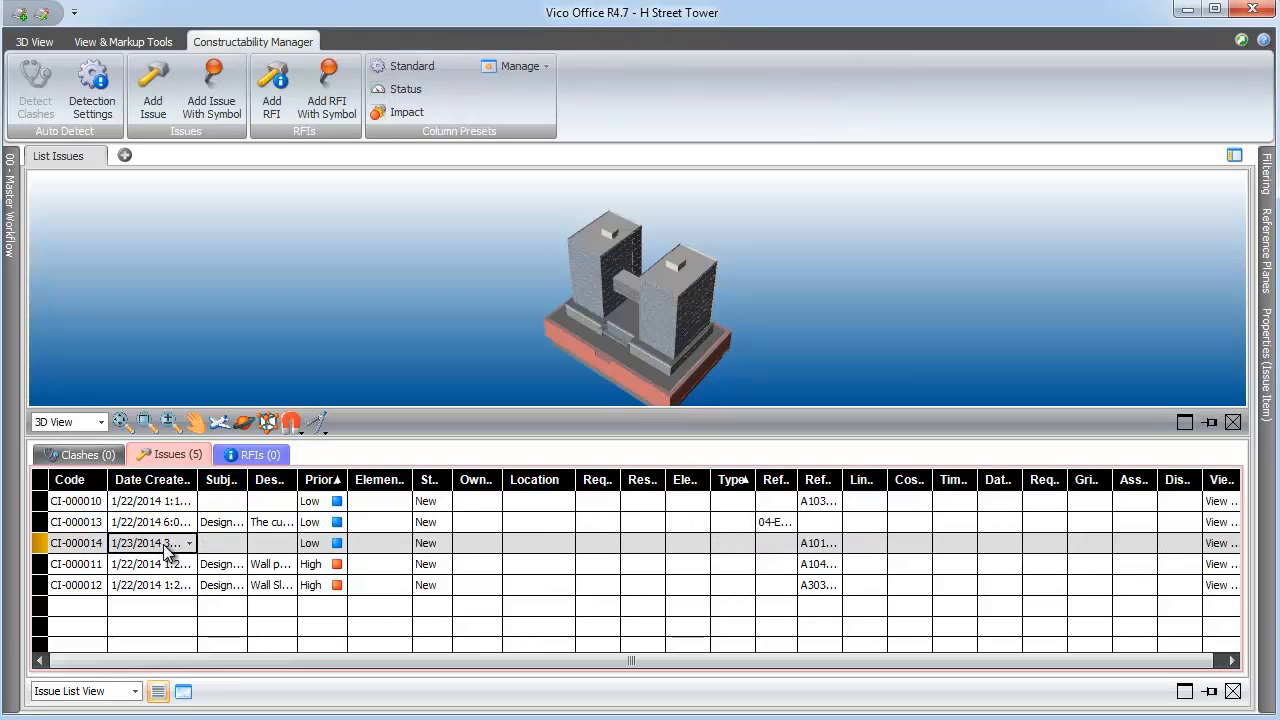
{"action": "left_click", "coordinate": [124, 155]}
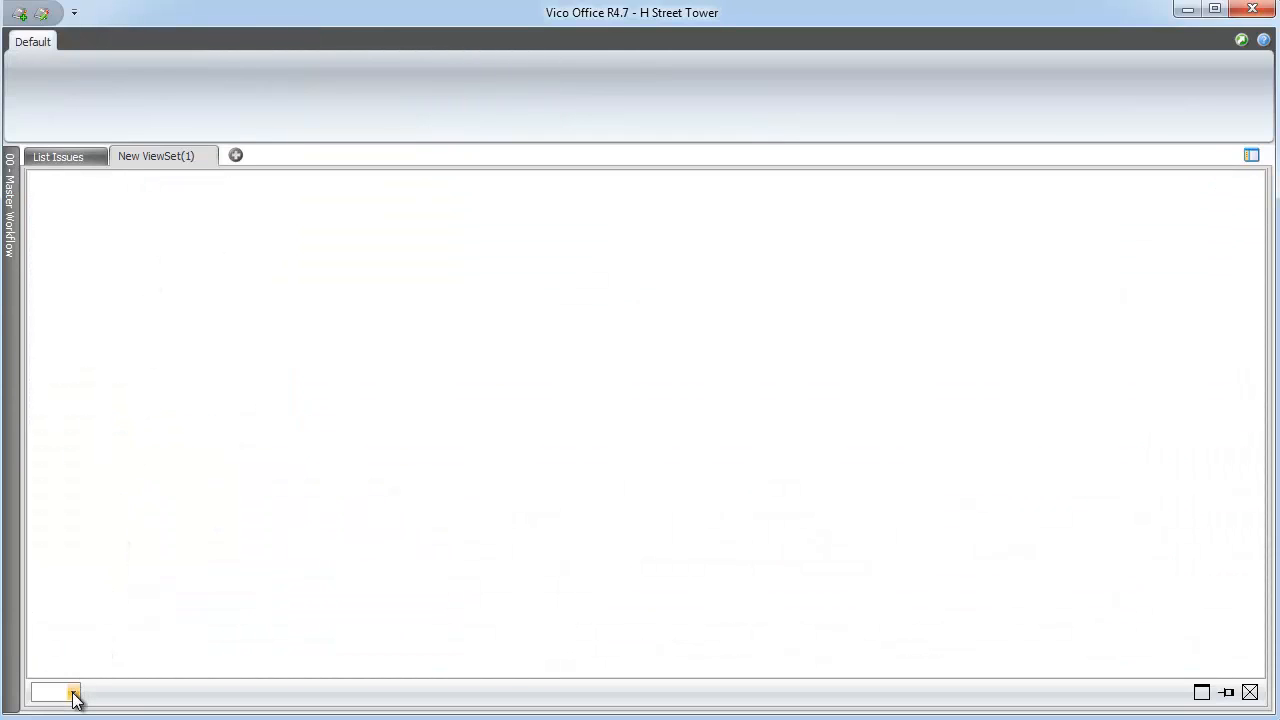
Show the Issue List View in the new view set and open issue CI-000010 with its documents
{"action": "left_click", "coordinate": [55, 692]}
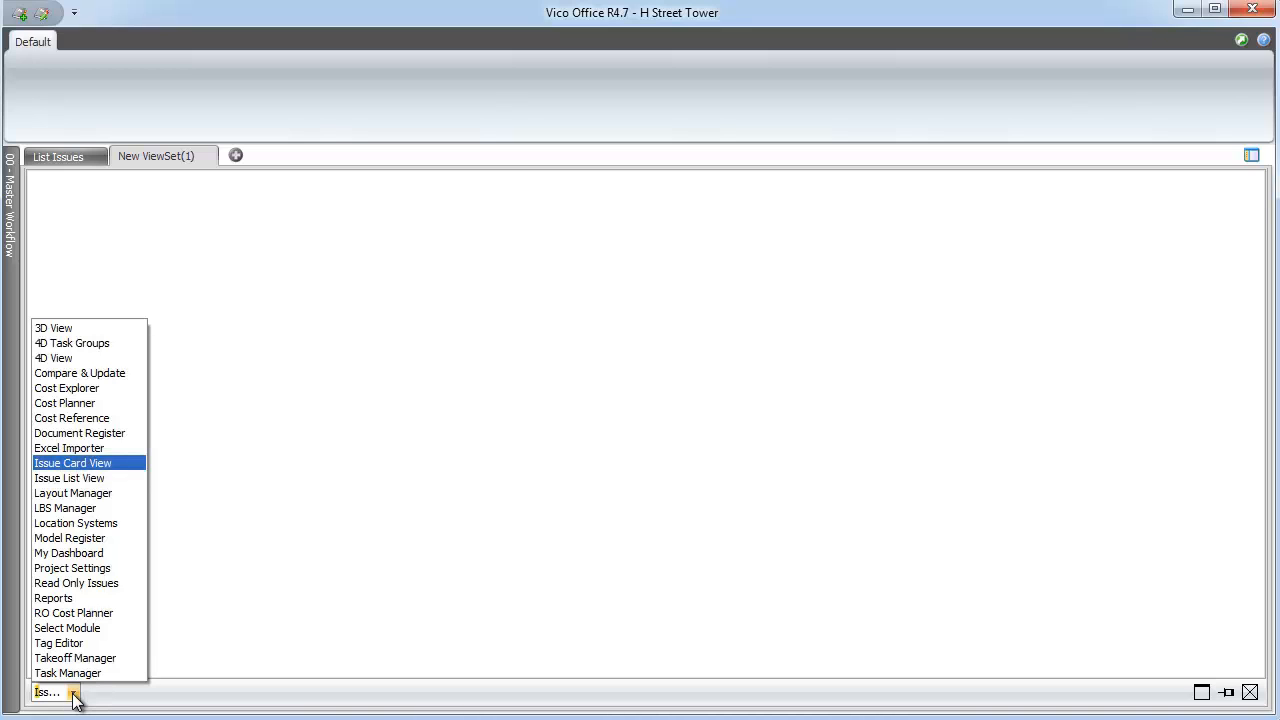
{"action": "left_click", "coordinate": [69, 477]}
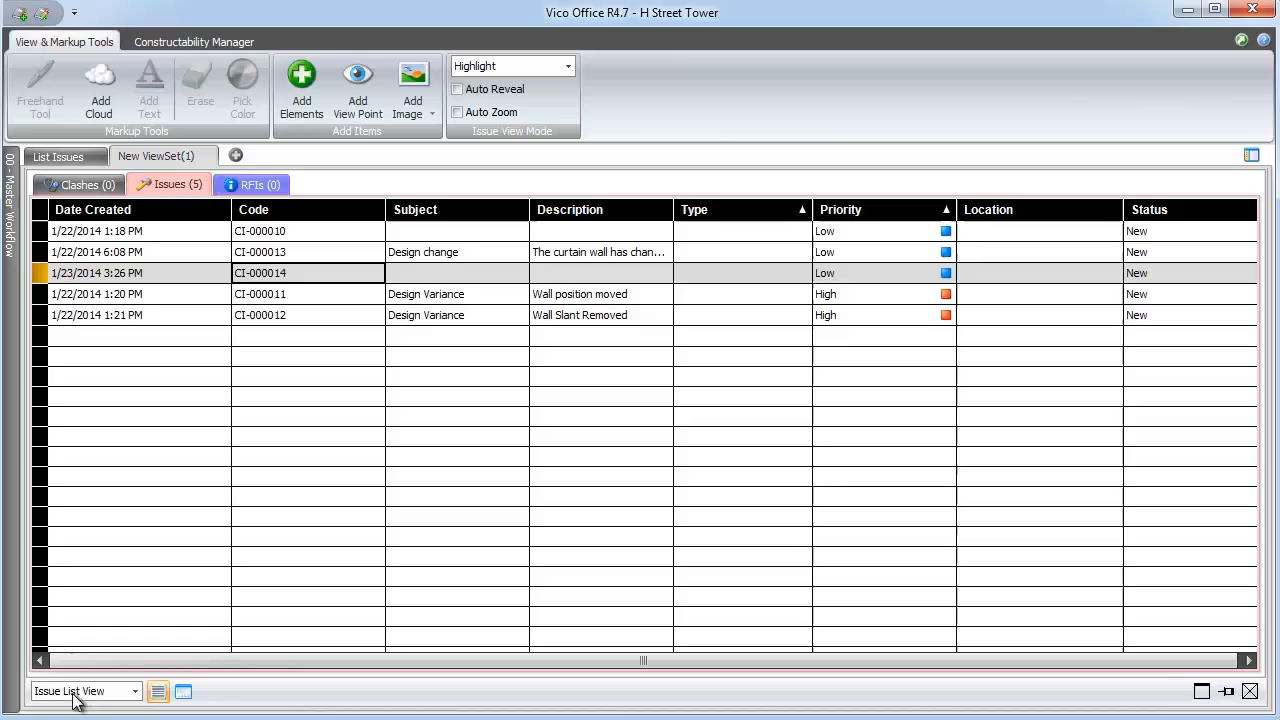
{"action": "mouse_move", "coordinate": [194, 513]}
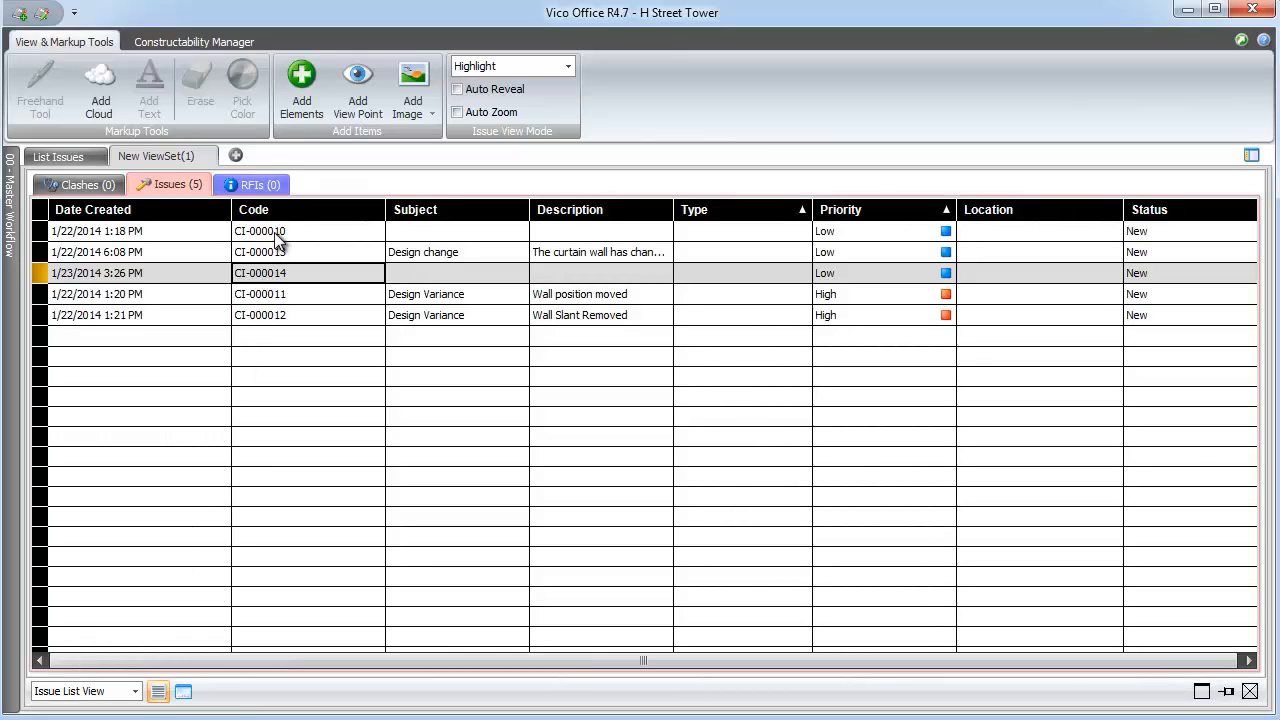
{"action": "right_click", "coordinate": [260, 231]}
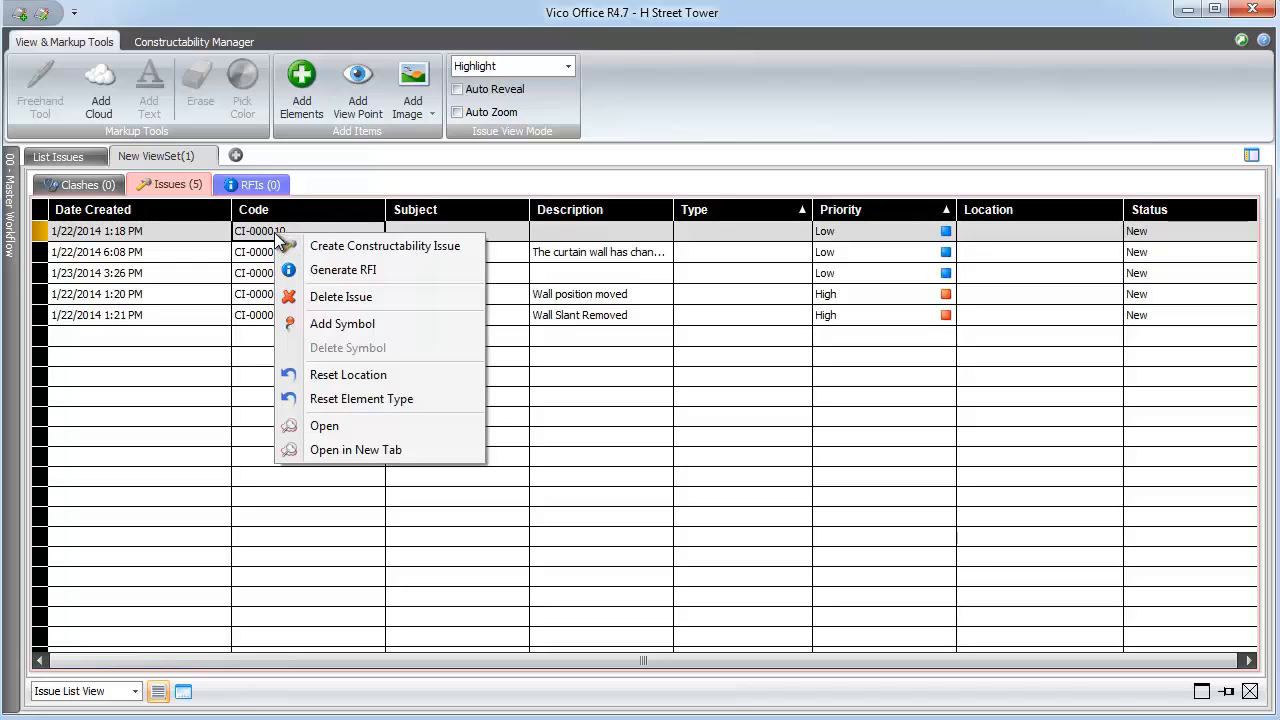
{"action": "mouse_move", "coordinate": [325, 426]}
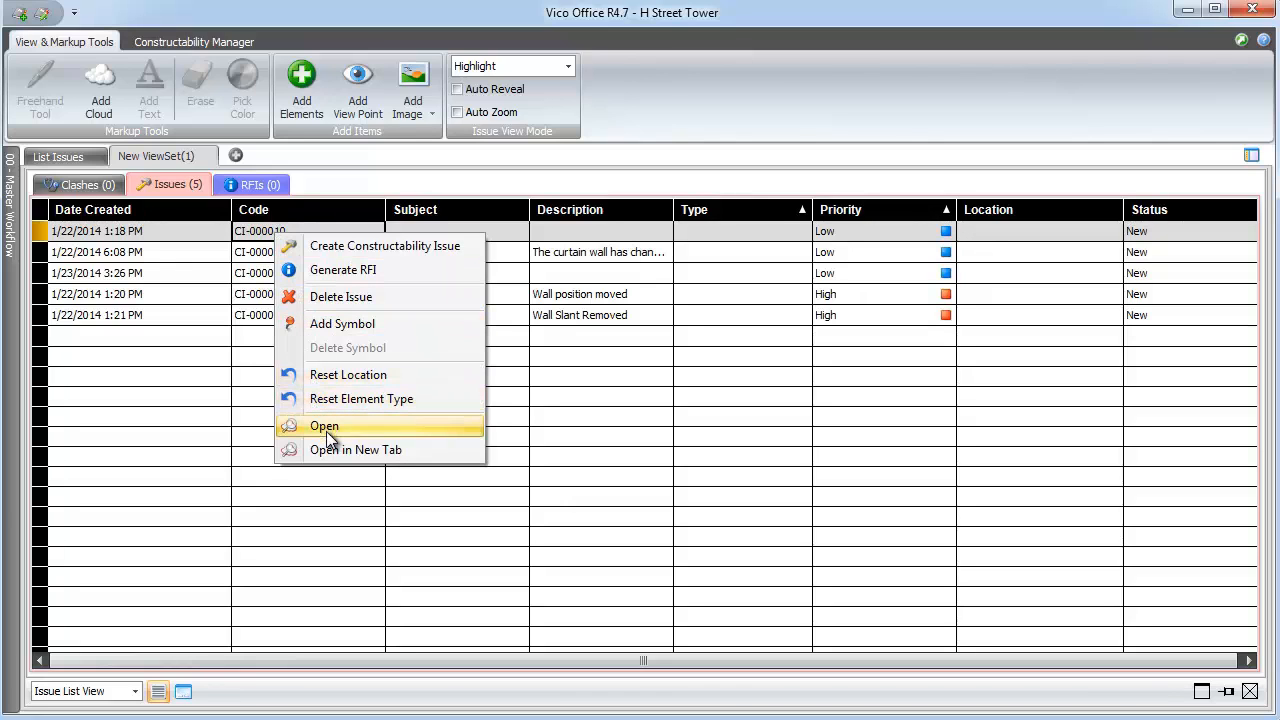
{"action": "left_click", "coordinate": [324, 426]}
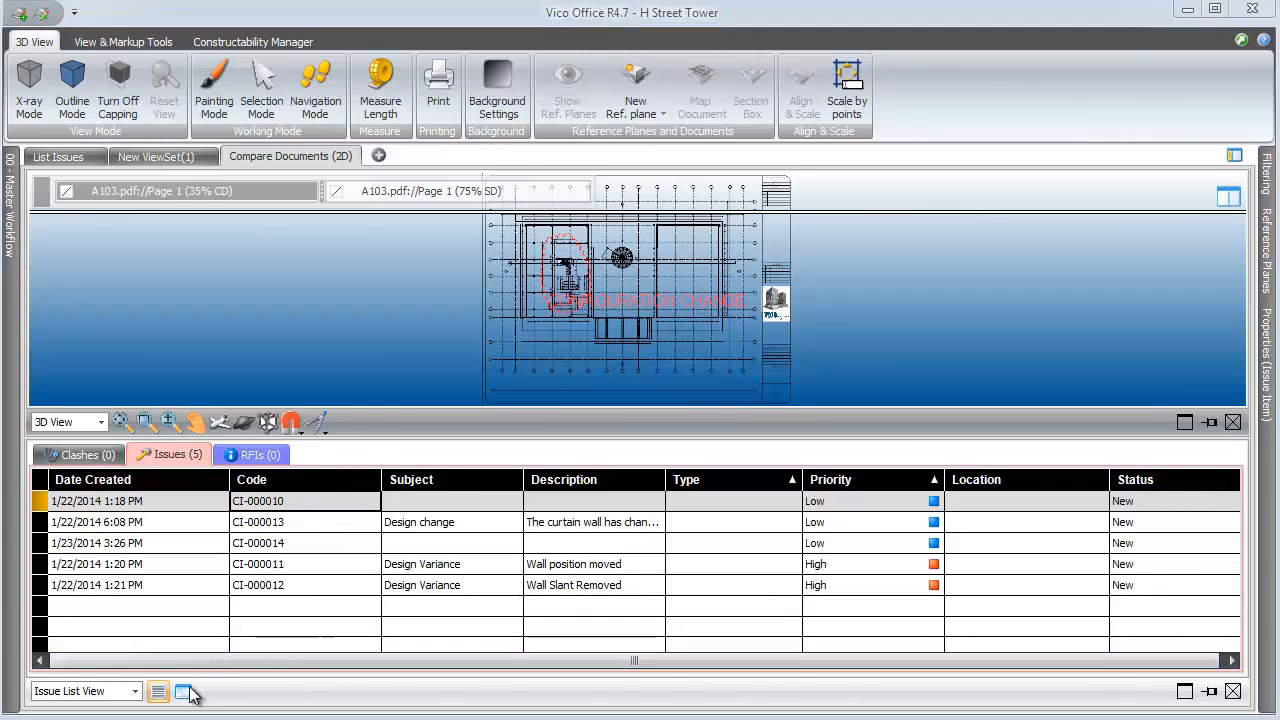
In Issue Card View, set CI-000010's location to First floor and describe the wall position change
{"action": "left_click", "coordinate": [185, 691]}
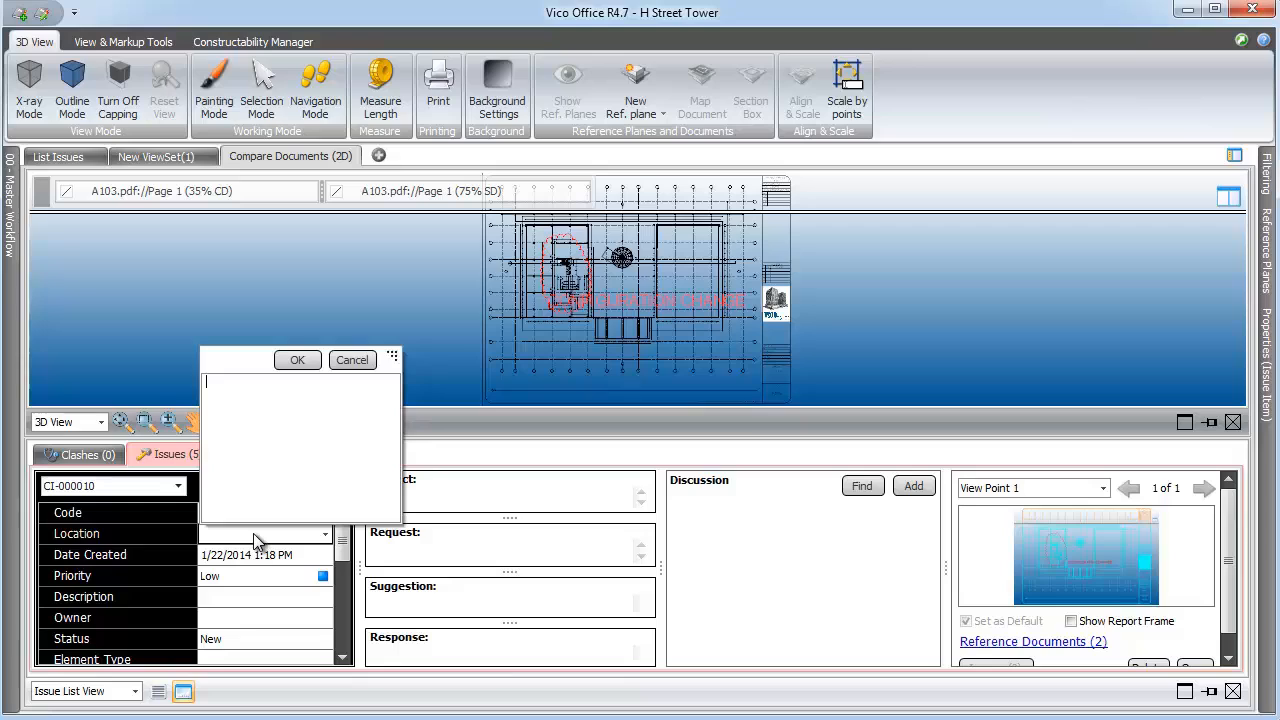
{"action": "type", "text": "First"}
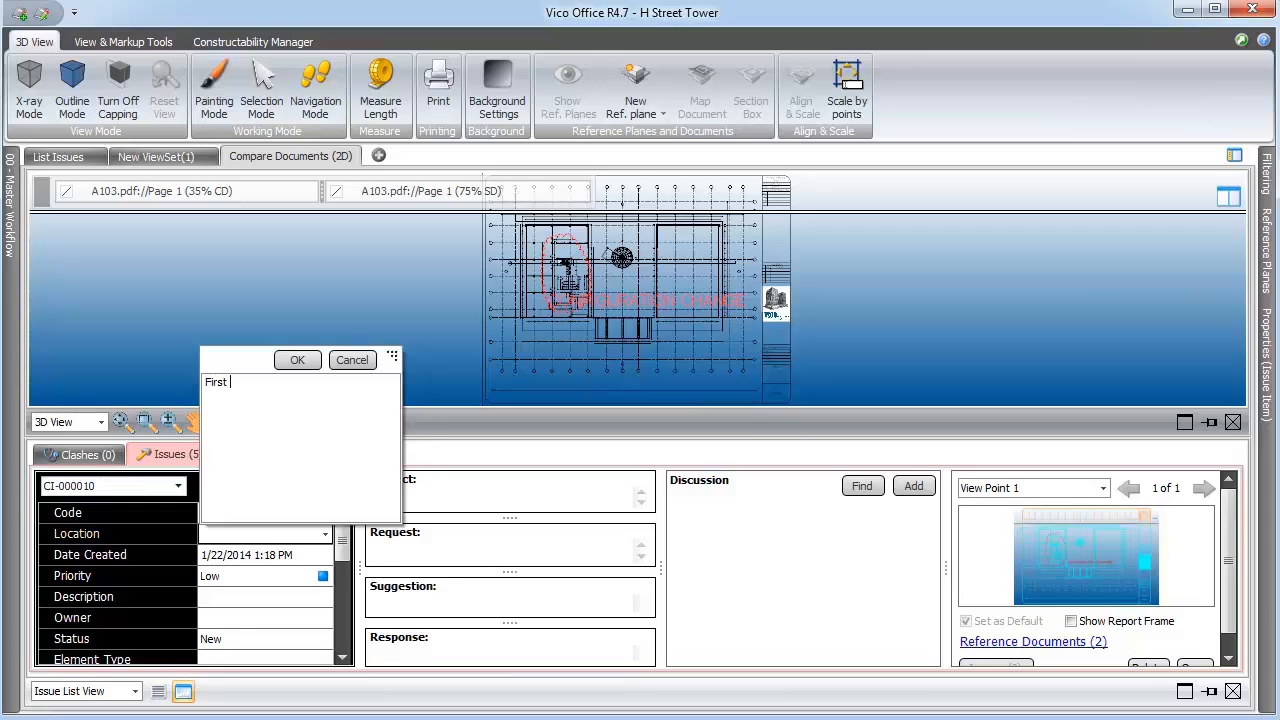
{"action": "type", "text": "floor"}
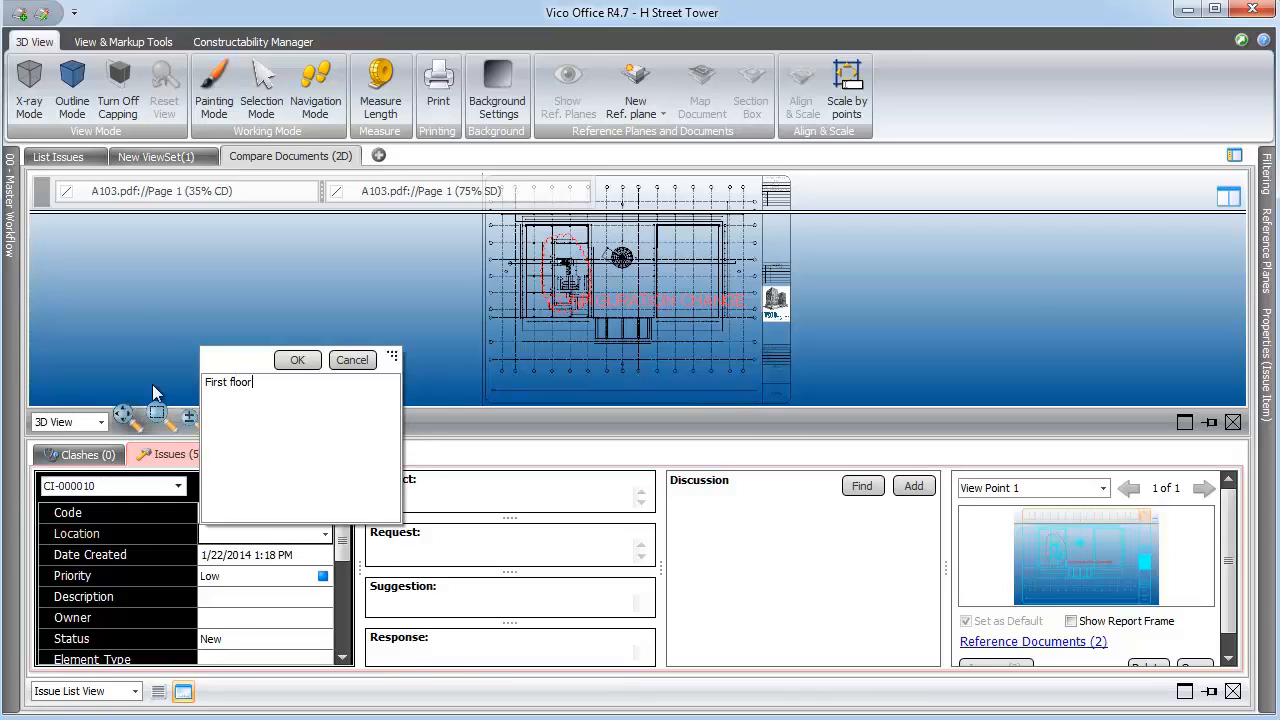
{"action": "left_click", "coordinate": [297, 360]}
{"action": "type", "text": "W"}
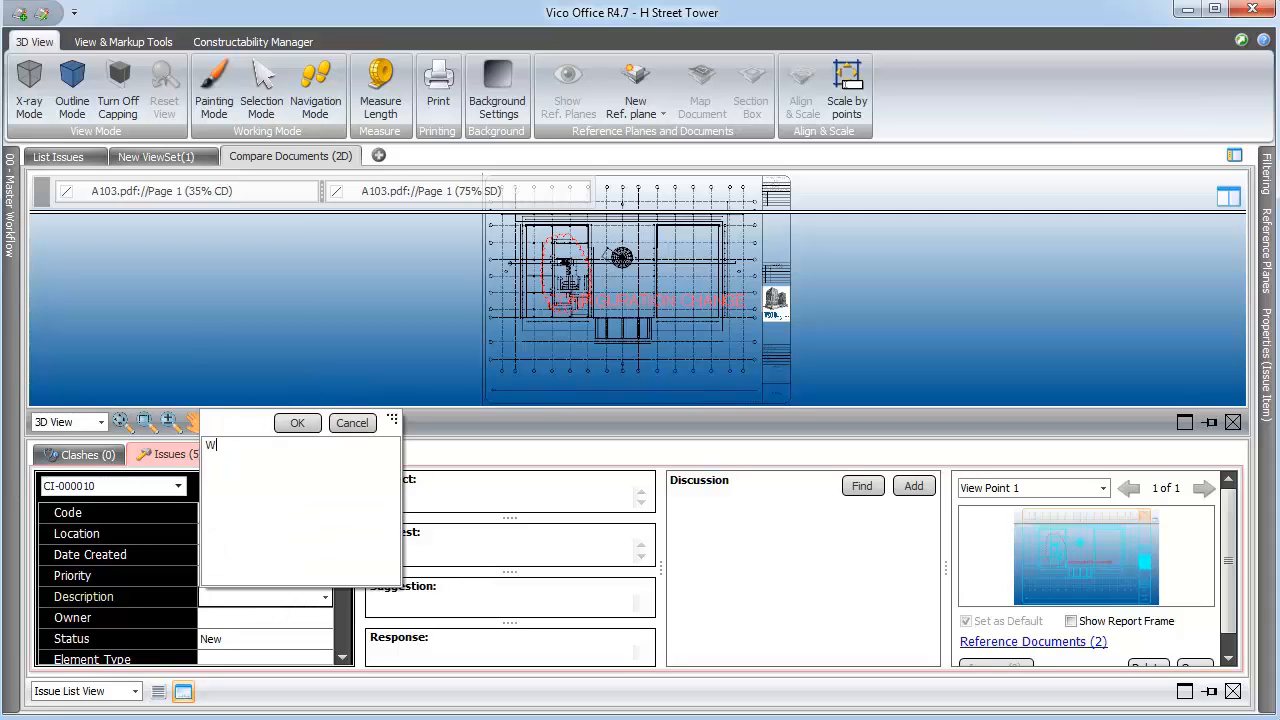
{"action": "type", "text": "all position c"}
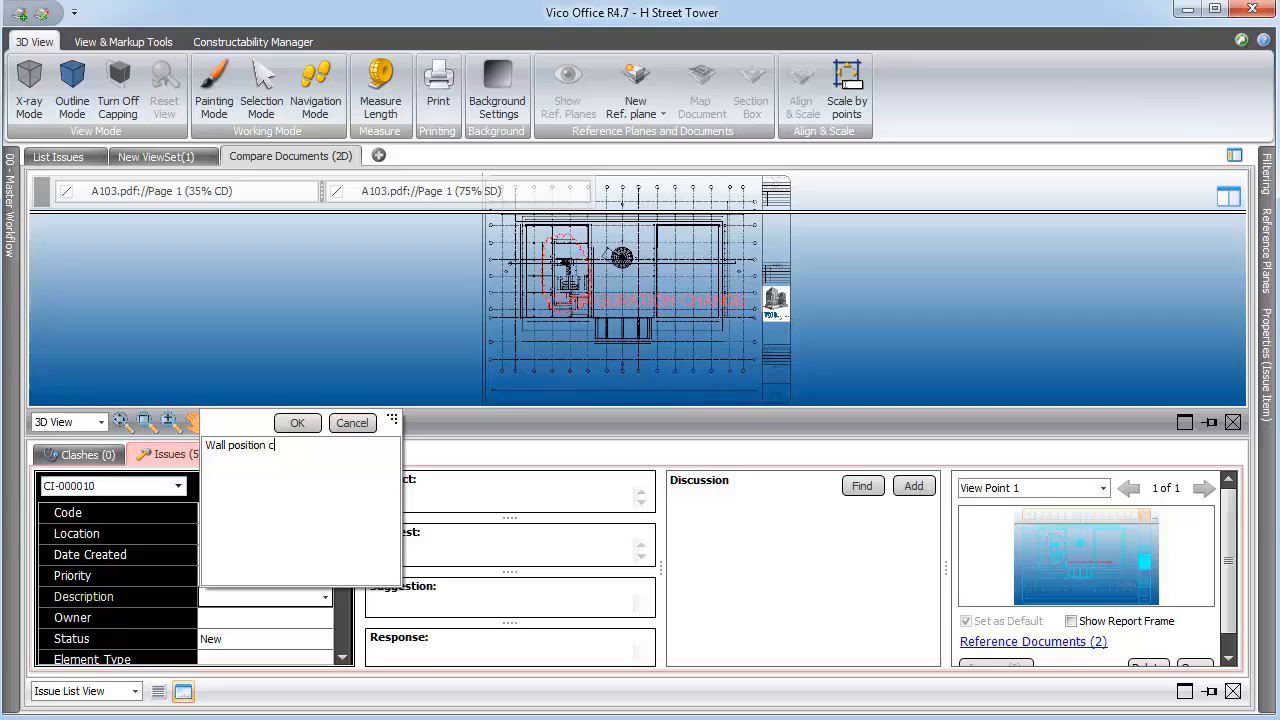
{"action": "type", "text": "hanged between design releases"}
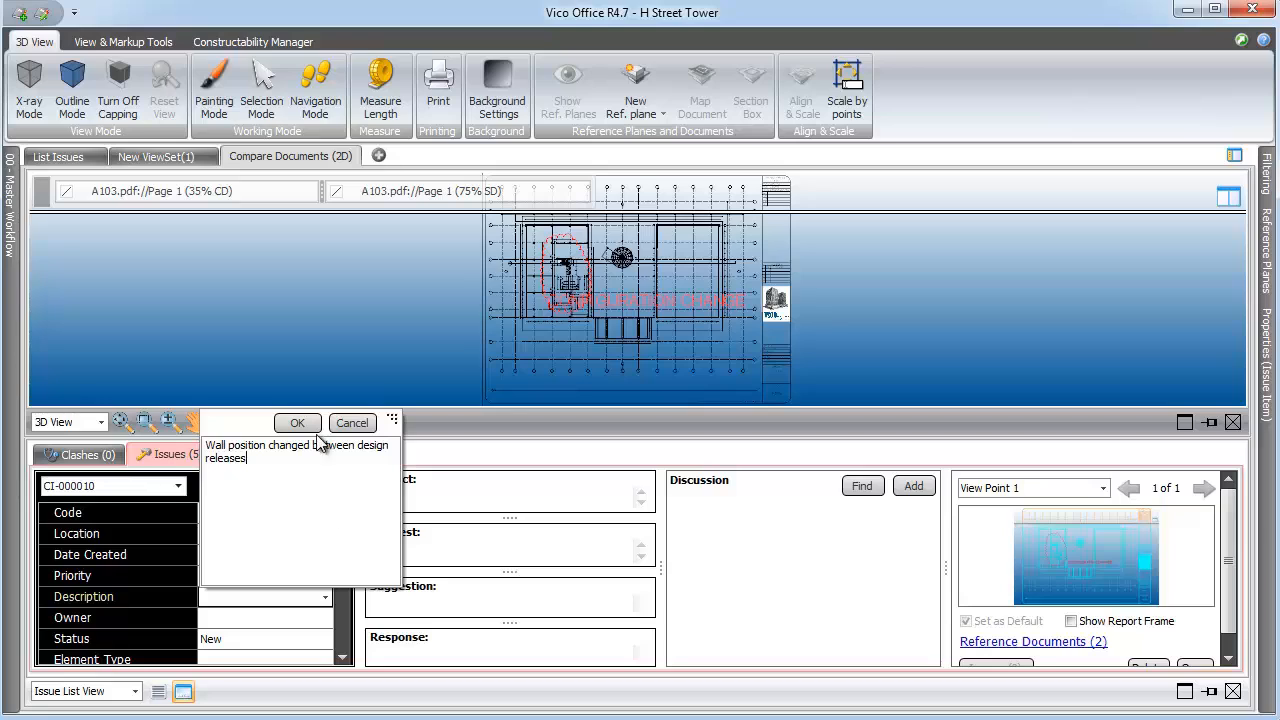
{"action": "left_click", "coordinate": [297, 422]}
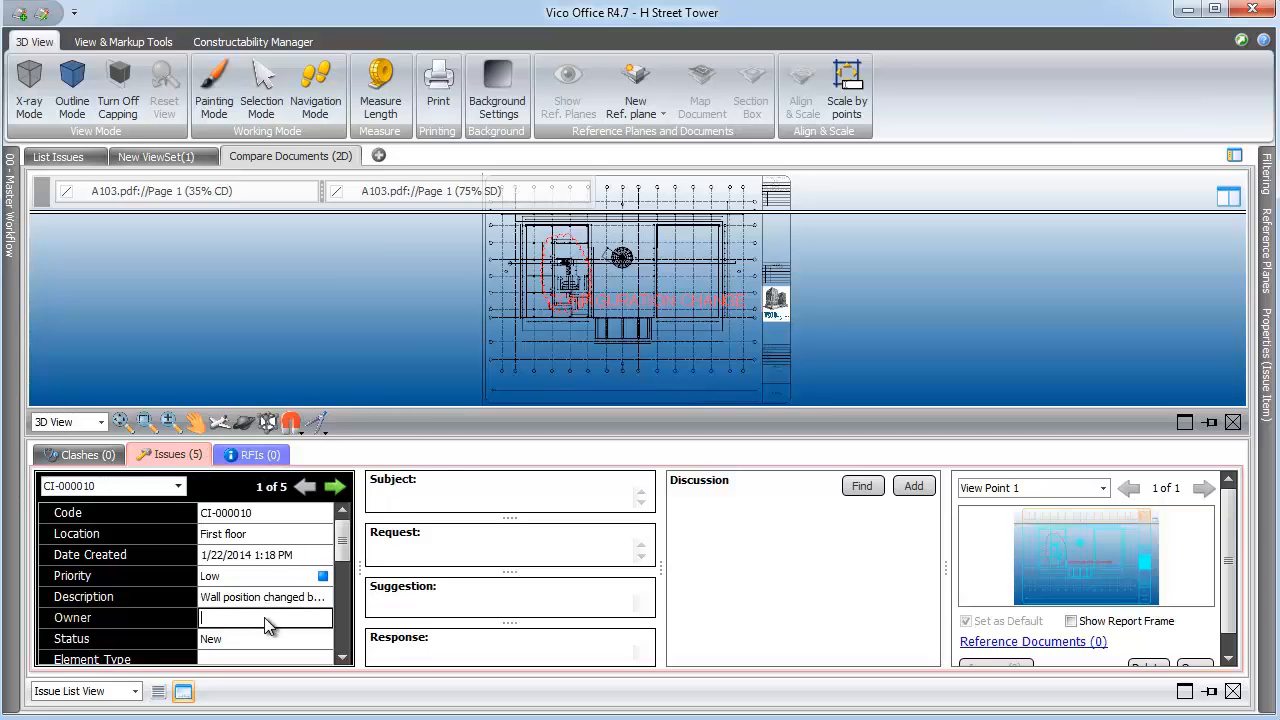
Assign the Layout Engineer as owner and enter the field-point update request and suggestion
{"action": "type", "text": "Layout Engineer"}
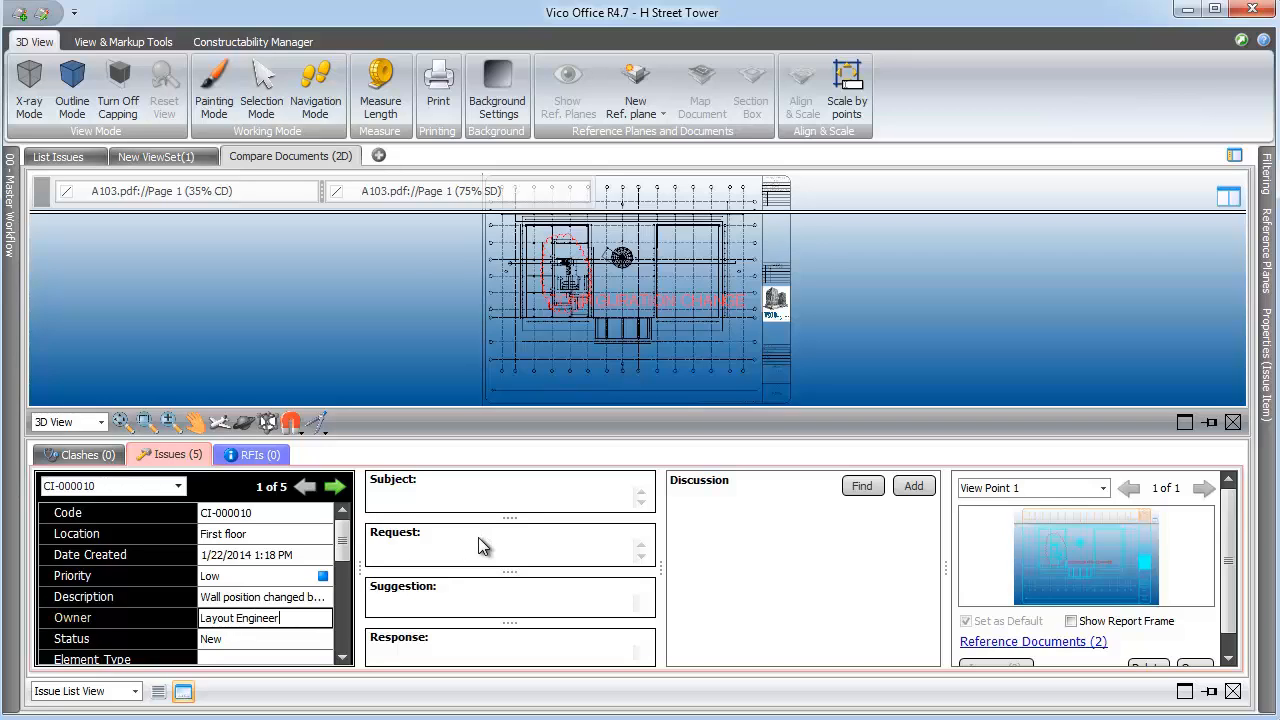
{"action": "left_click", "coordinate": [450, 548]}
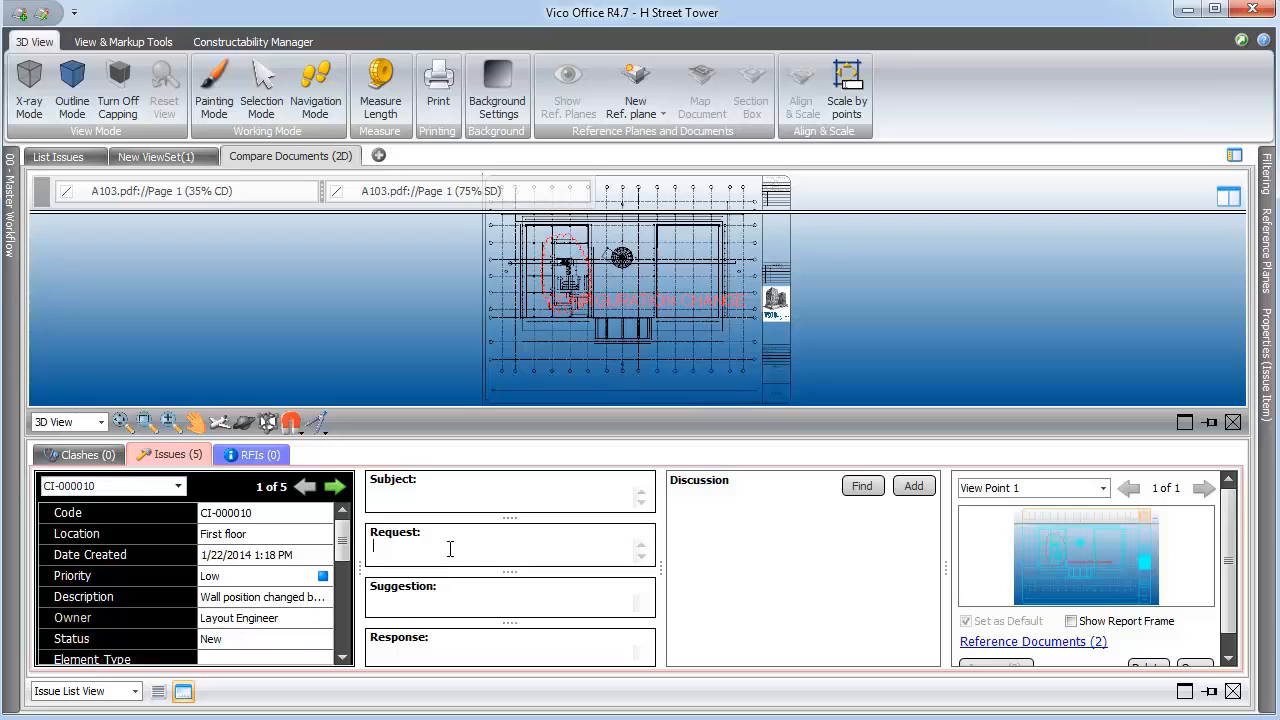
{"action": "type", "text": "Update field points before instal"}
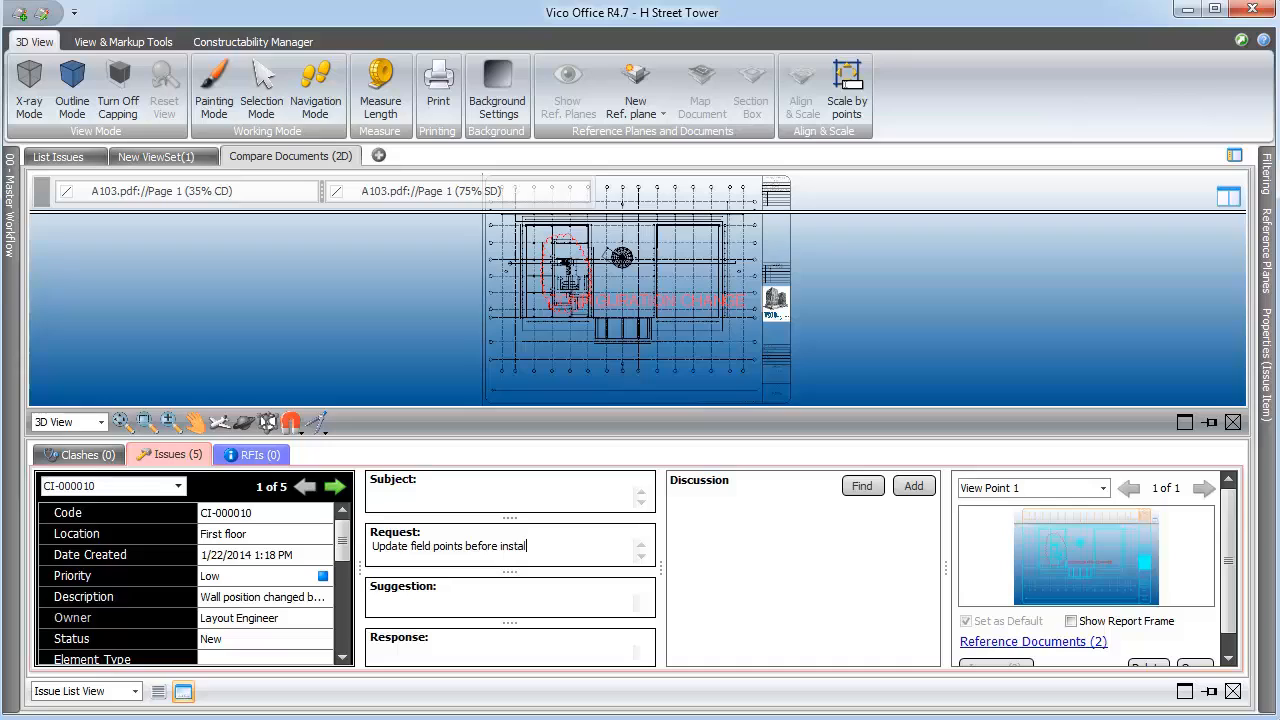
{"action": "type", "text": "C"}
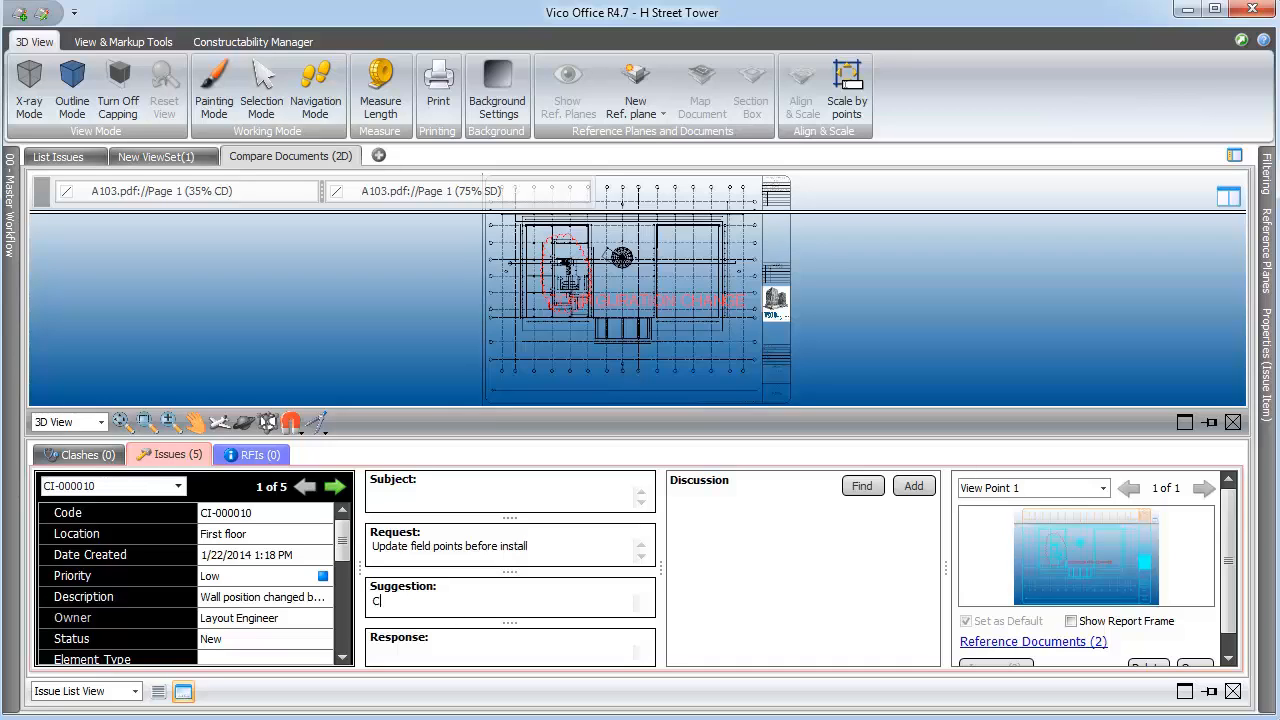
{"action": "type", "text": "omplete"}
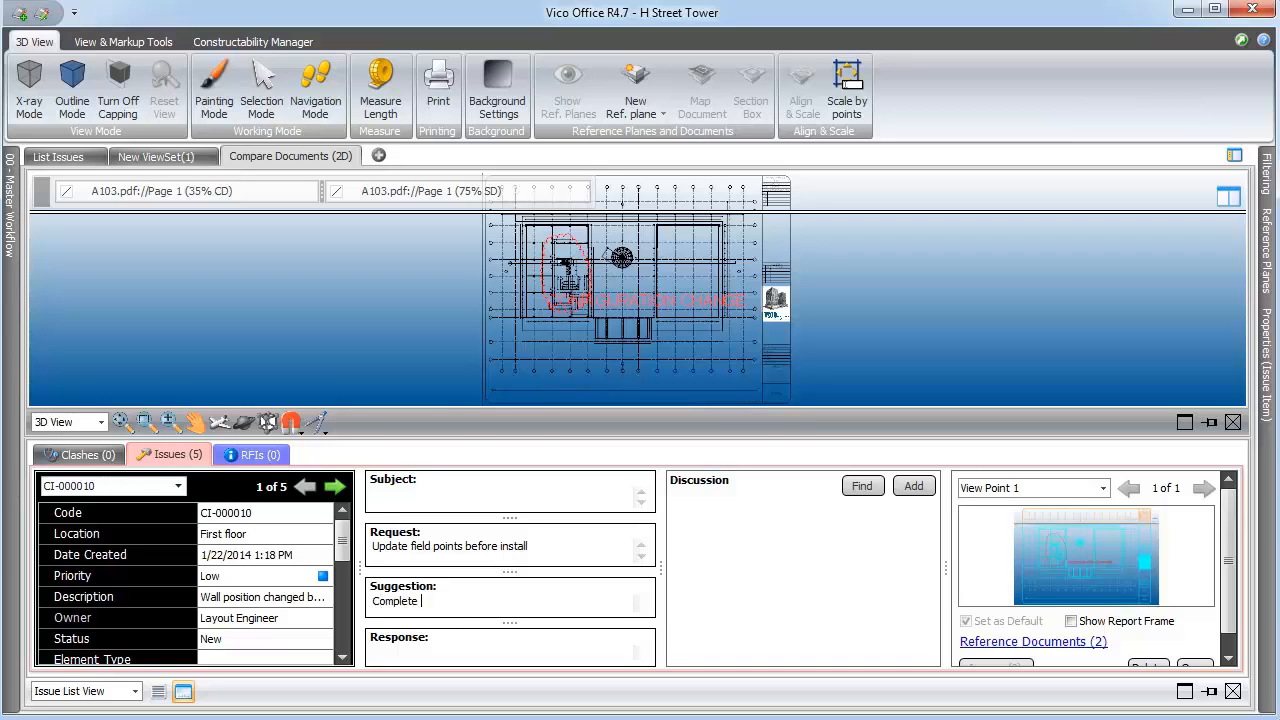
{"action": "type", "text": "update before Monday"}
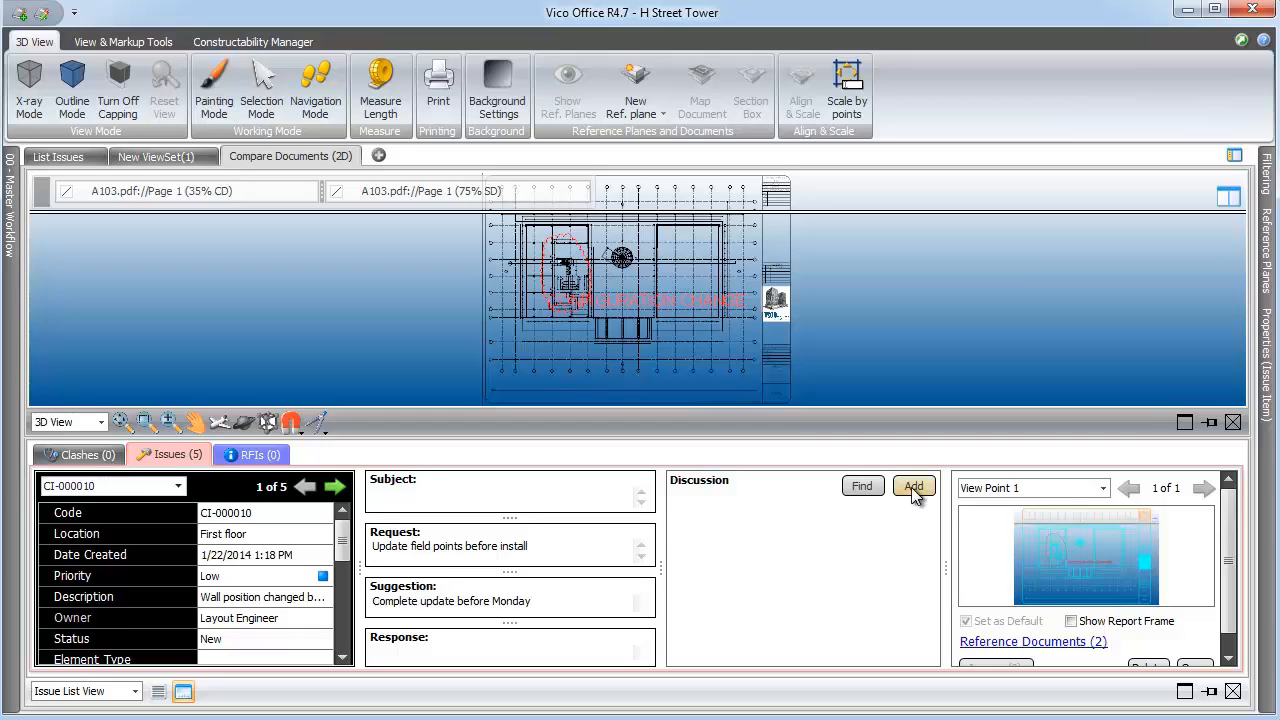
{"action": "left_click", "coordinate": [912, 485]}
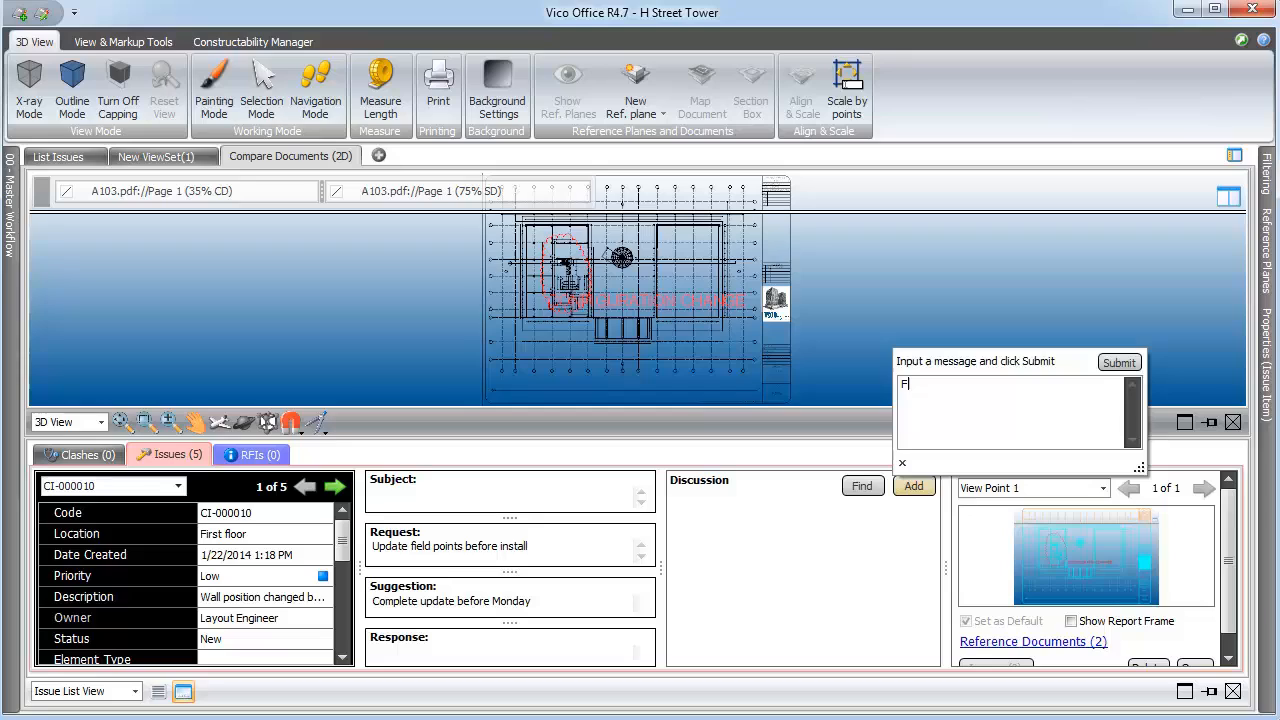
{"action": "type", "text": "Field engineer is out today but we'll make the update when he return"}
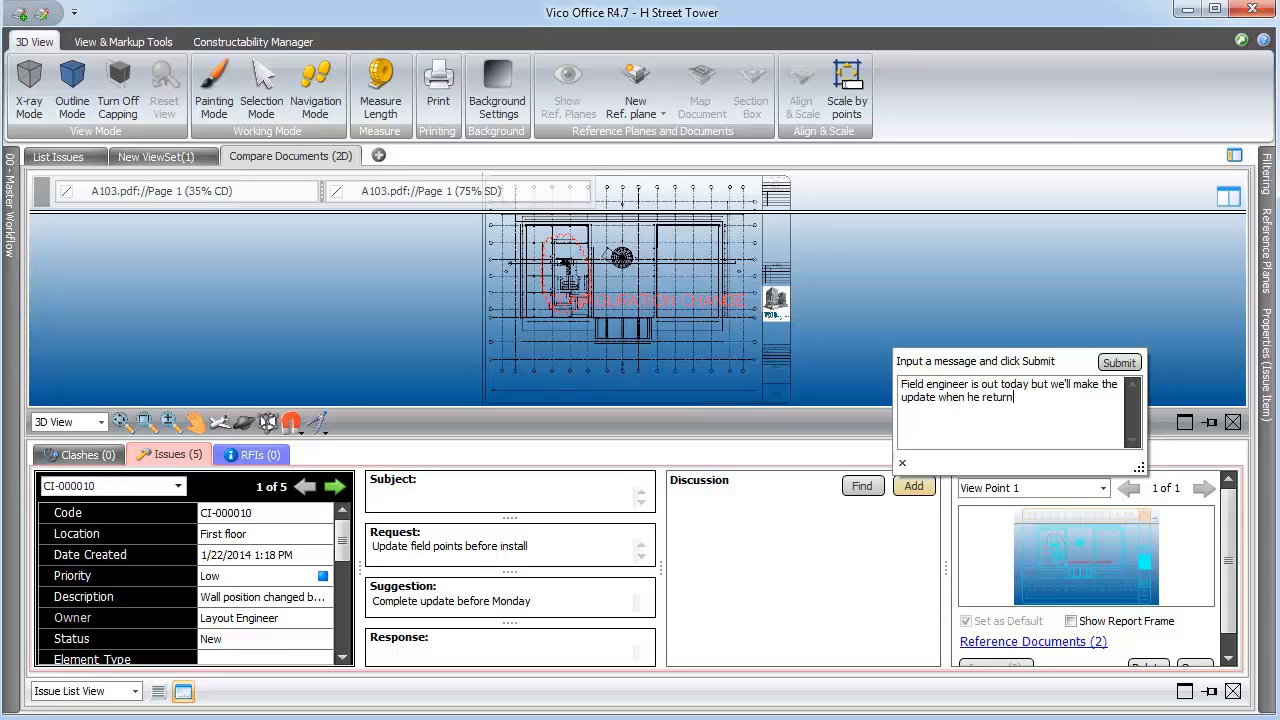
{"action": "type", "text": "s"}
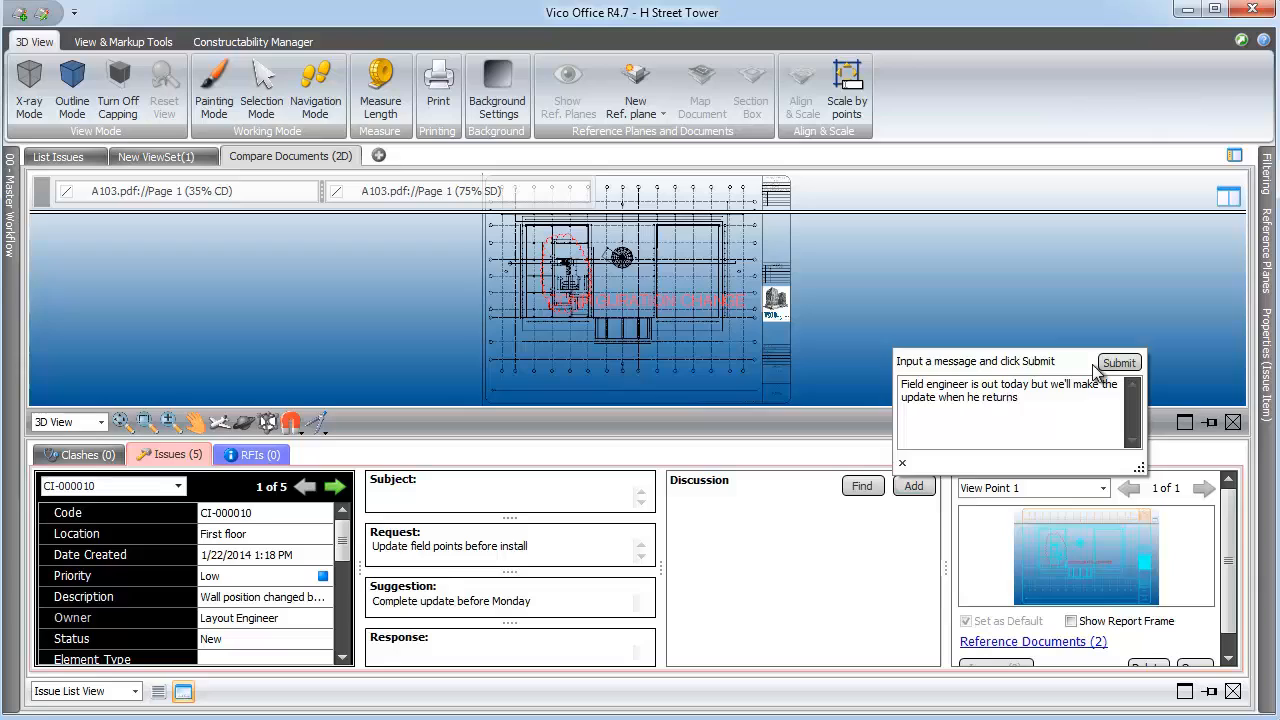
{"action": "left_click", "coordinate": [1118, 362]}
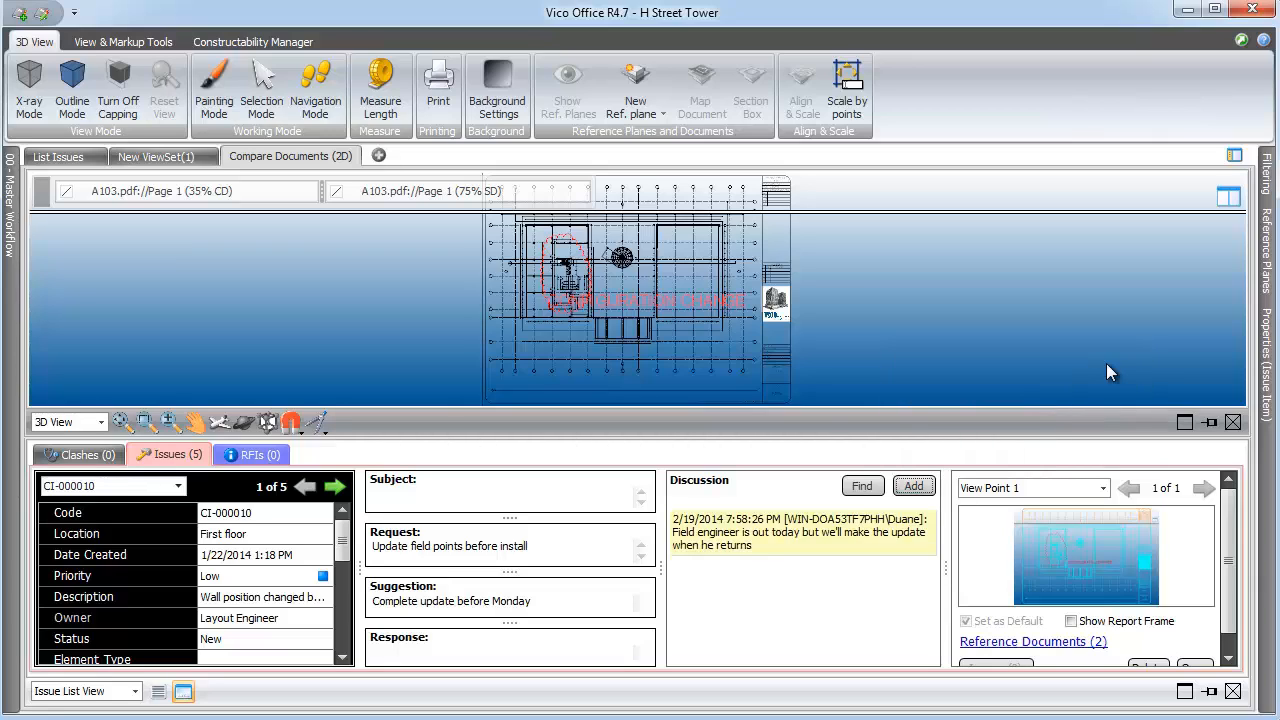
{"action": "mouse_move", "coordinate": [221, 682]}
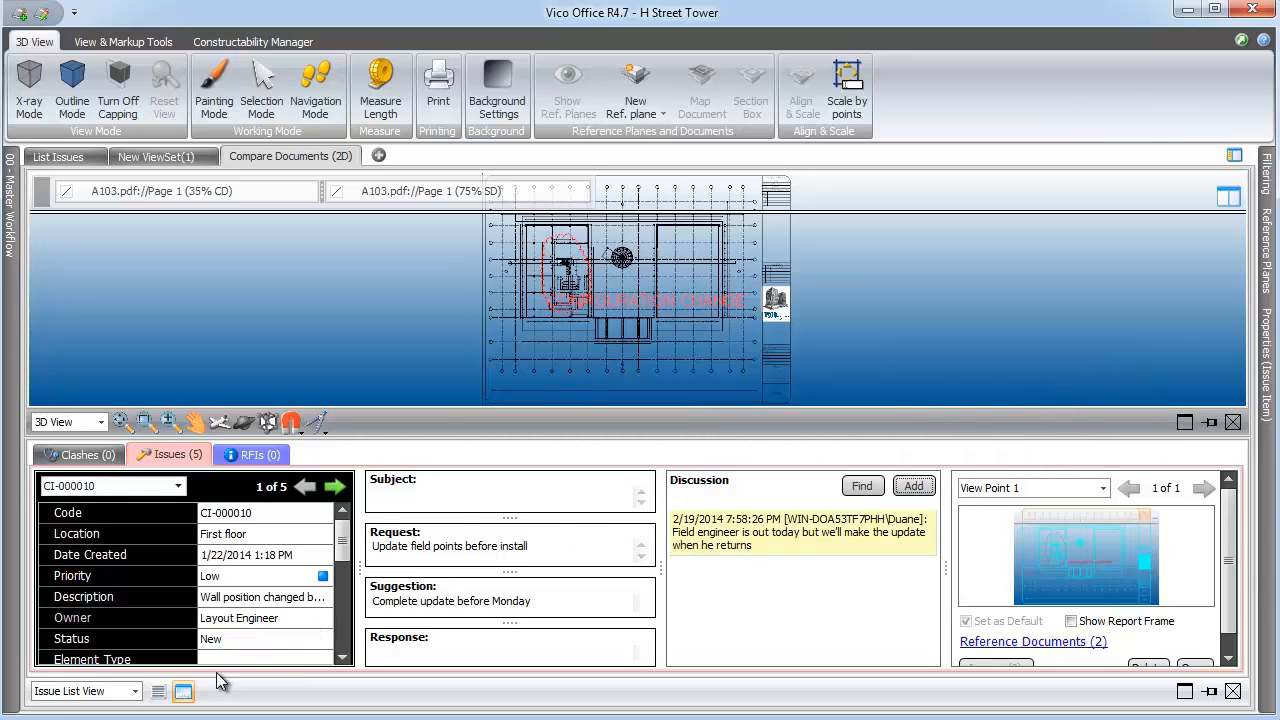
Show the issue grid with the Constructability Manager Status columns and bring up CI-000014's actions
{"action": "left_click", "coordinate": [158, 691]}
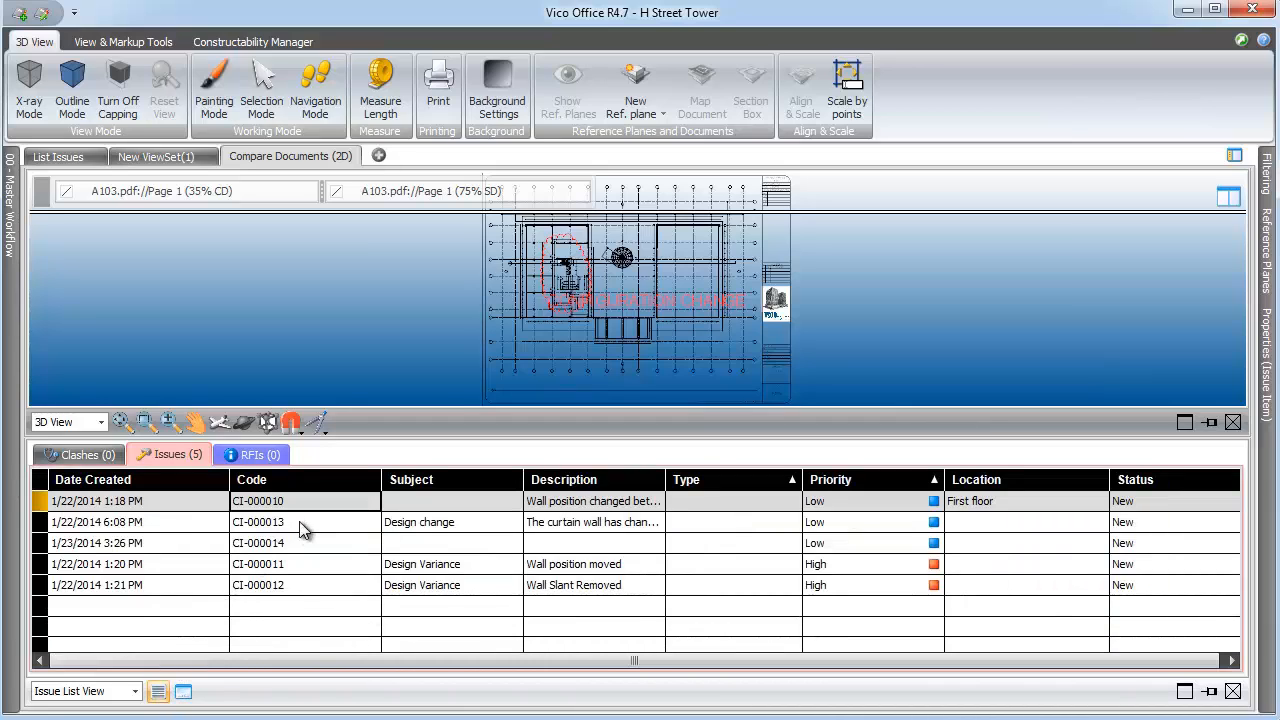
{"action": "left_click", "coordinate": [305, 521]}
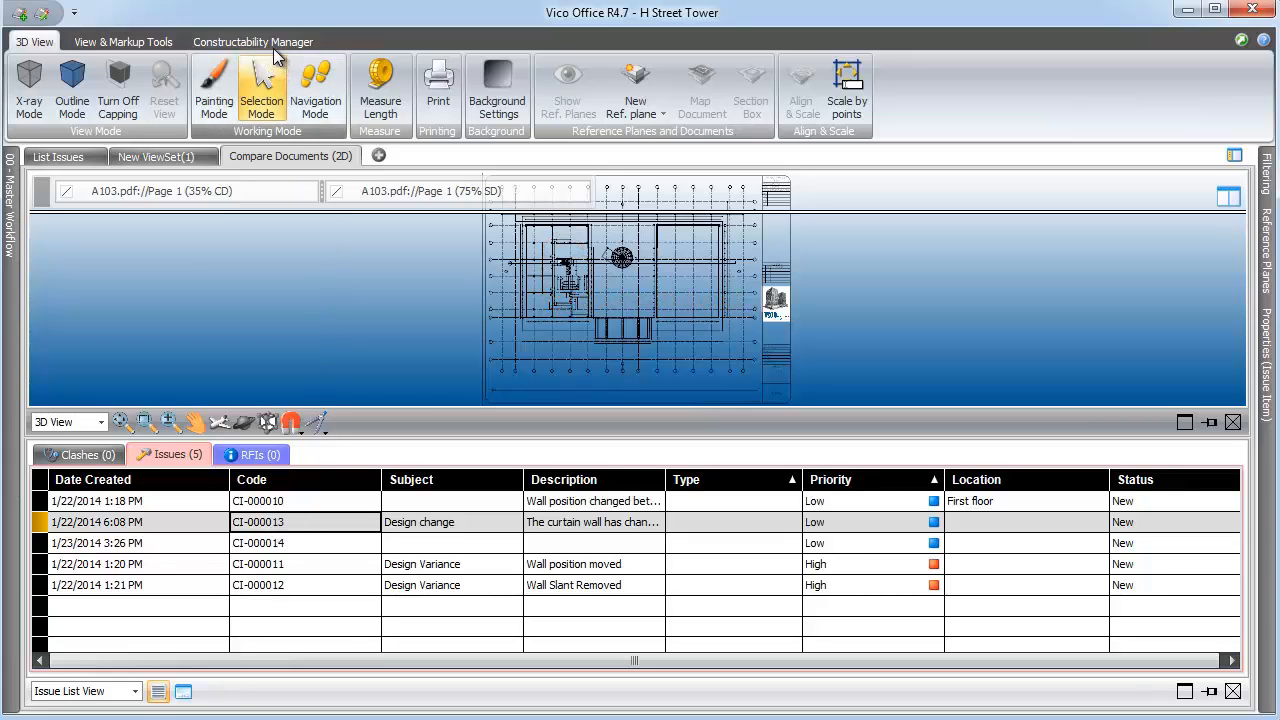
{"action": "left_click", "coordinate": [252, 42]}
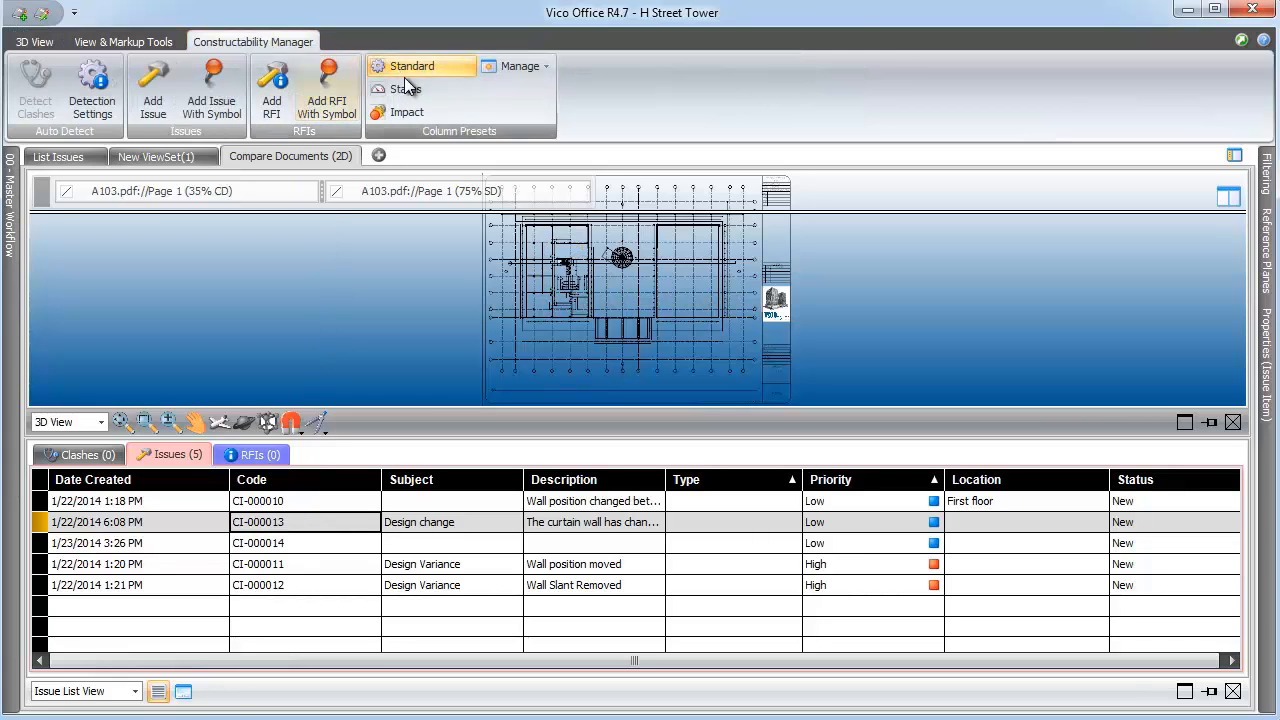
{"action": "left_click", "coordinate": [406, 89]}
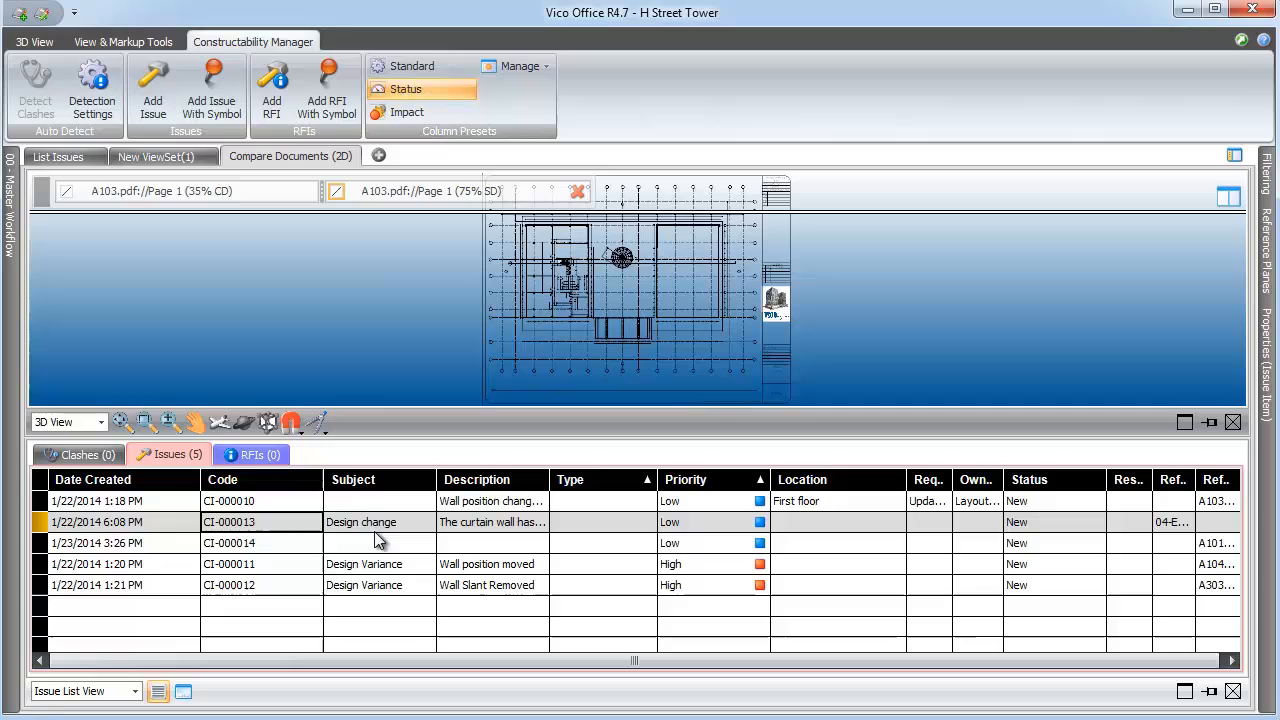
{"action": "right_click", "coordinate": [378, 543]}
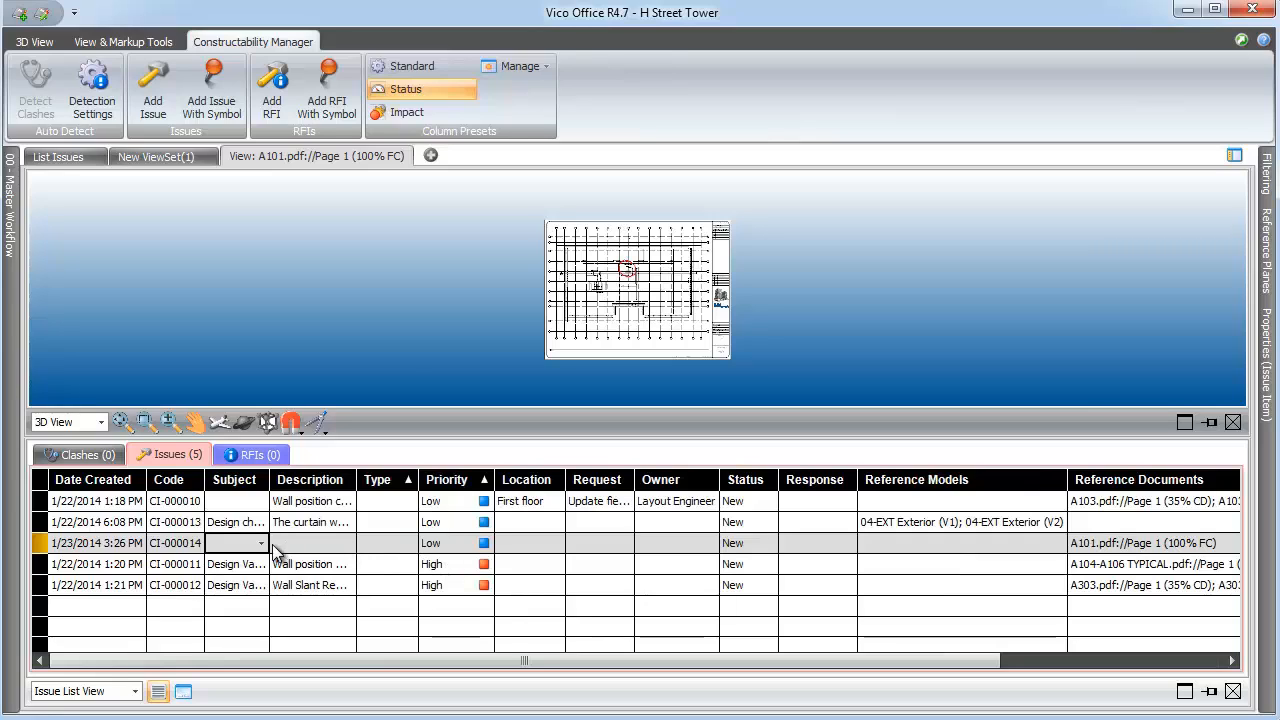
Give CI-000014 the subject Design Variance and Medium priority
{"action": "left_click", "coordinate": [260, 543]}
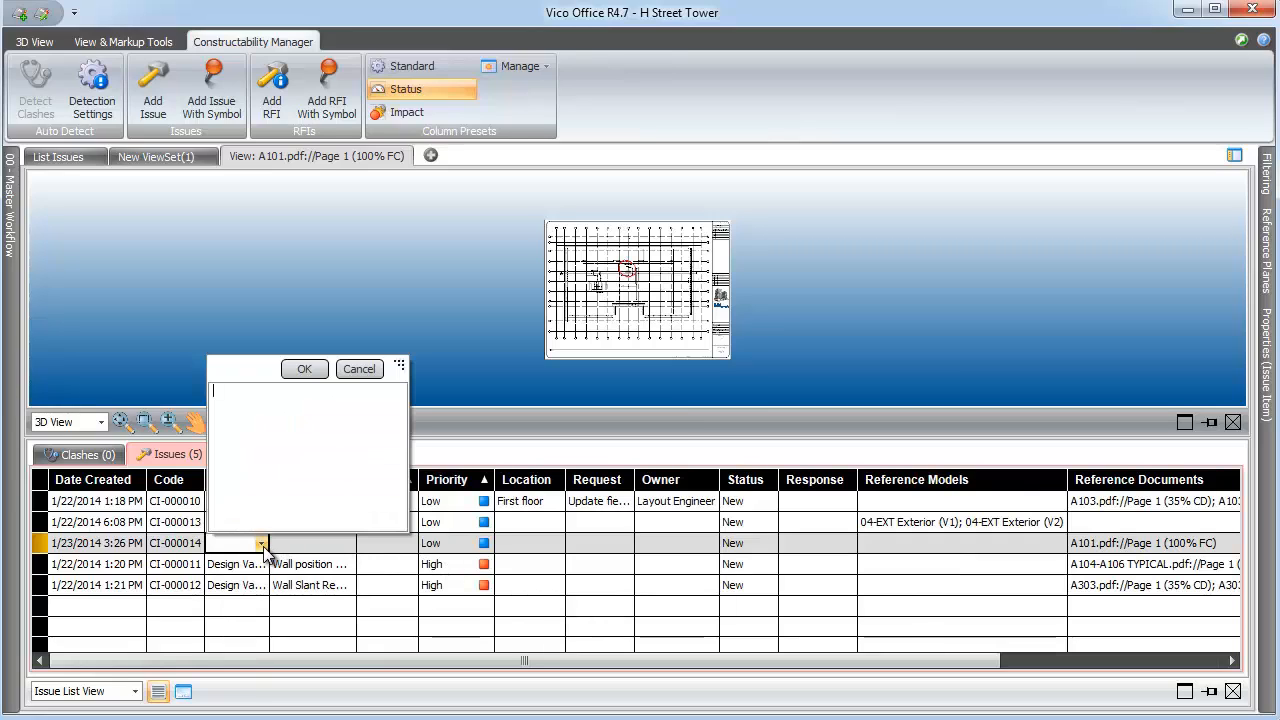
{"action": "type", "text": "Design V"}
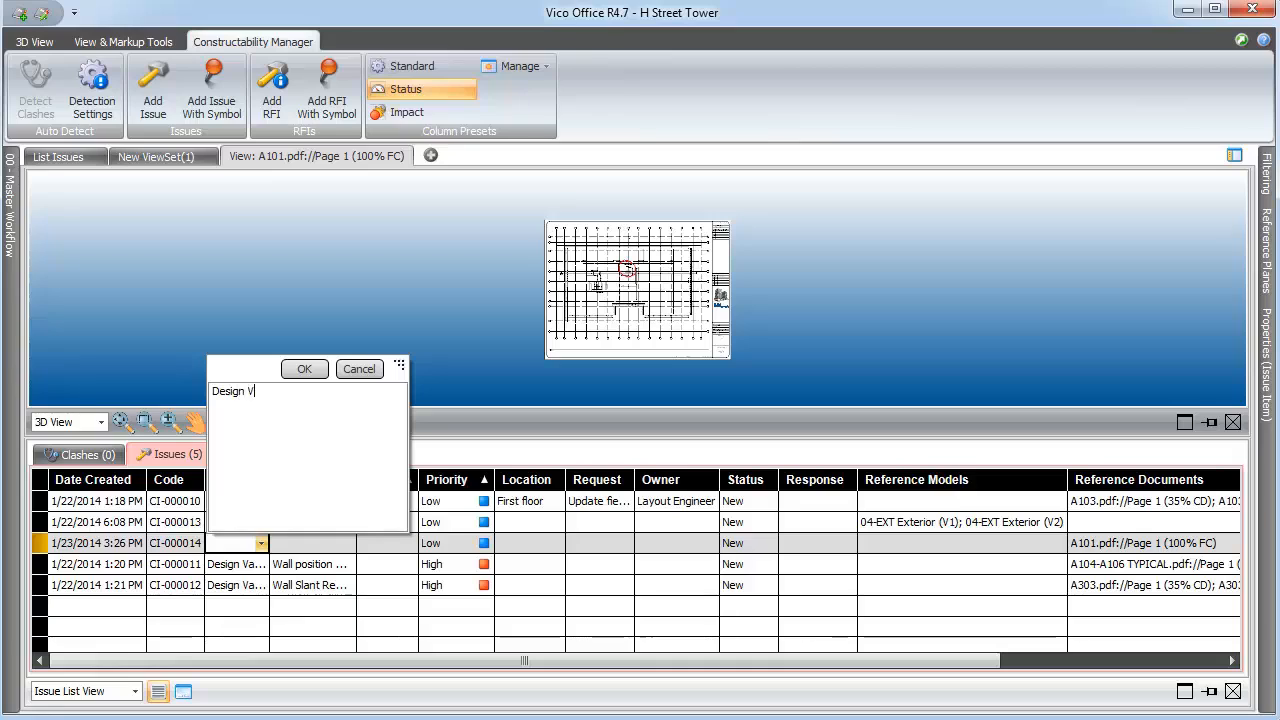
{"action": "type", "text": "ariance"}
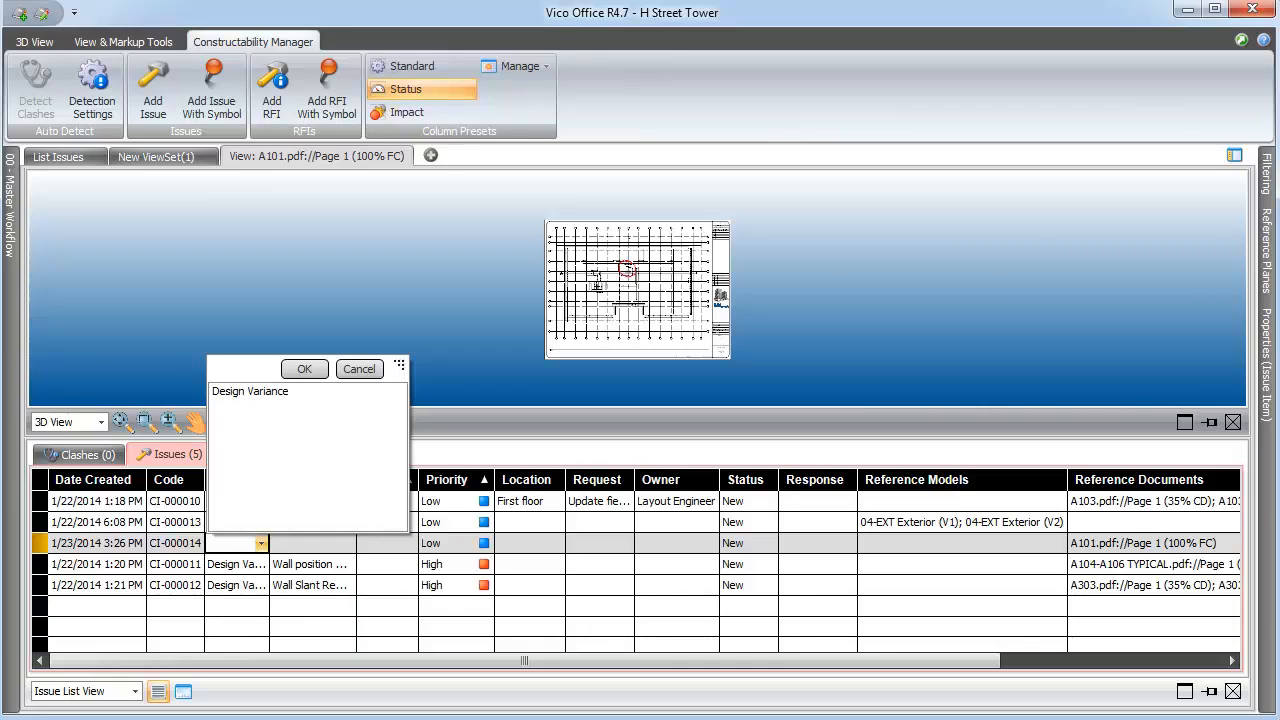
{"action": "left_click", "coordinate": [304, 369]}
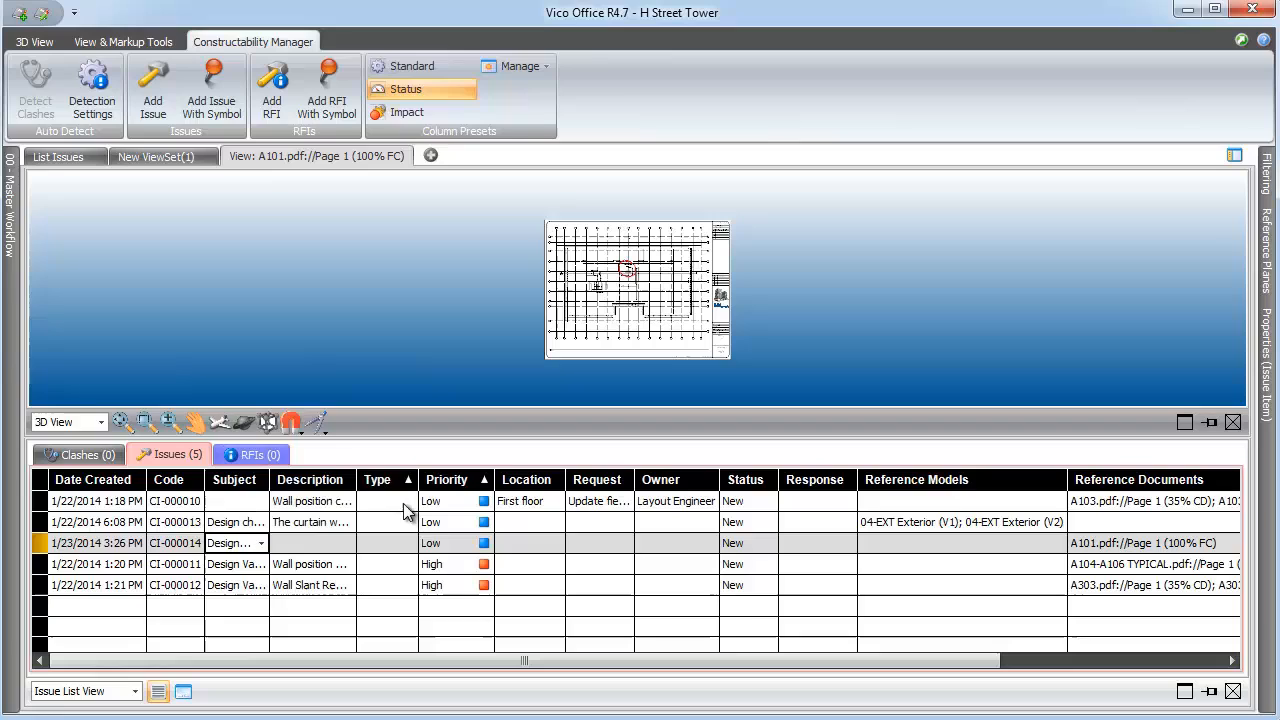
{"action": "left_click", "coordinate": [484, 543]}
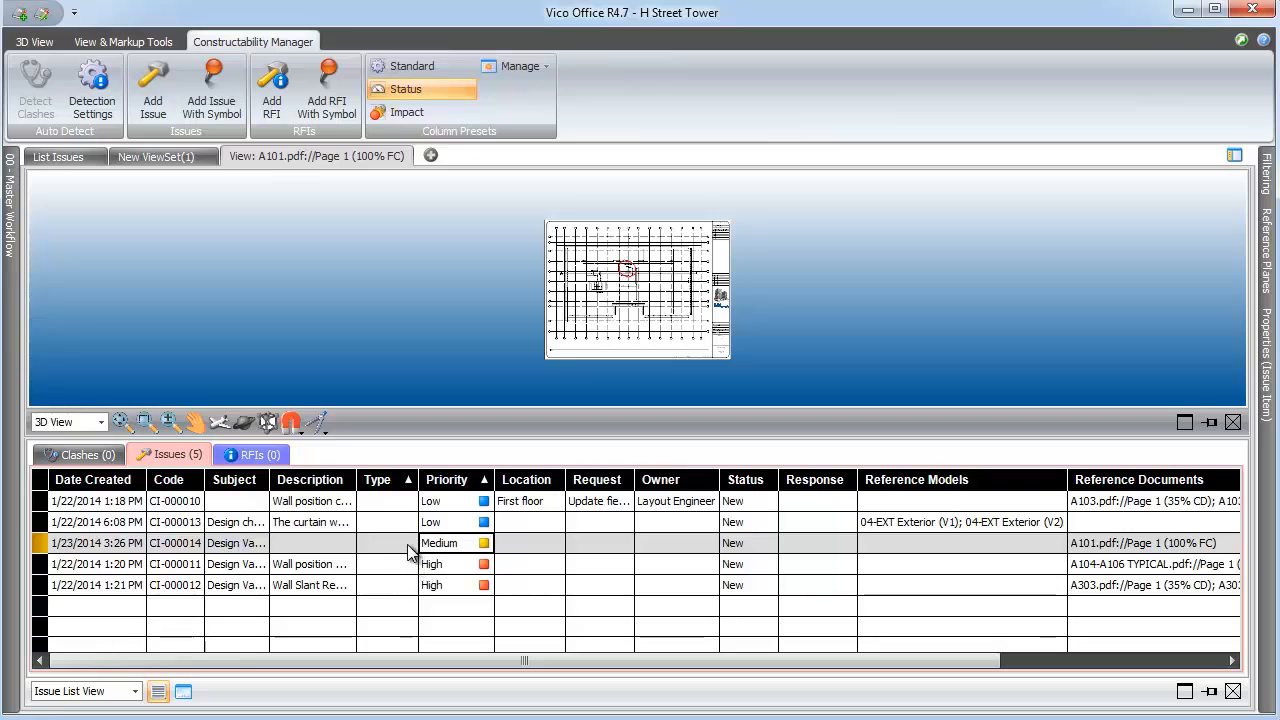
Set CI-000014's type to Manual and show the Impact set of columns
{"action": "left_click", "coordinate": [388, 543]}
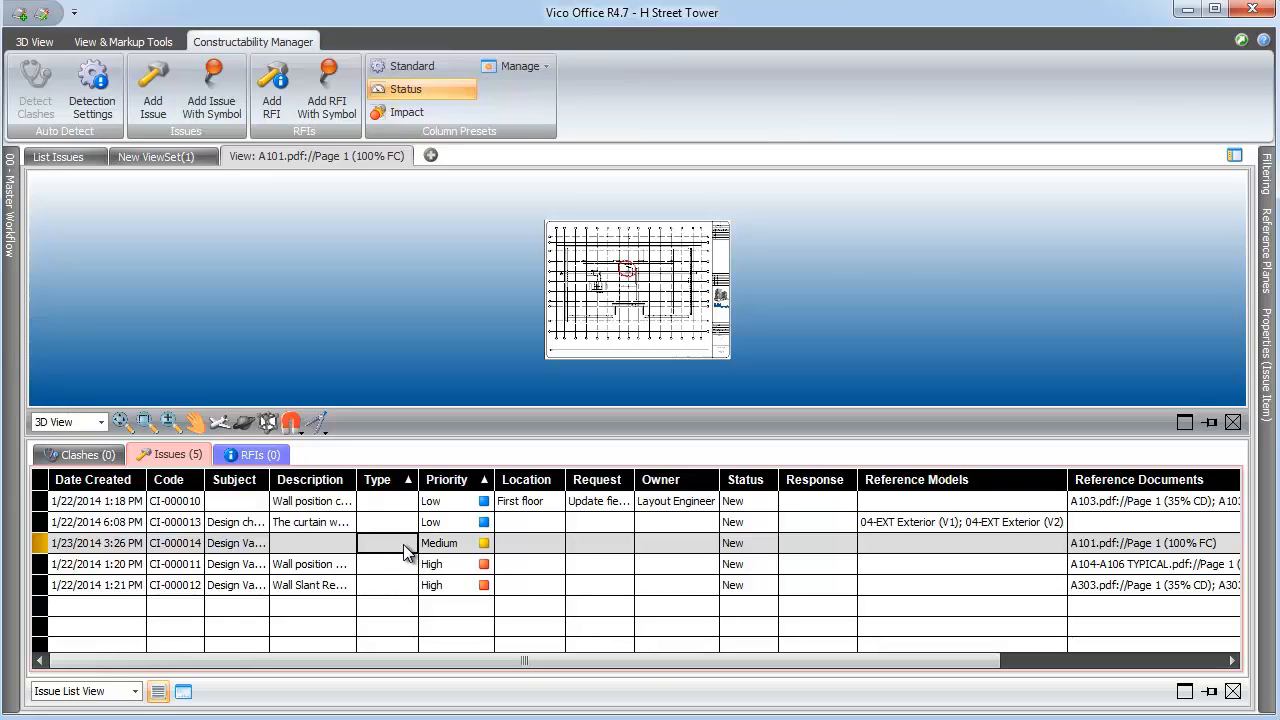
{"action": "left_click", "coordinate": [387, 543]}
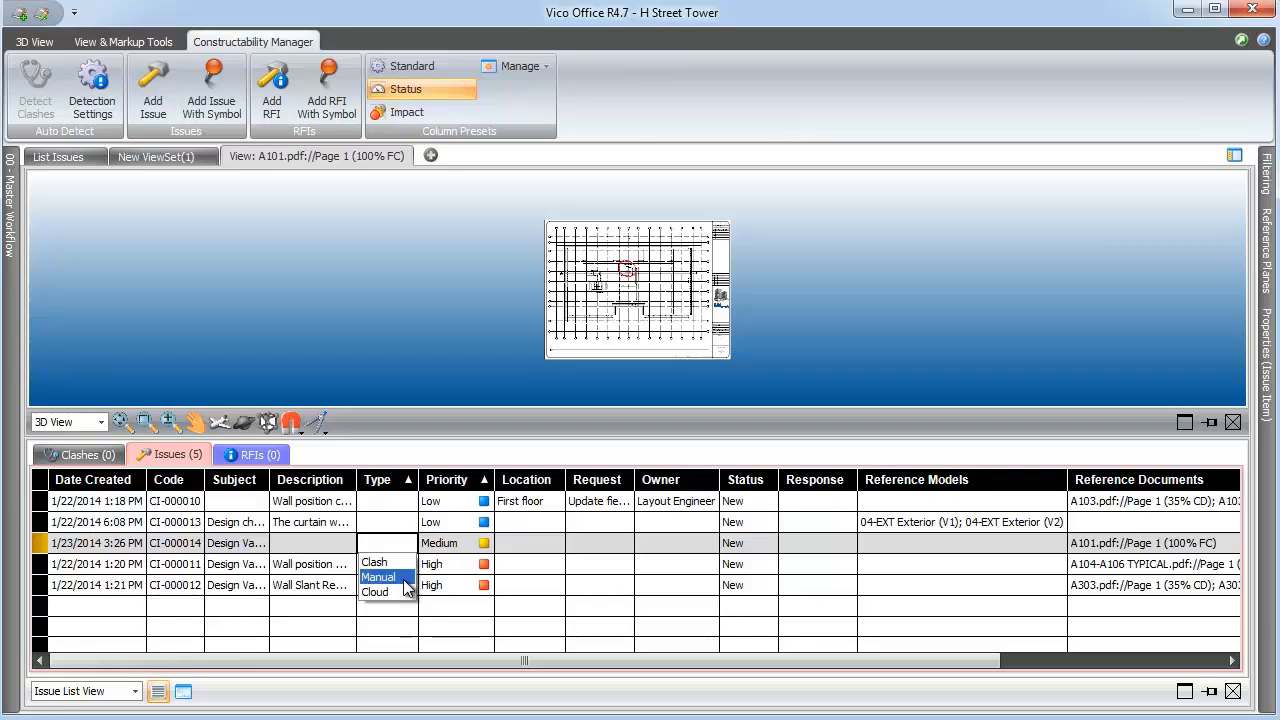
{"action": "left_click", "coordinate": [378, 577]}
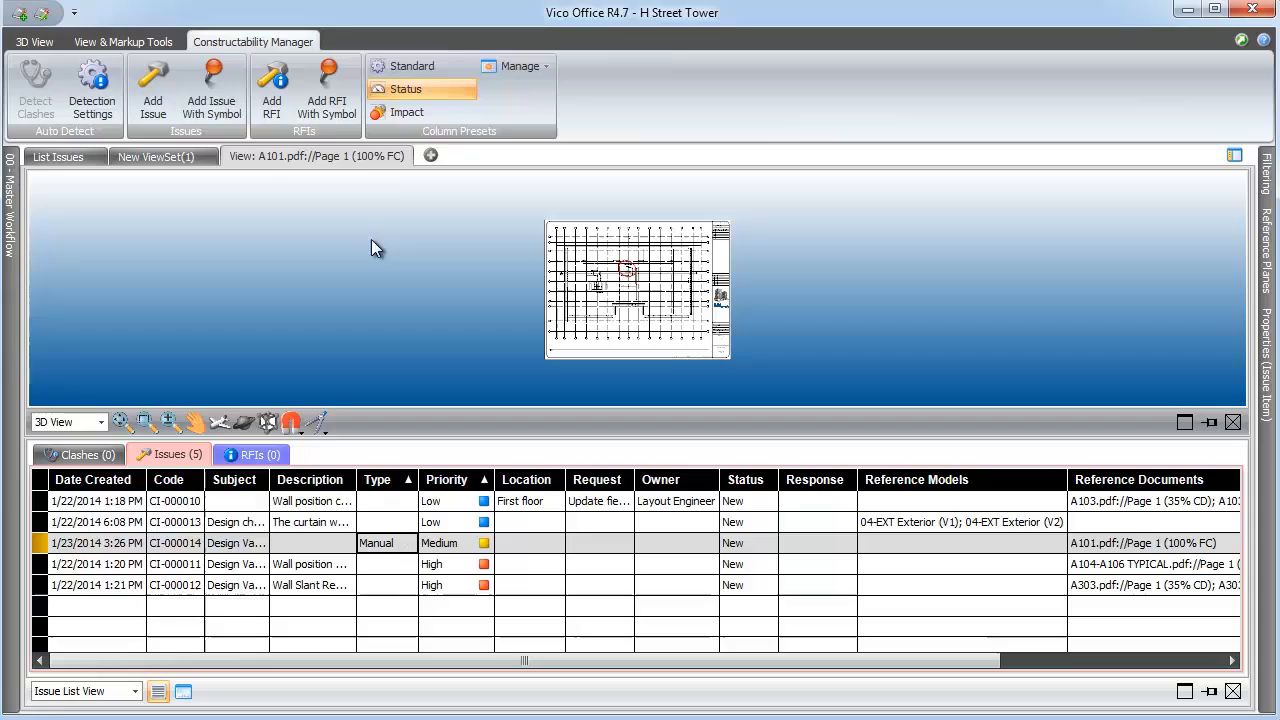
{"action": "left_click", "coordinate": [407, 112]}
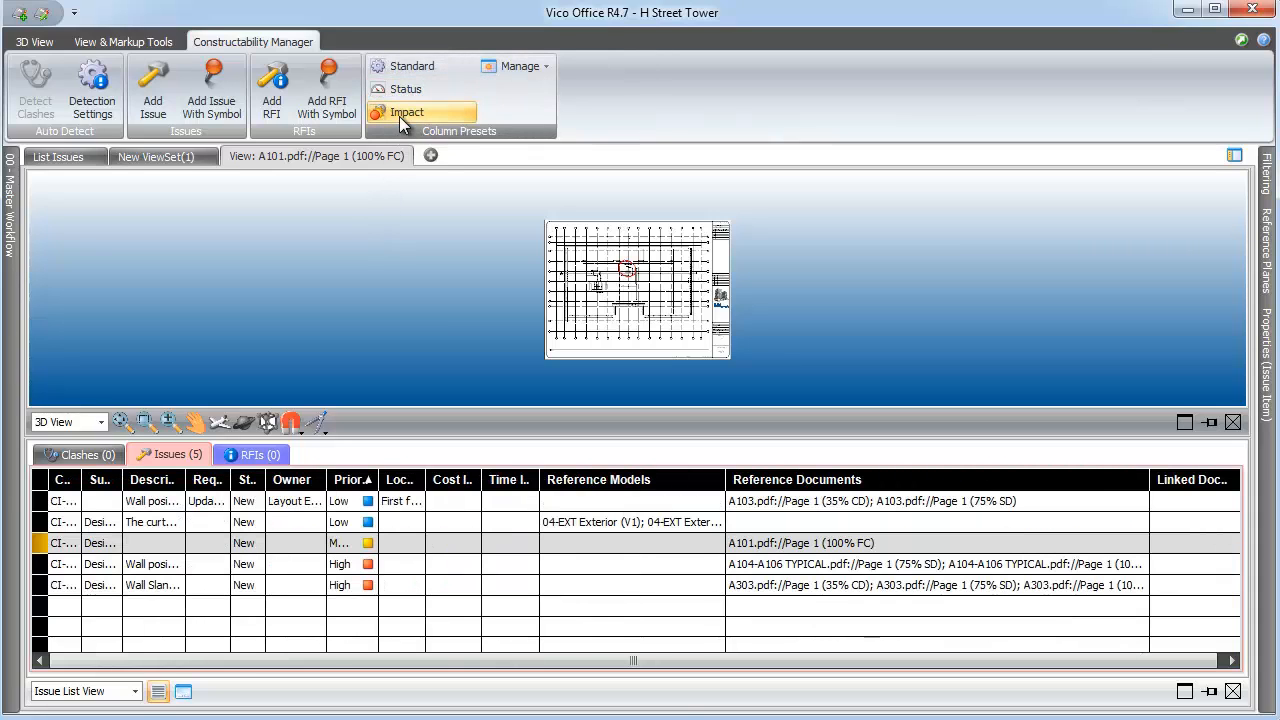
{"action": "left_click", "coordinate": [515, 66]}
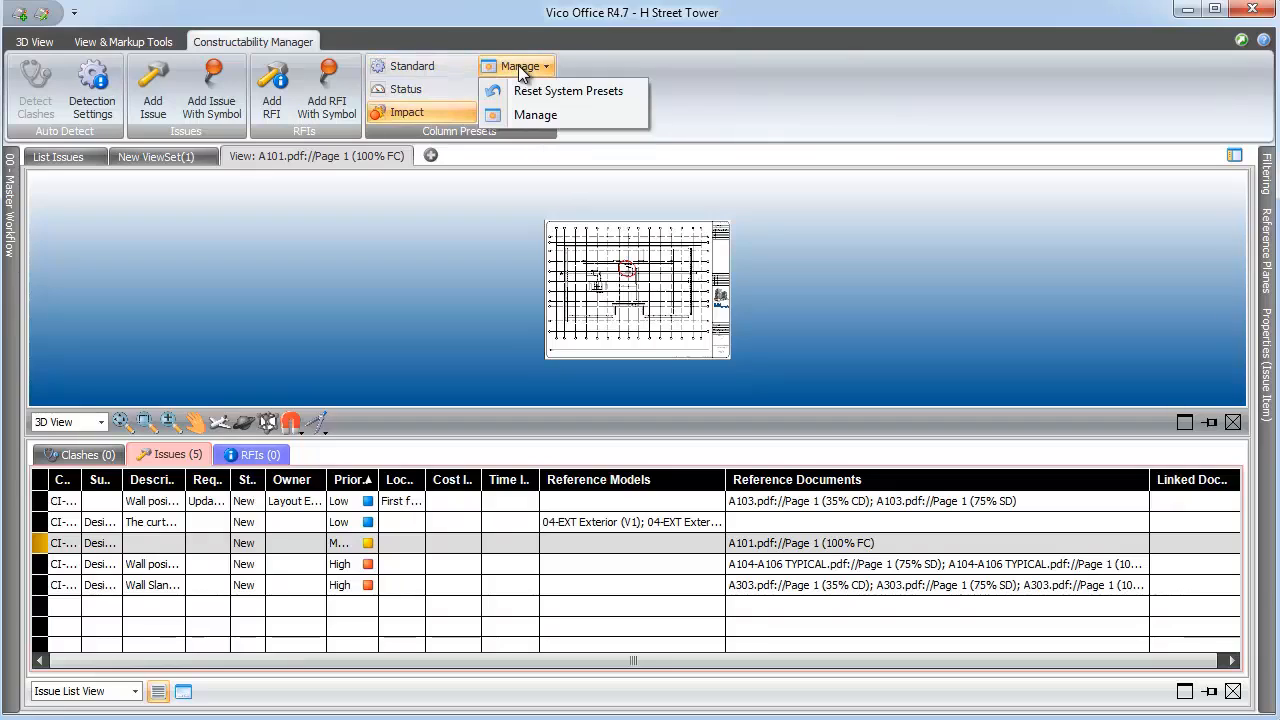
{"action": "mouse_move", "coordinate": [535, 115]}
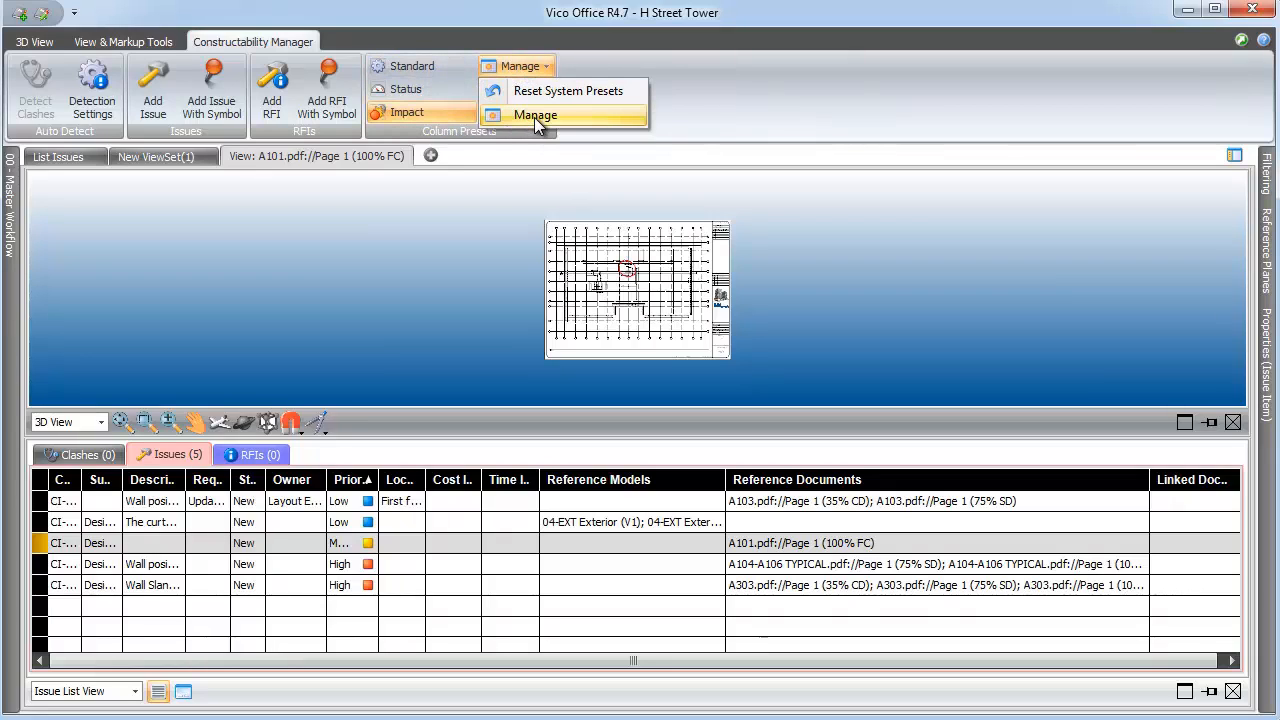
{"action": "left_click", "coordinate": [535, 114]}
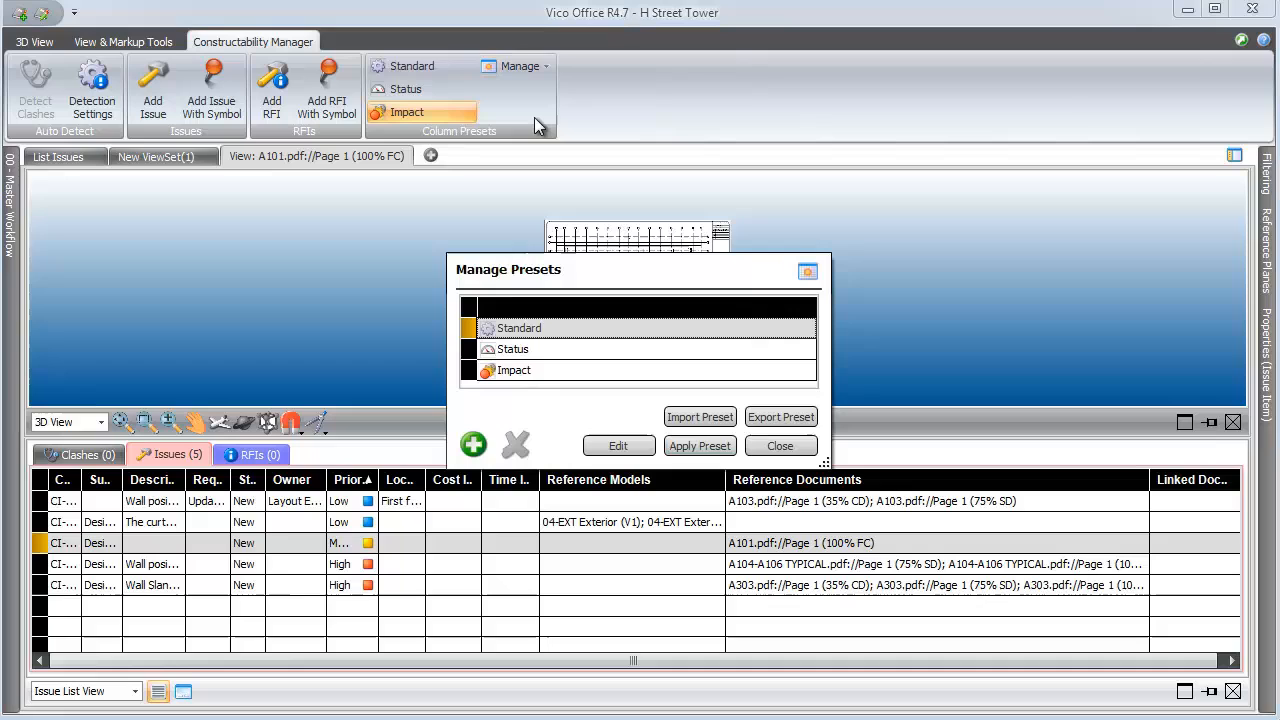
{"action": "mouse_move", "coordinate": [820, 463]}
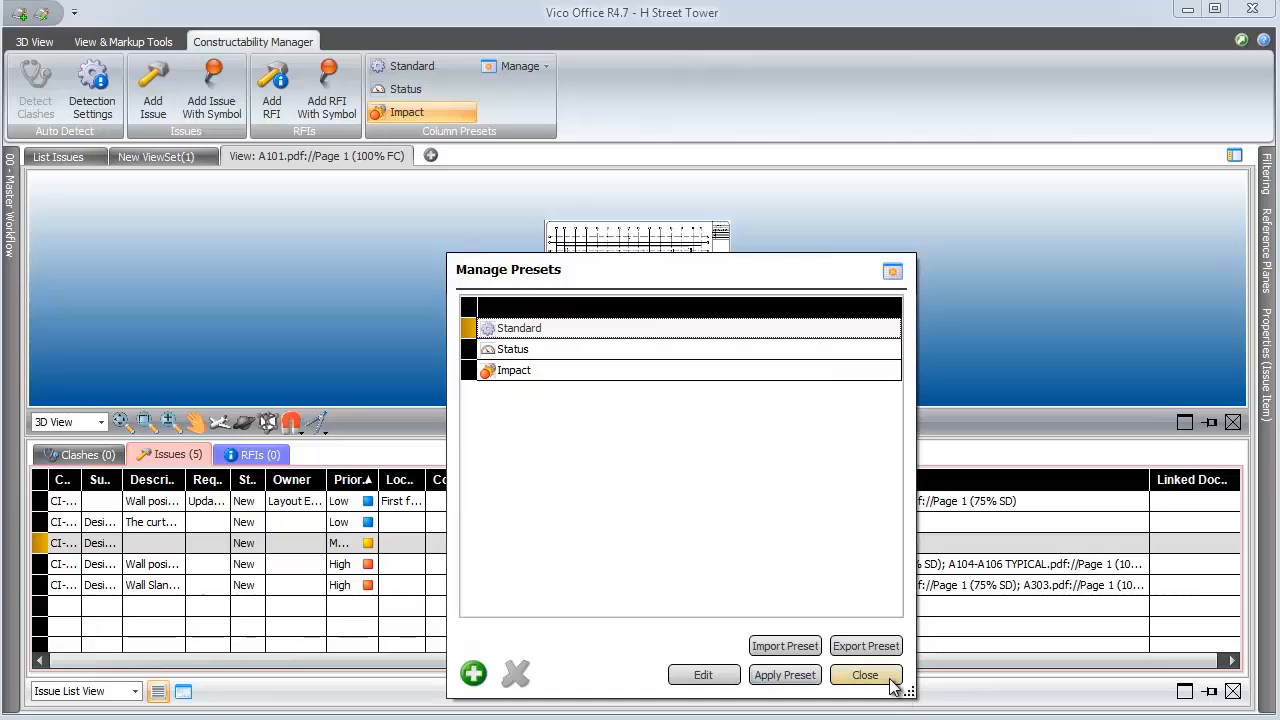
{"action": "left_click", "coordinate": [864, 674]}
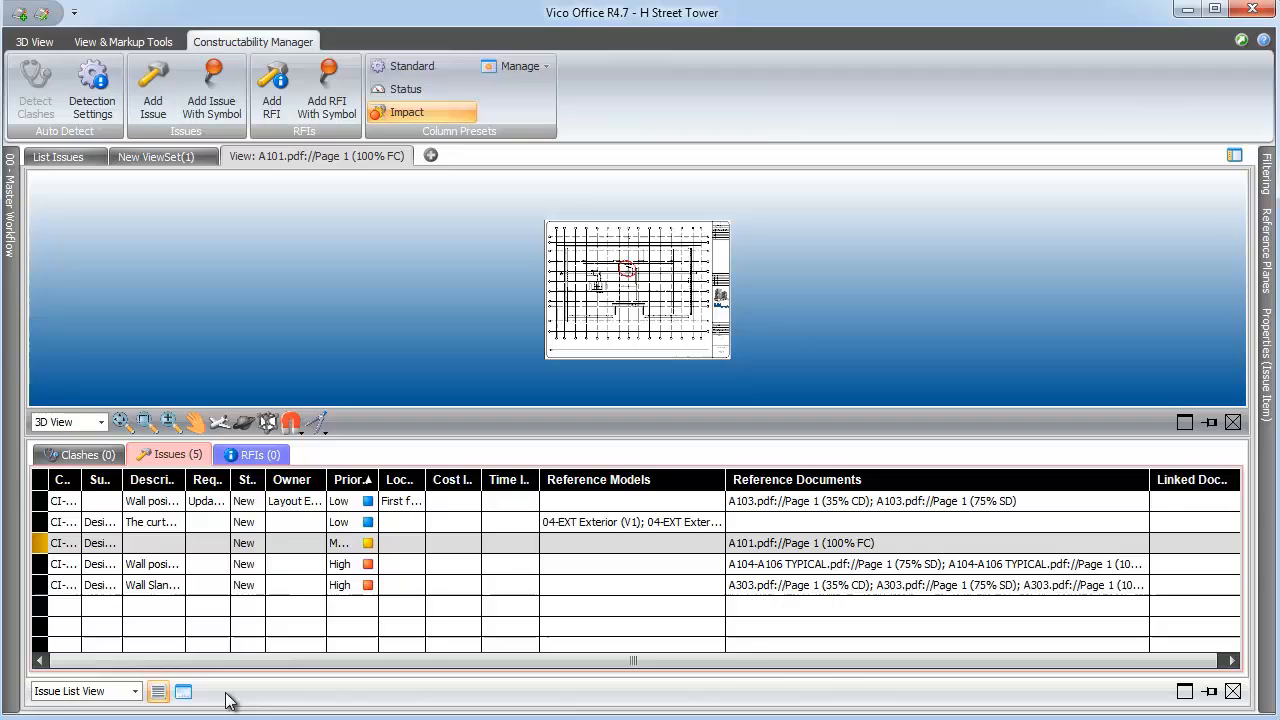
{"action": "left_click", "coordinate": [183, 691]}
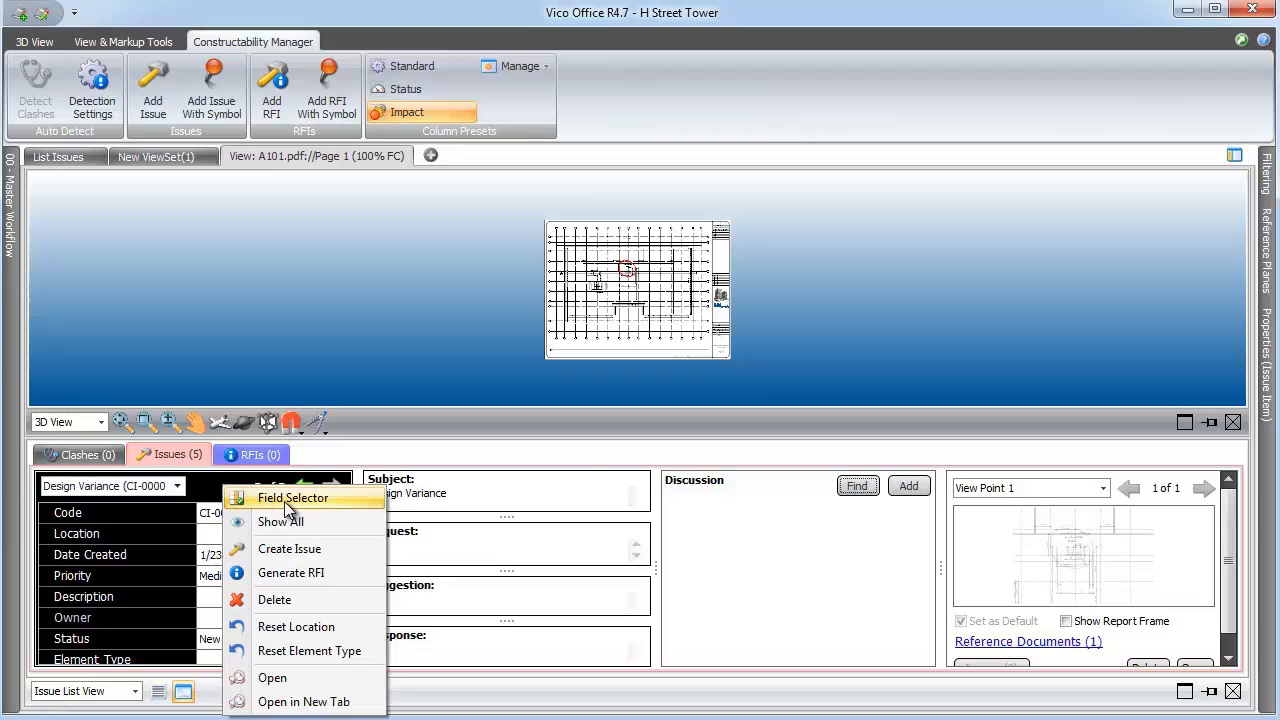
{"action": "left_click", "coordinate": [293, 498]}
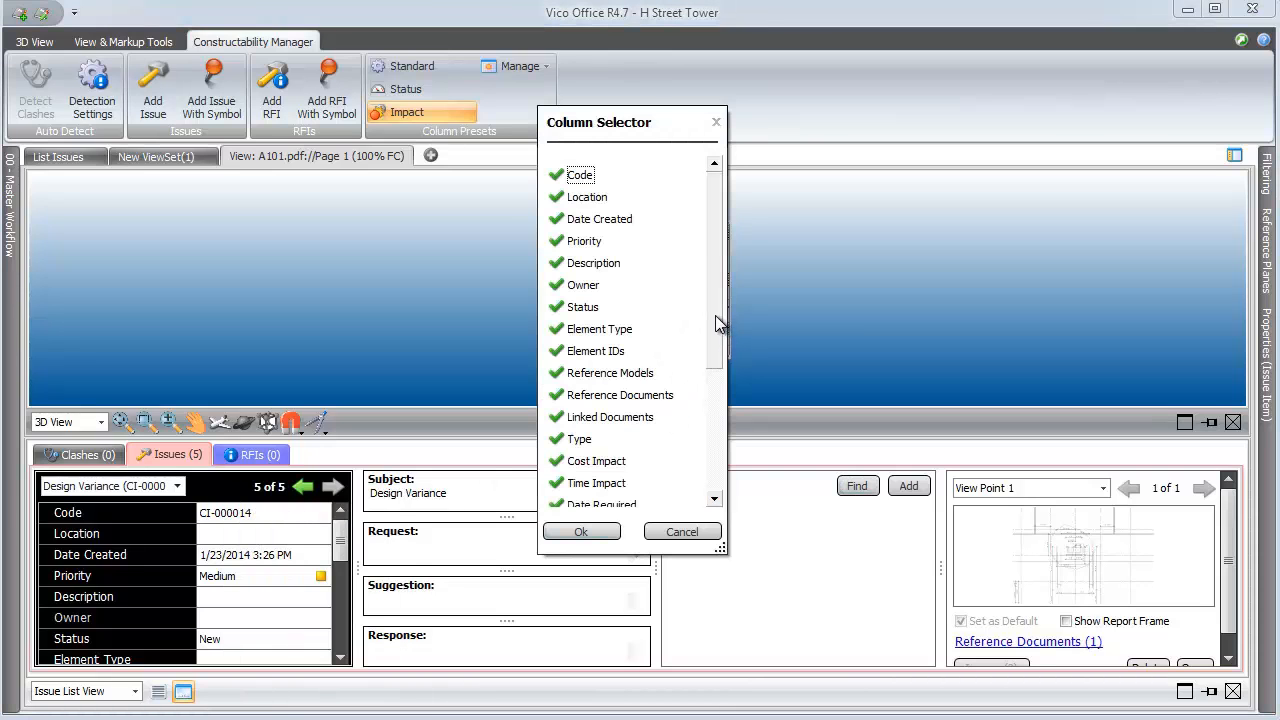
{"action": "scroll", "scroll_direction": "down", "scroll_amount": 3}
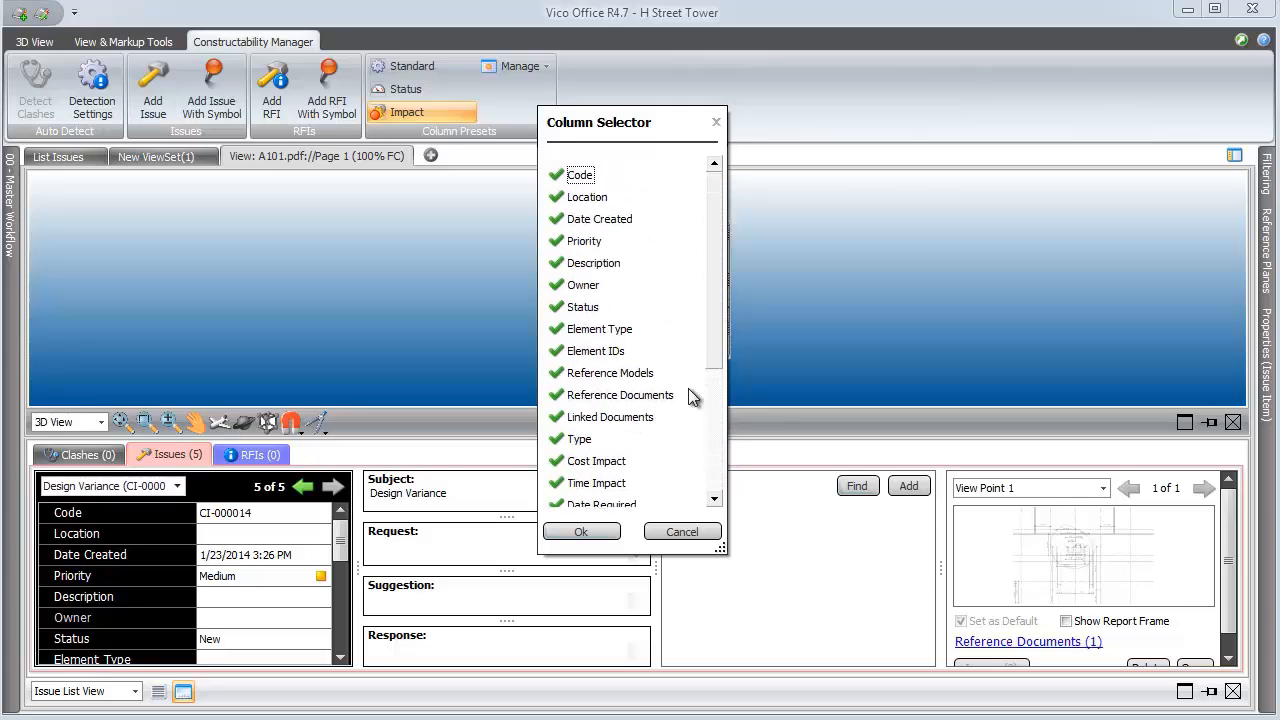
{"action": "left_click", "coordinate": [682, 531]}
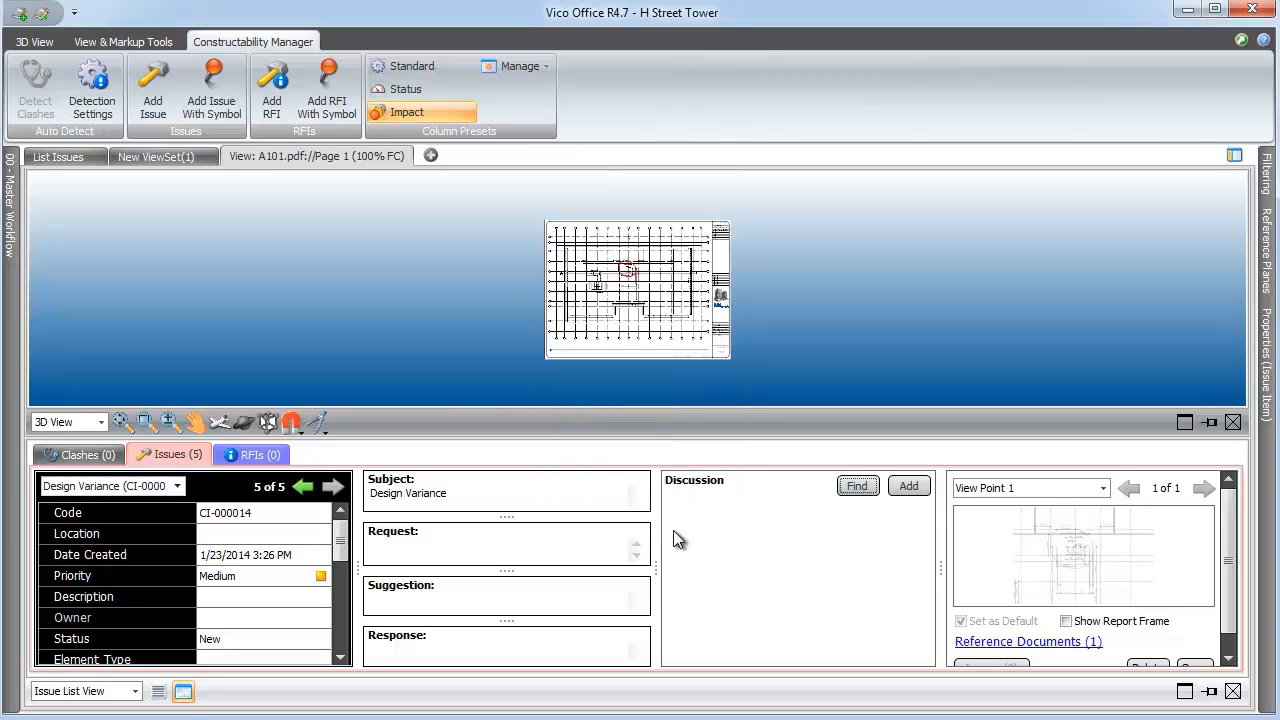
{"action": "mouse_move", "coordinate": [218, 678]}
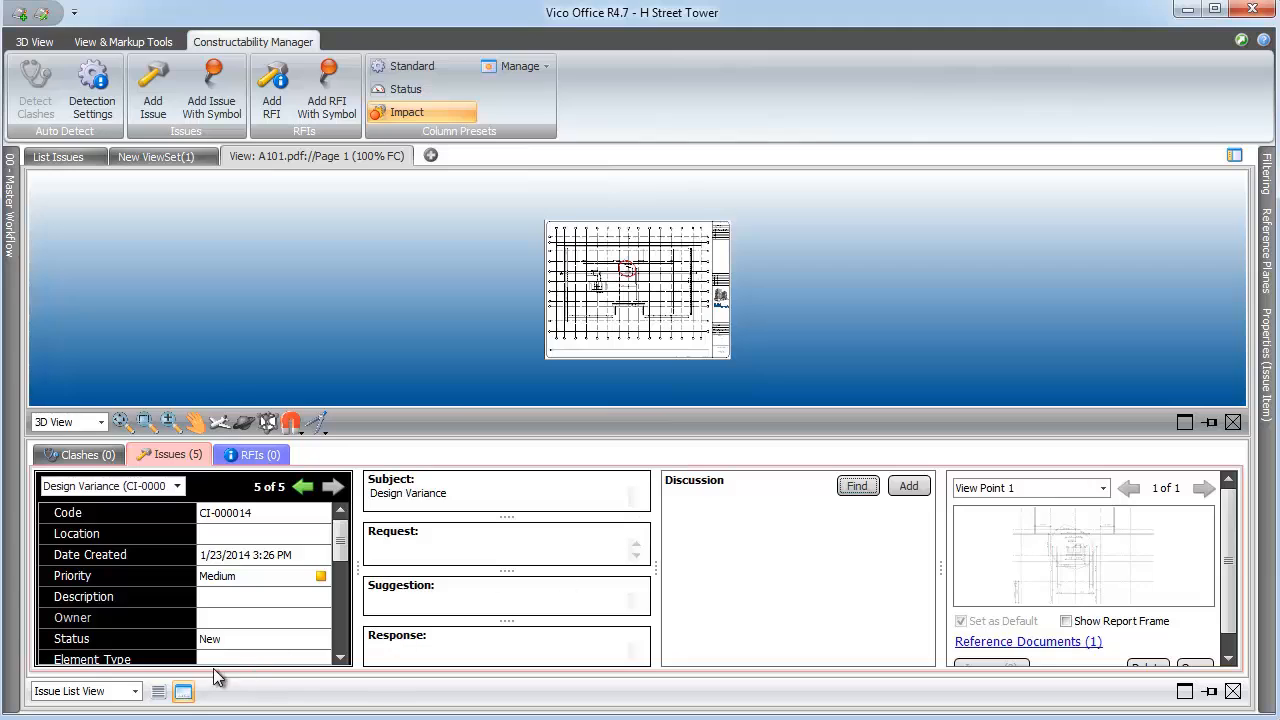
{"action": "left_click", "coordinate": [158, 691]}
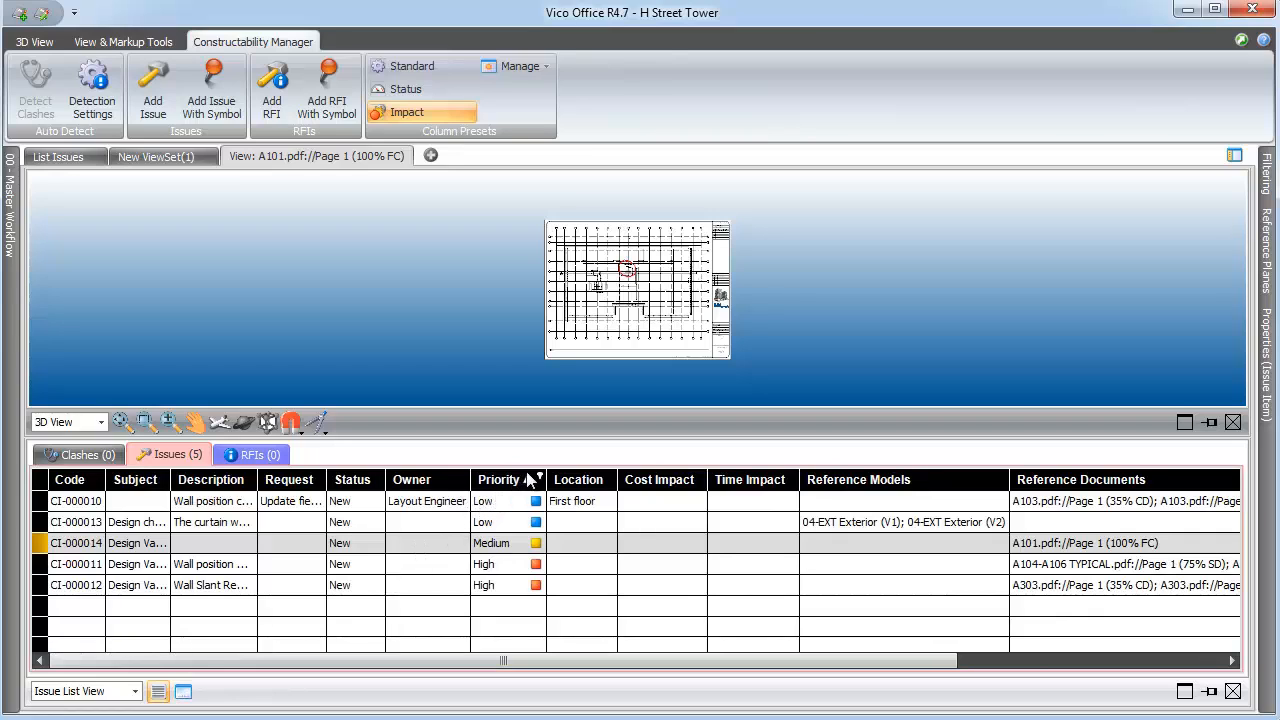
{"action": "left_click", "coordinate": [536, 480]}
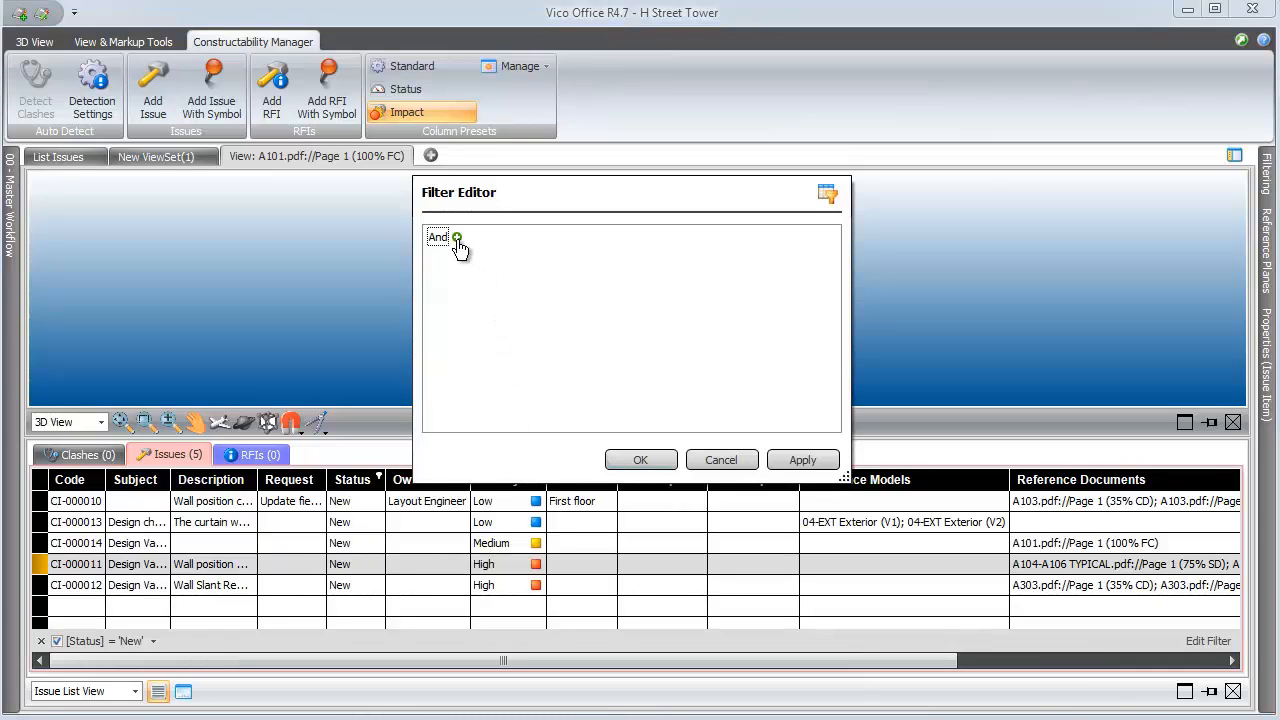
{"action": "left_click", "coordinate": [457, 239]}
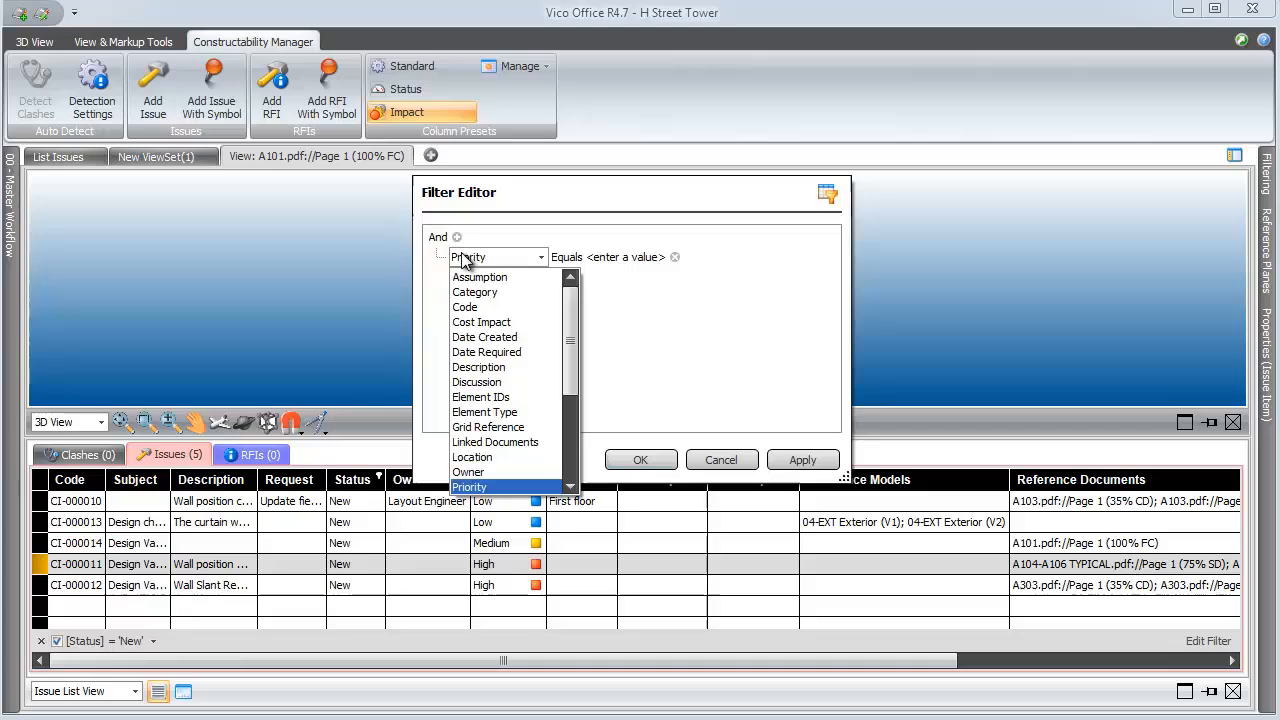
{"action": "left_click", "coordinate": [487, 352]}
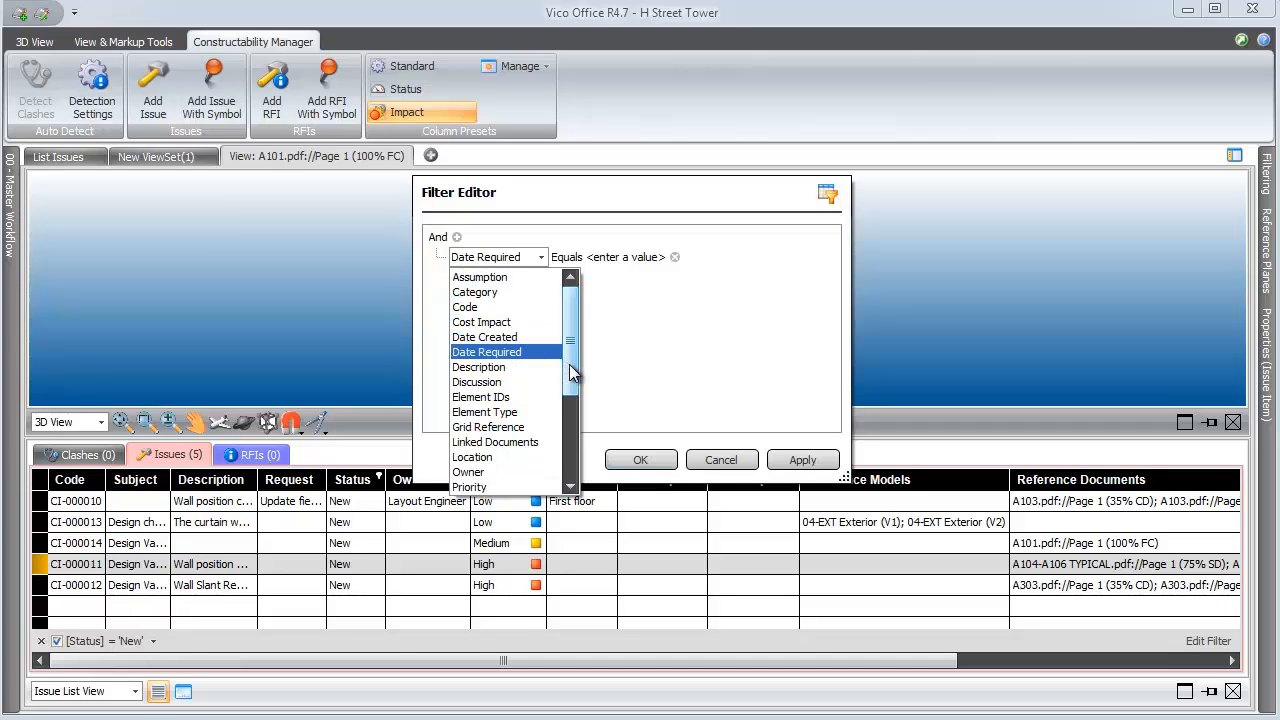
{"action": "left_click", "coordinate": [468, 487]}
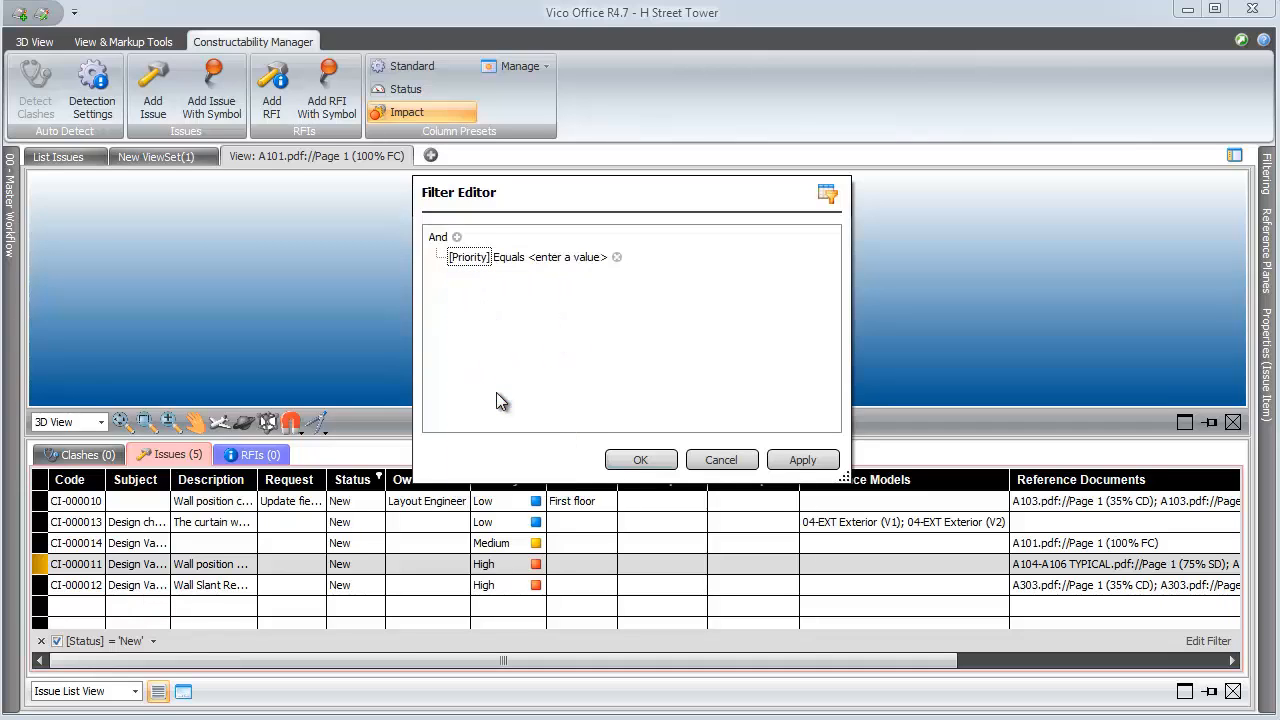
{"action": "left_click", "coordinate": [578, 257]}
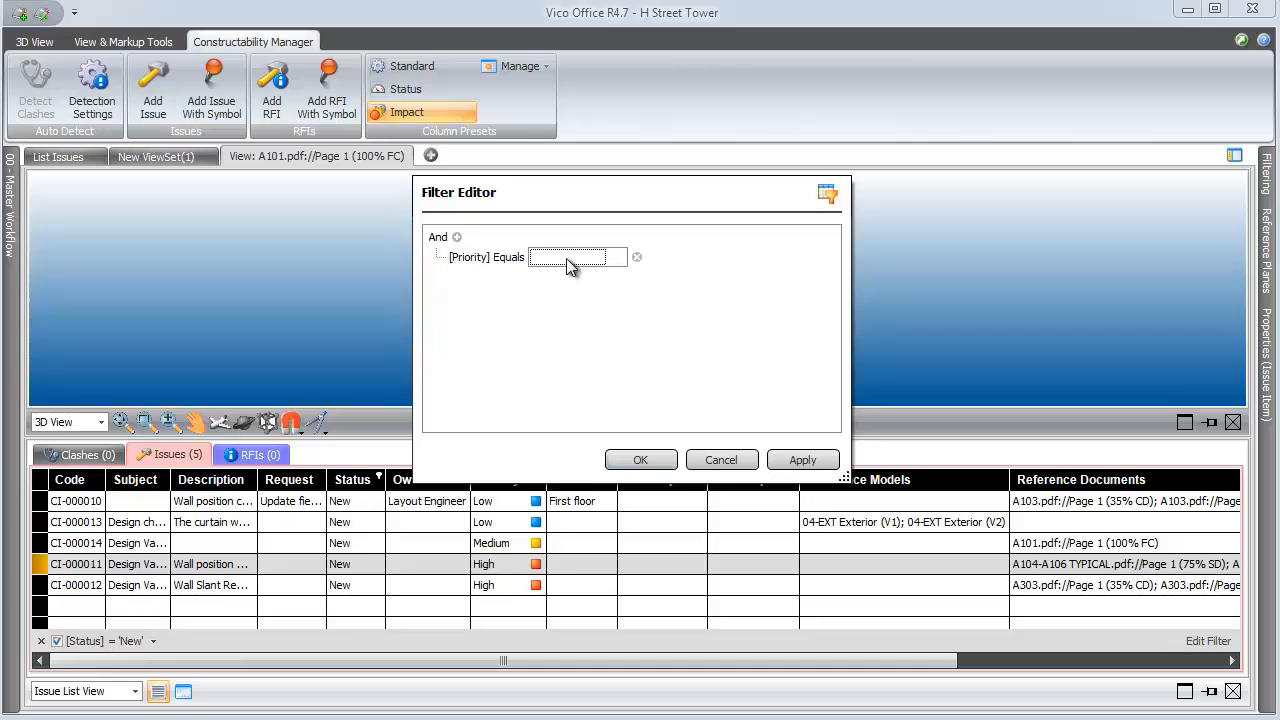
{"action": "left_click", "coordinate": [578, 257]}
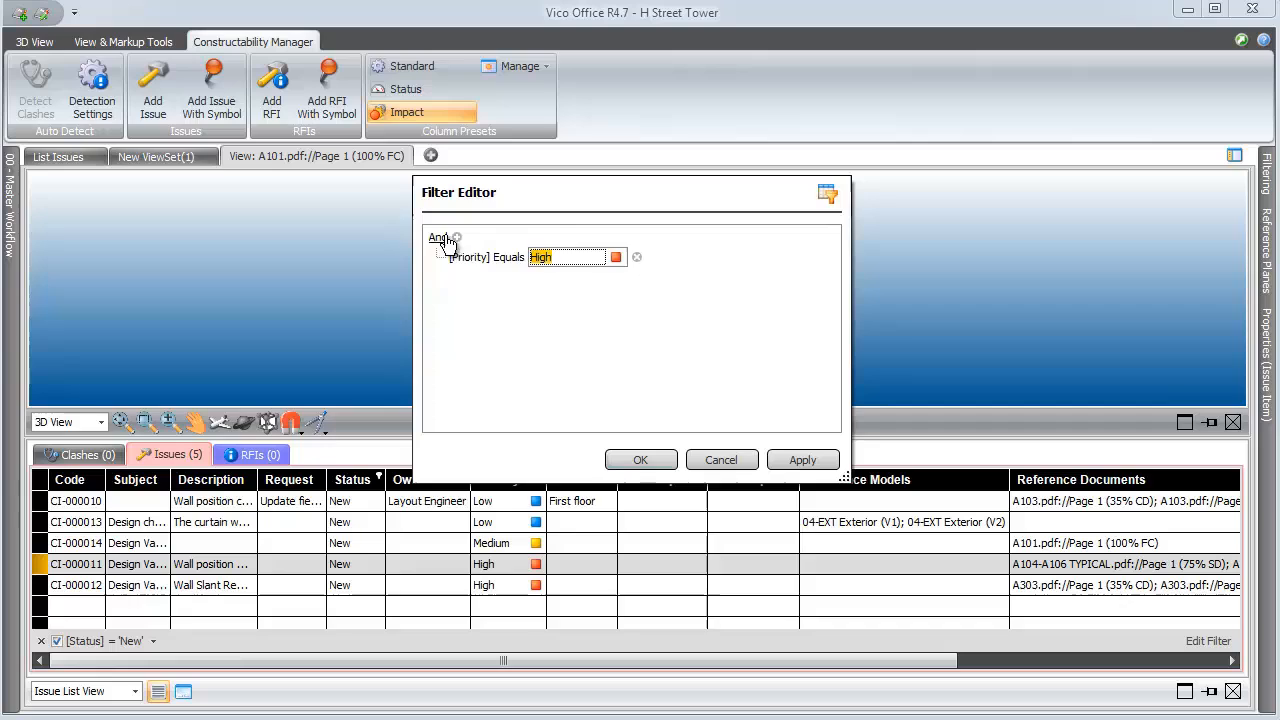
{"action": "left_click", "coordinate": [470, 257]}
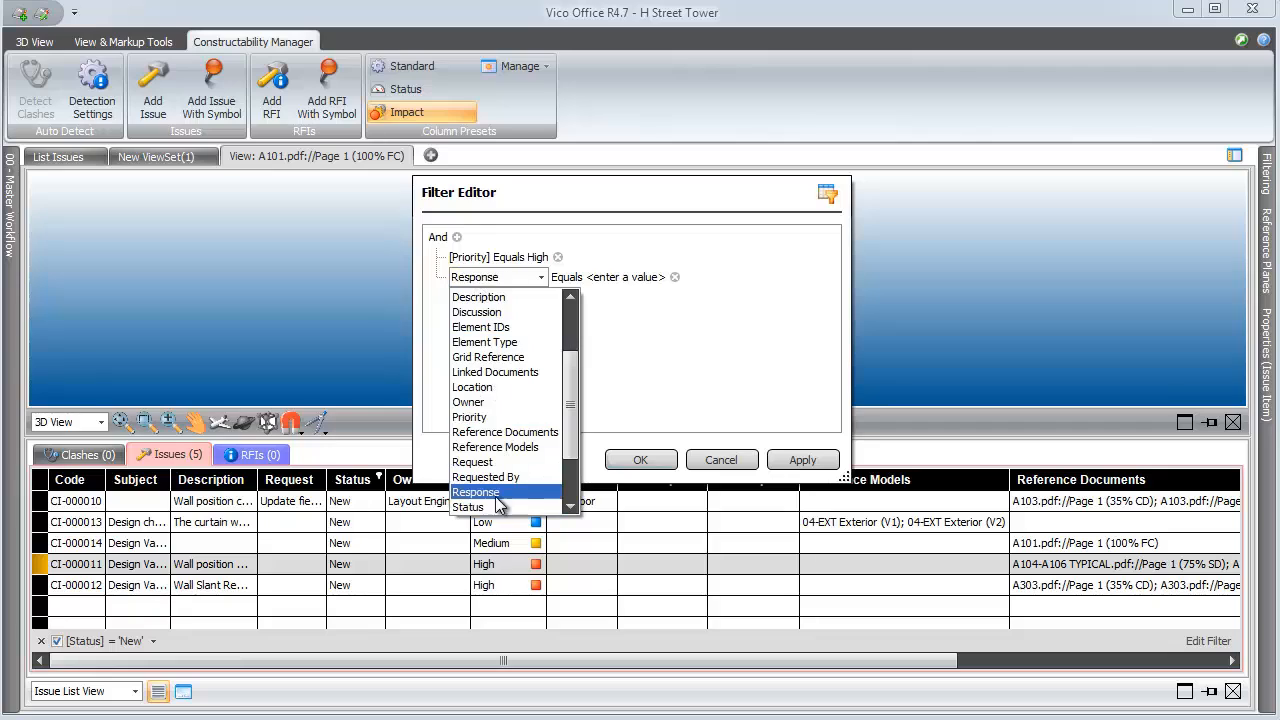
{"action": "left_click", "coordinate": [467, 507]}
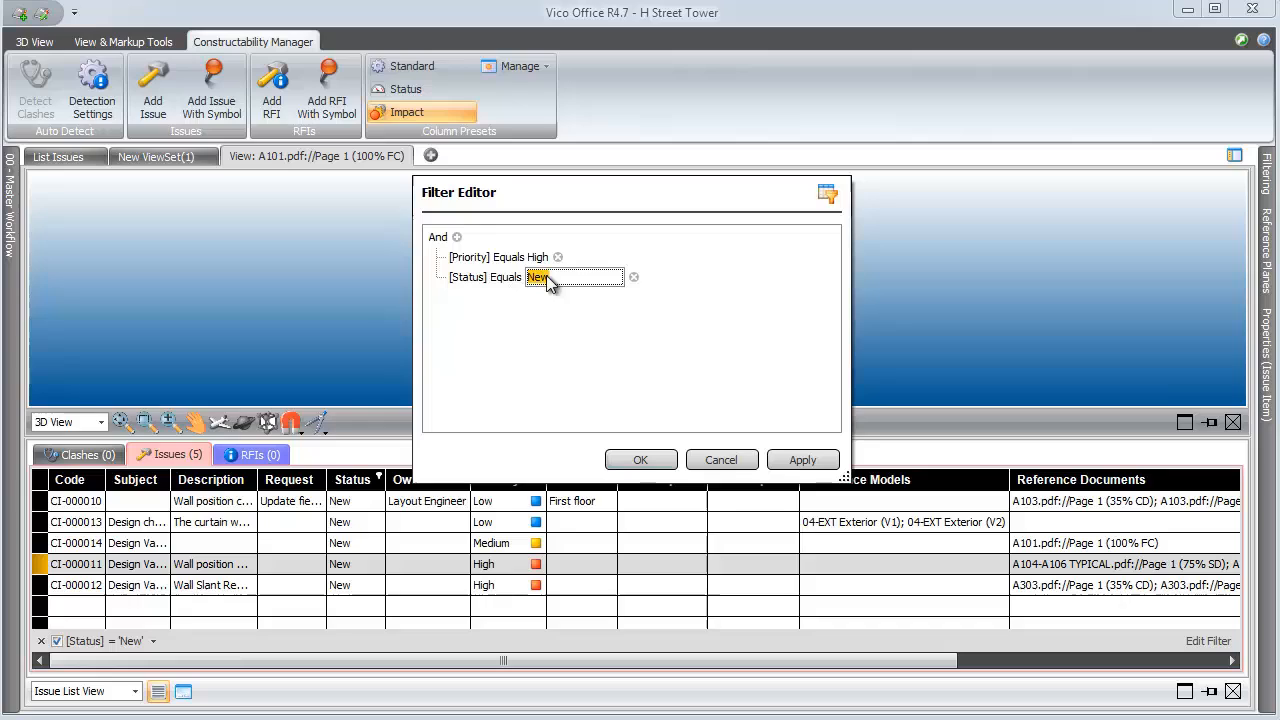
{"action": "left_click", "coordinate": [802, 460]}
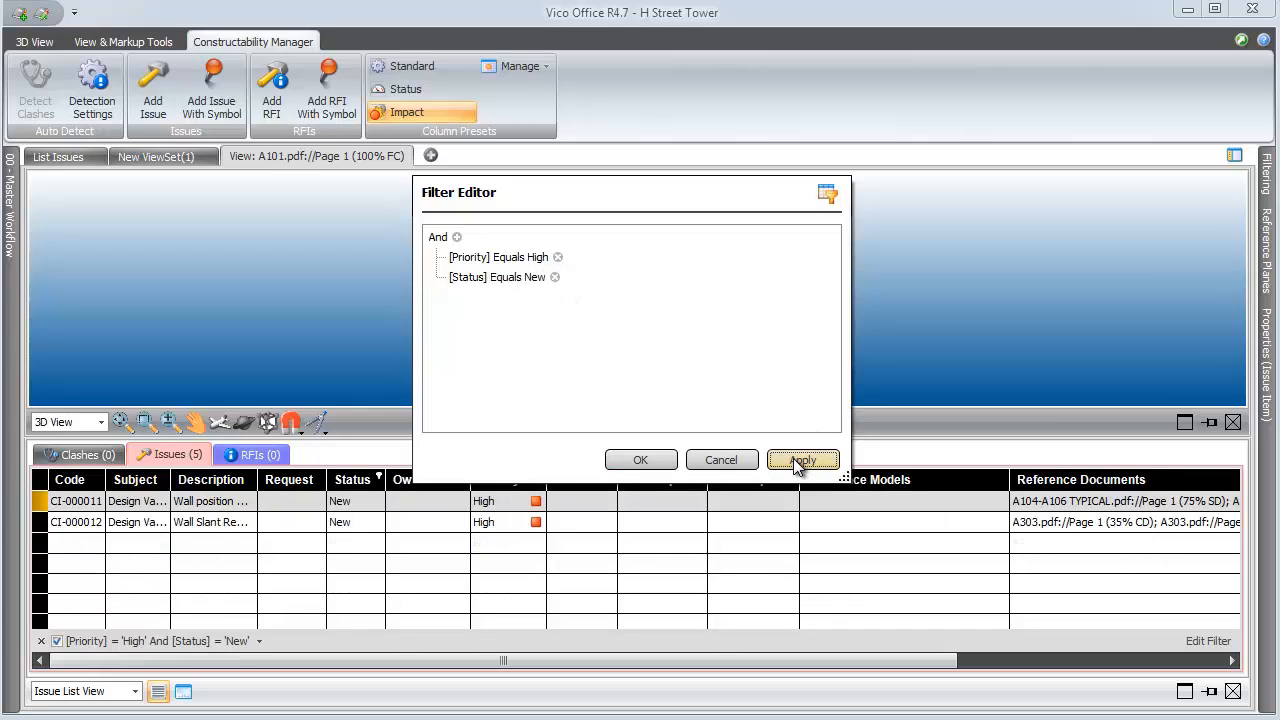
{"action": "mouse_move", "coordinate": [721, 460]}
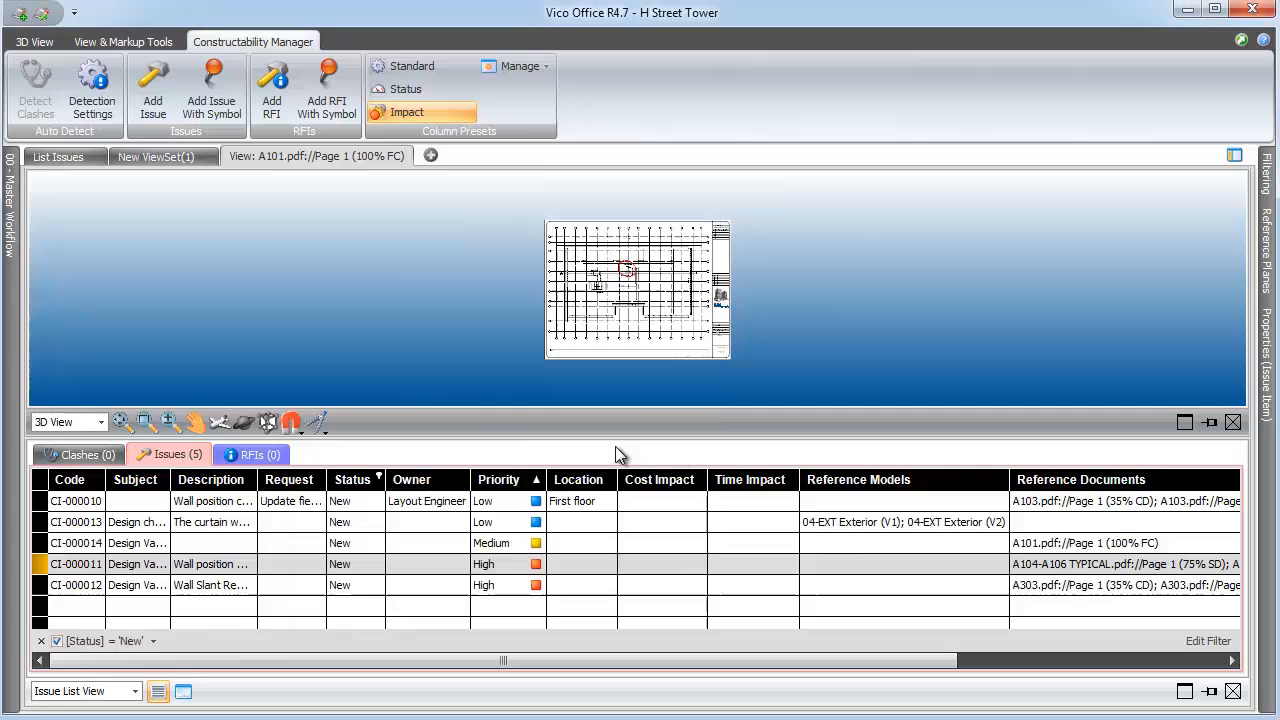
{"action": "mouse_move", "coordinate": [15, 233]}
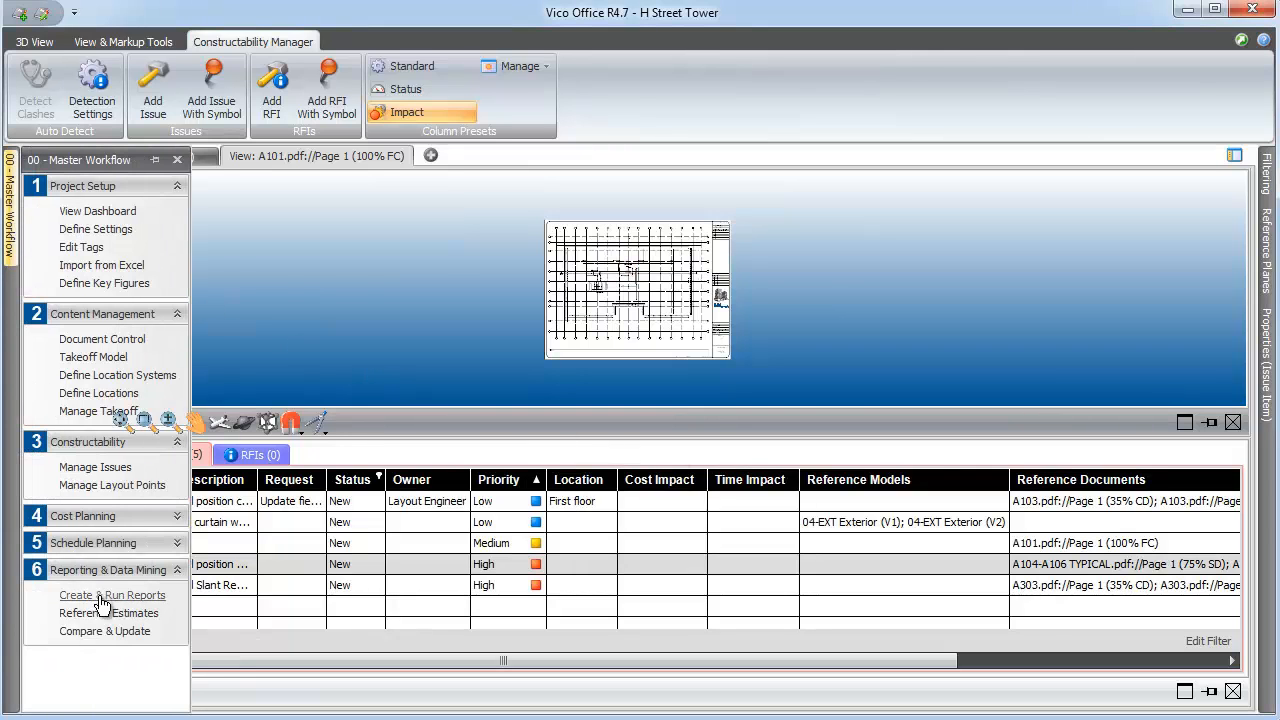
From Create & Run Reports, edit the DC - Issues - Traditional template in the designer
{"action": "left_click", "coordinate": [112, 595]}
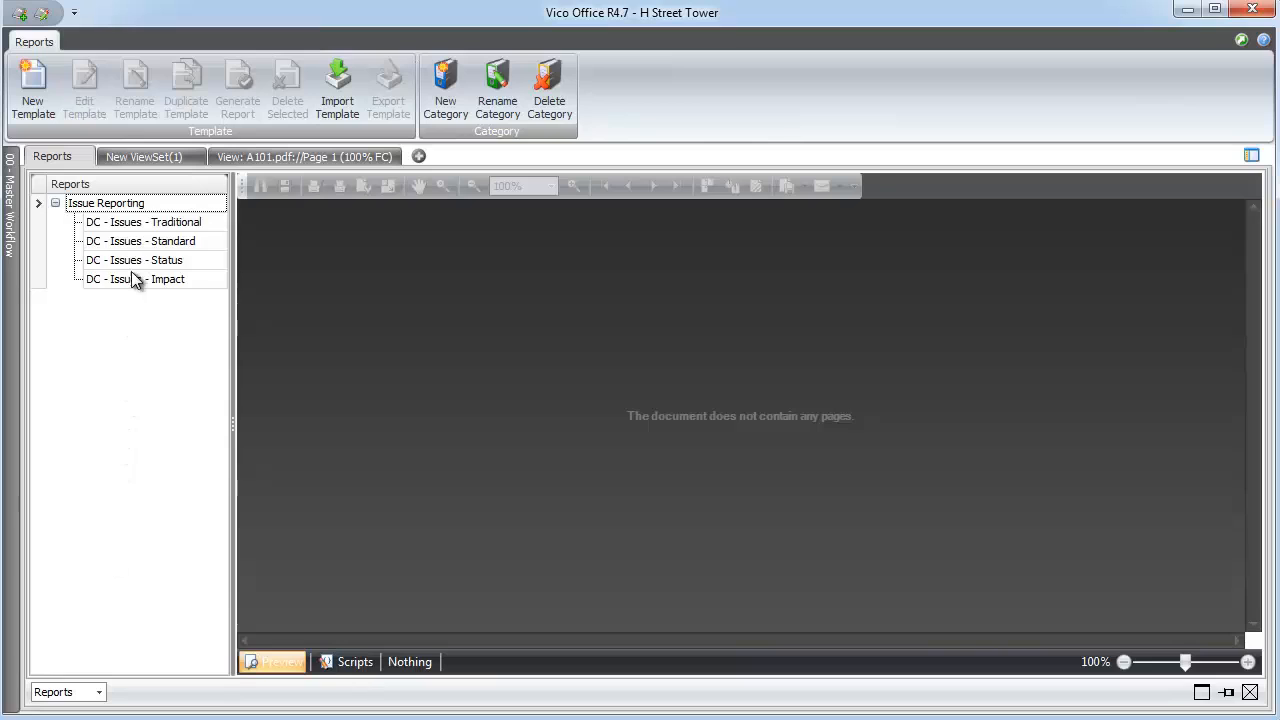
{"action": "left_click", "coordinate": [142, 221]}
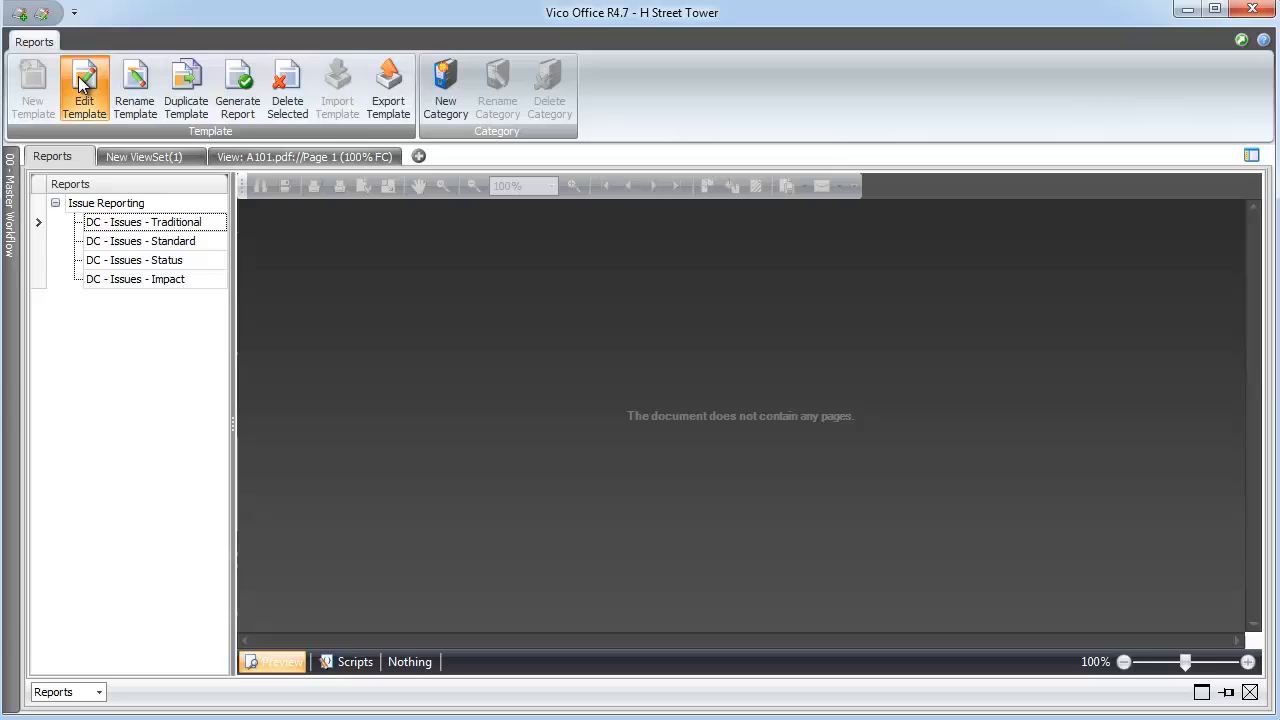
{"action": "left_click", "coordinate": [84, 88]}
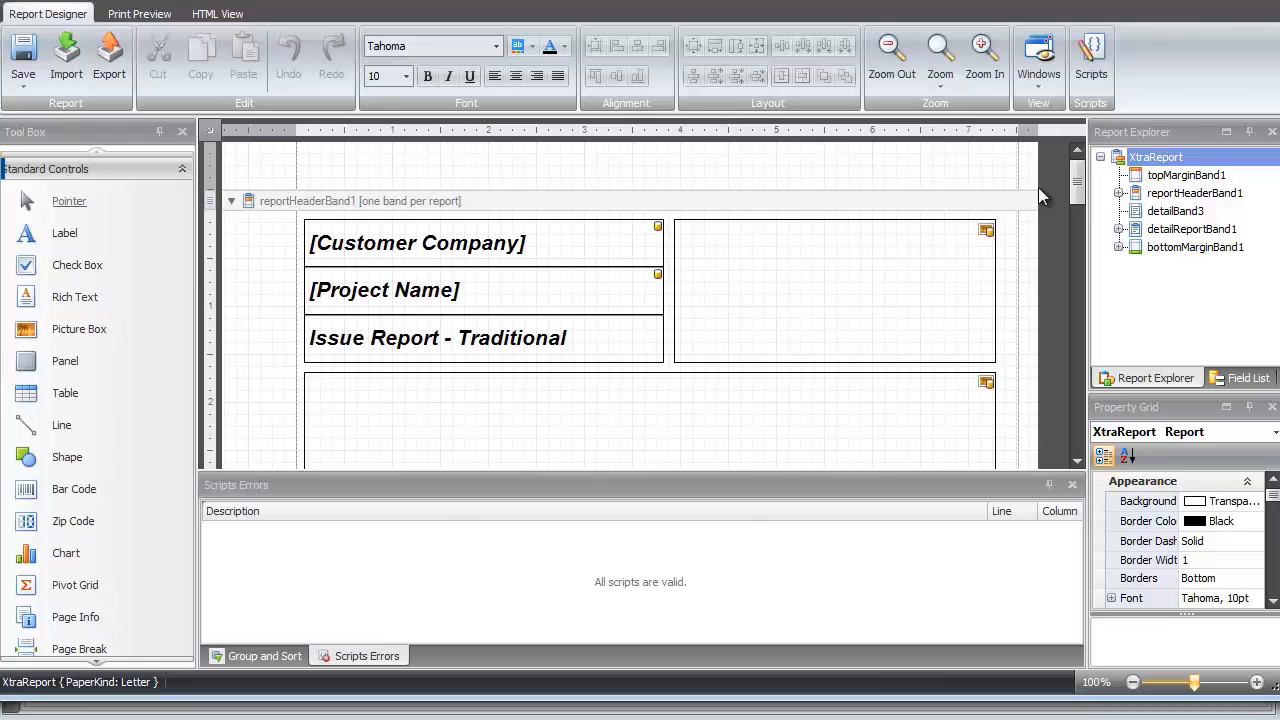
Show the Field List and select the Grid Reference value cell in the template
{"action": "scroll", "scroll_direction": "down", "scroll_amount": 3}
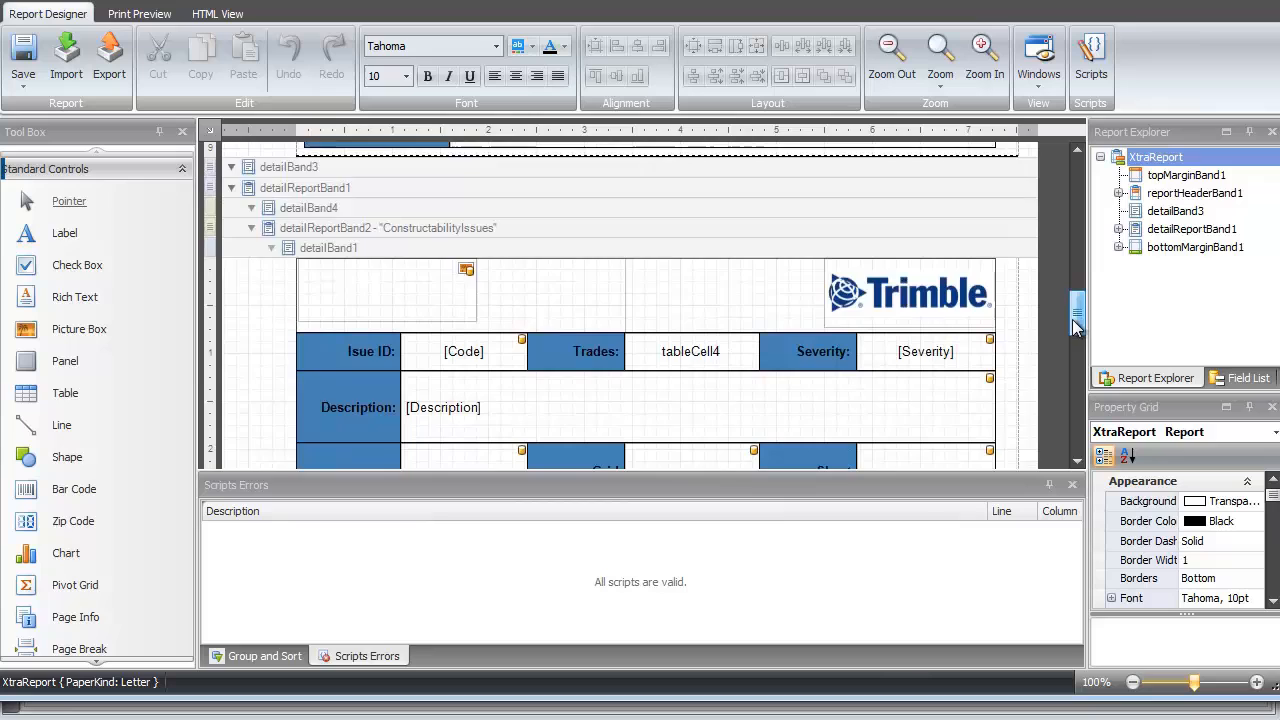
{"action": "scroll", "scroll_direction": "down", "scroll_amount": 3}
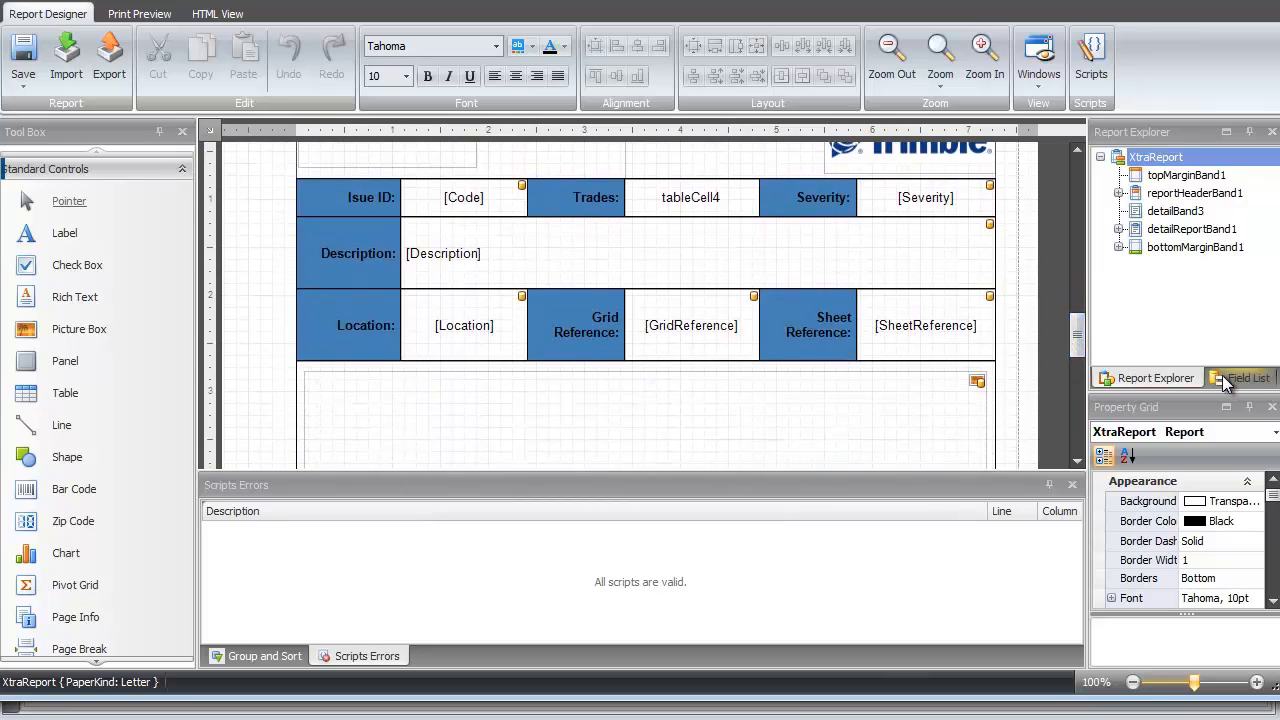
{"action": "left_click", "coordinate": [1245, 377]}
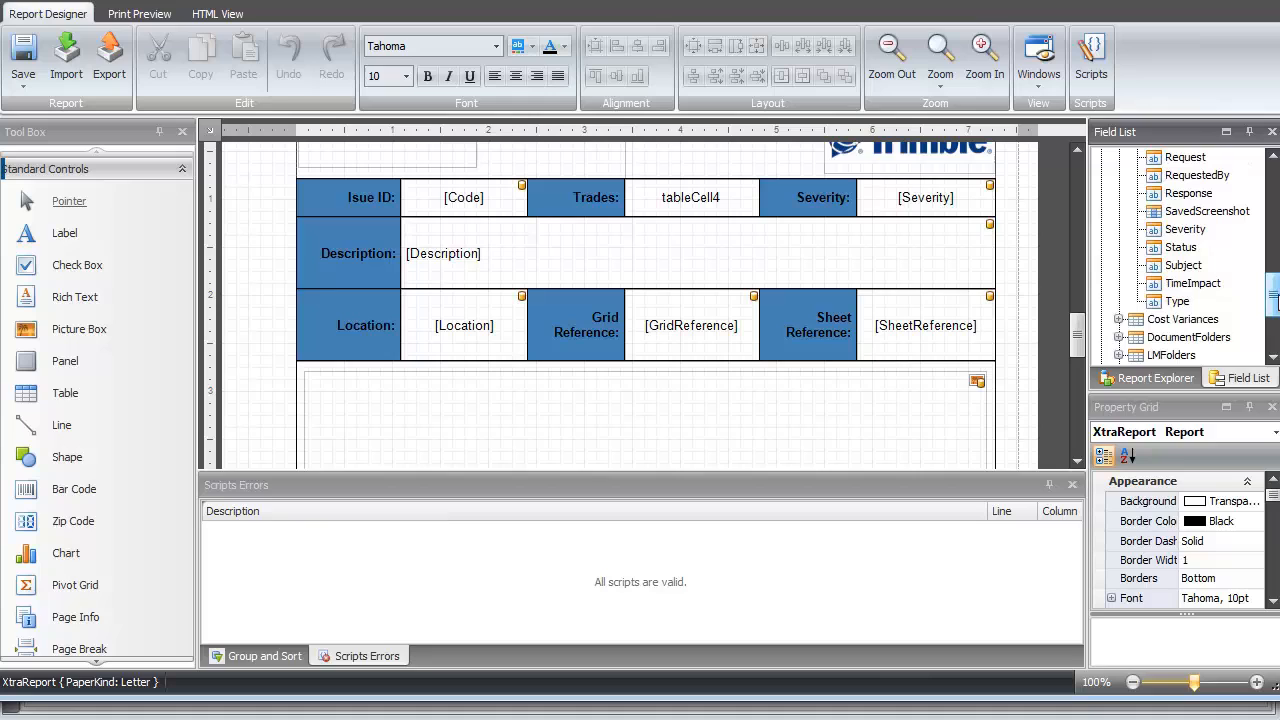
{"action": "left_click", "coordinate": [690, 325]}
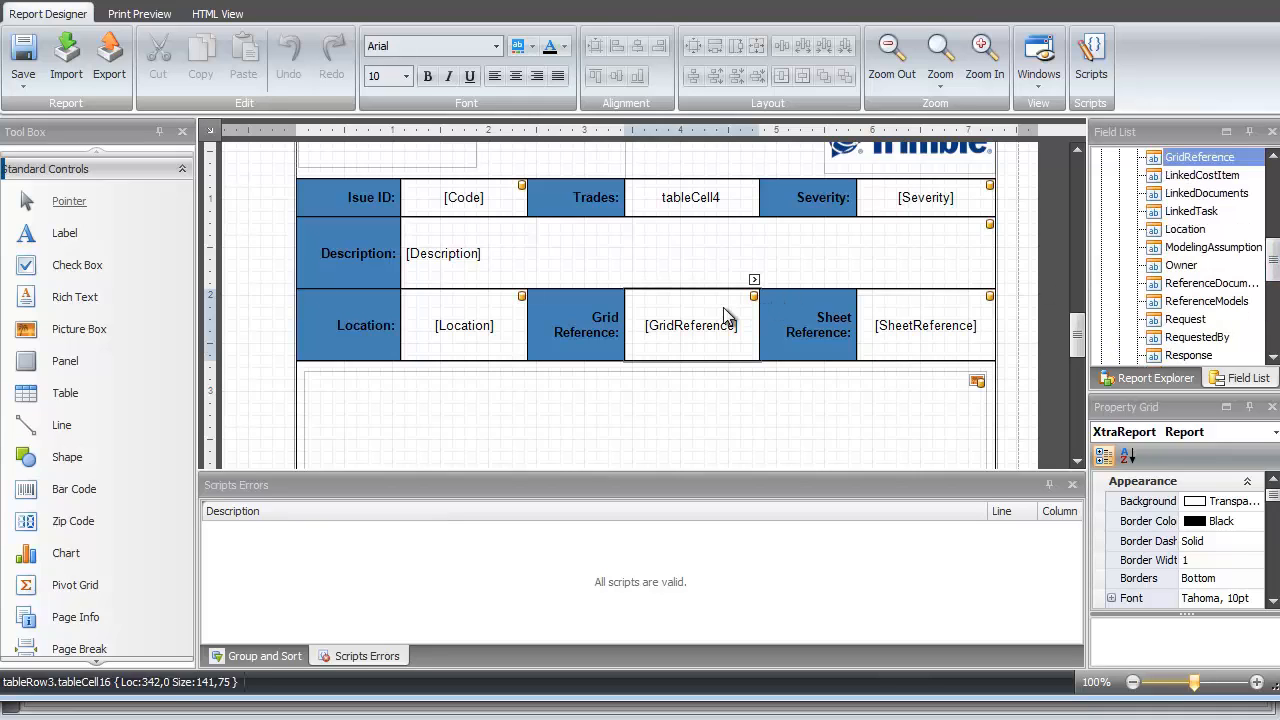
Check the cell's data binding and keep it bound to the GridReference field
{"action": "left_click", "coordinate": [753, 296]}
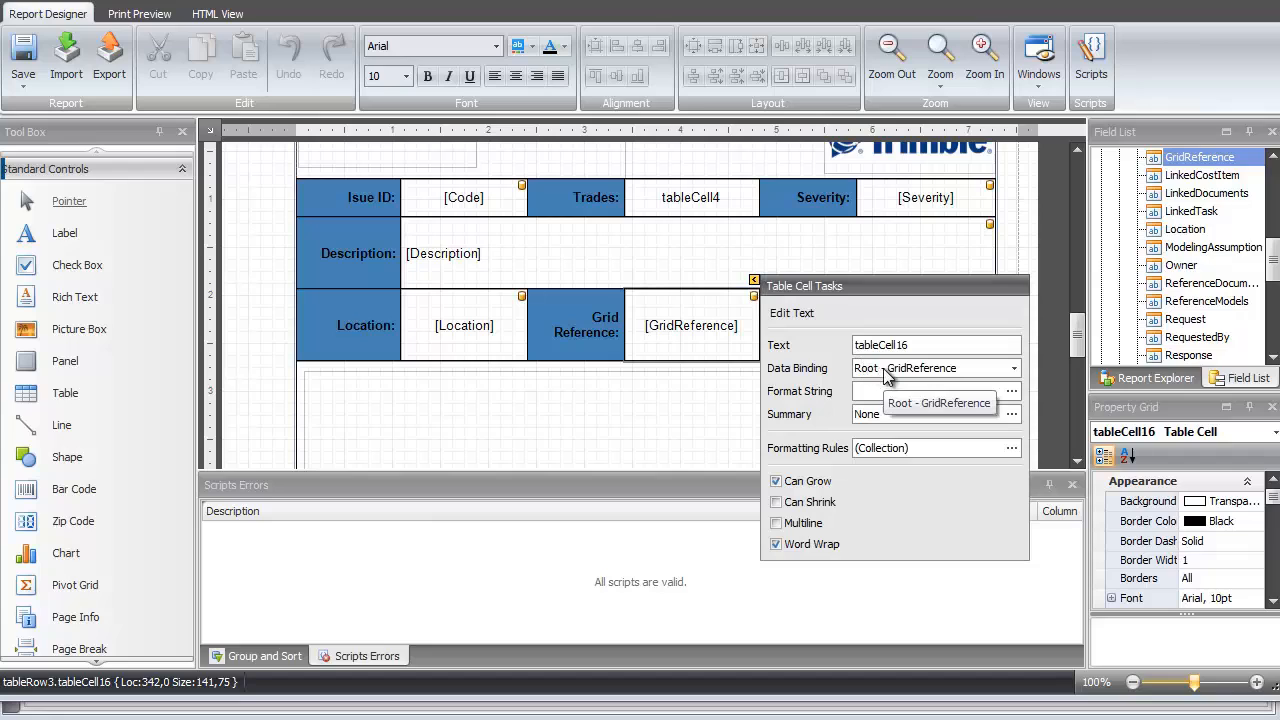
{"action": "left_click", "coordinate": [1012, 368]}
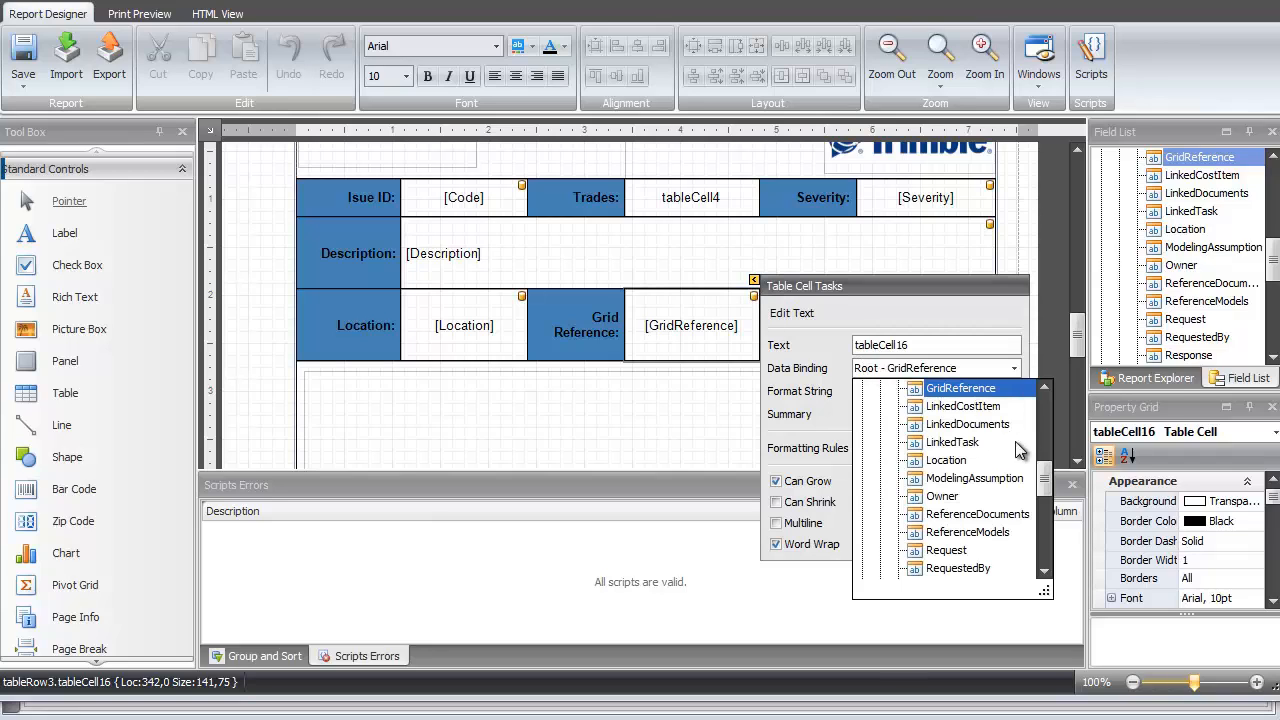
{"action": "scroll", "scroll_direction": "down", "scroll_amount": 3}
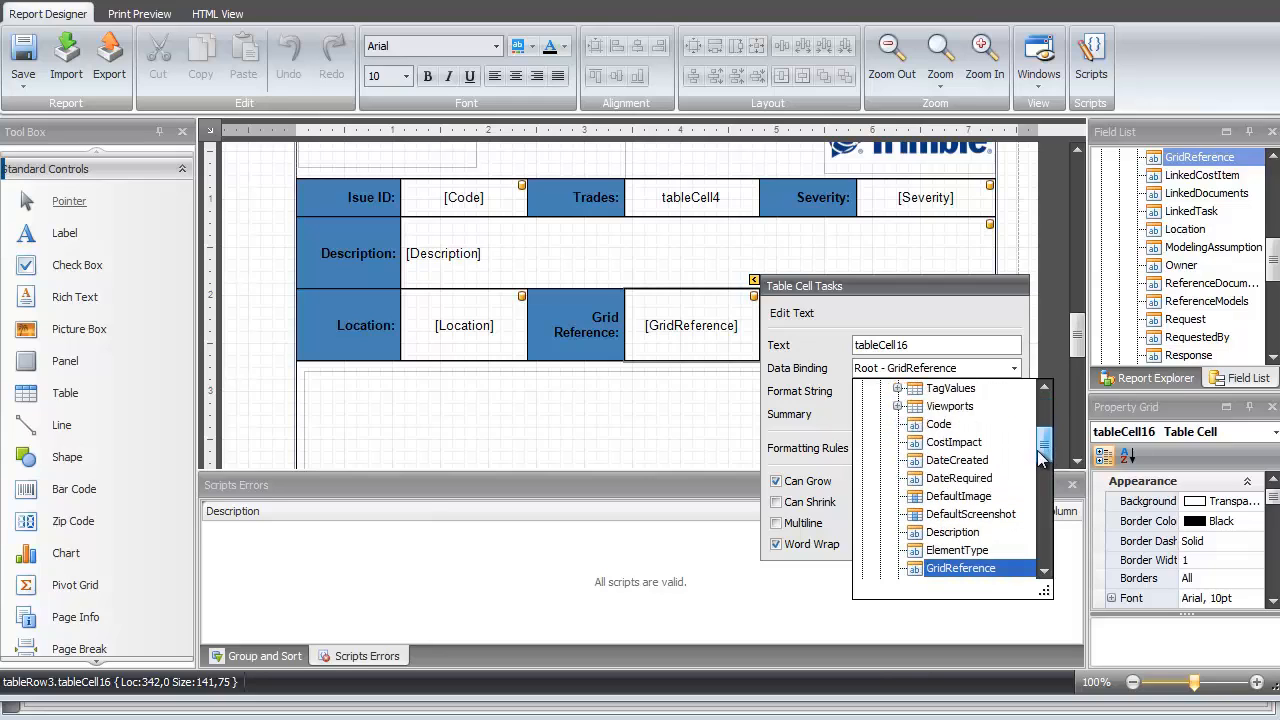
{"action": "left_click", "coordinate": [961, 567]}
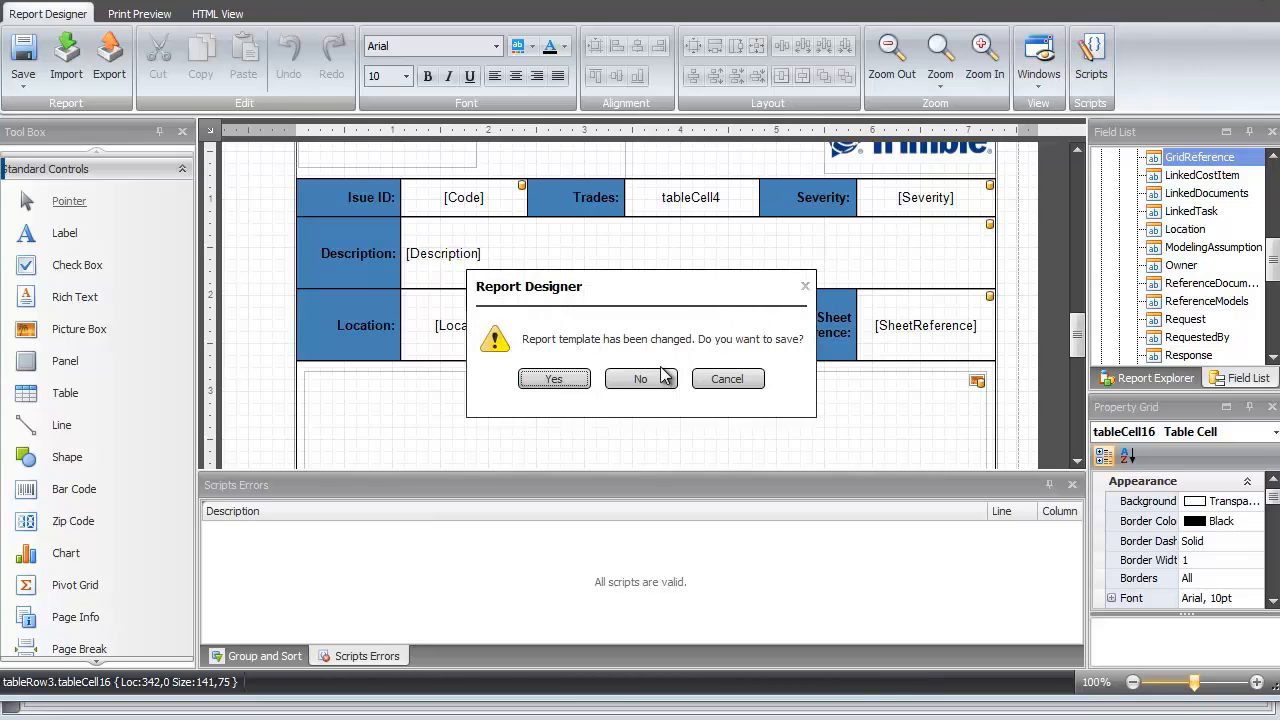
Discard the template changes and generate the six-page Issue Report - Traditional, viewing its last page
{"action": "left_click", "coordinate": [640, 378]}
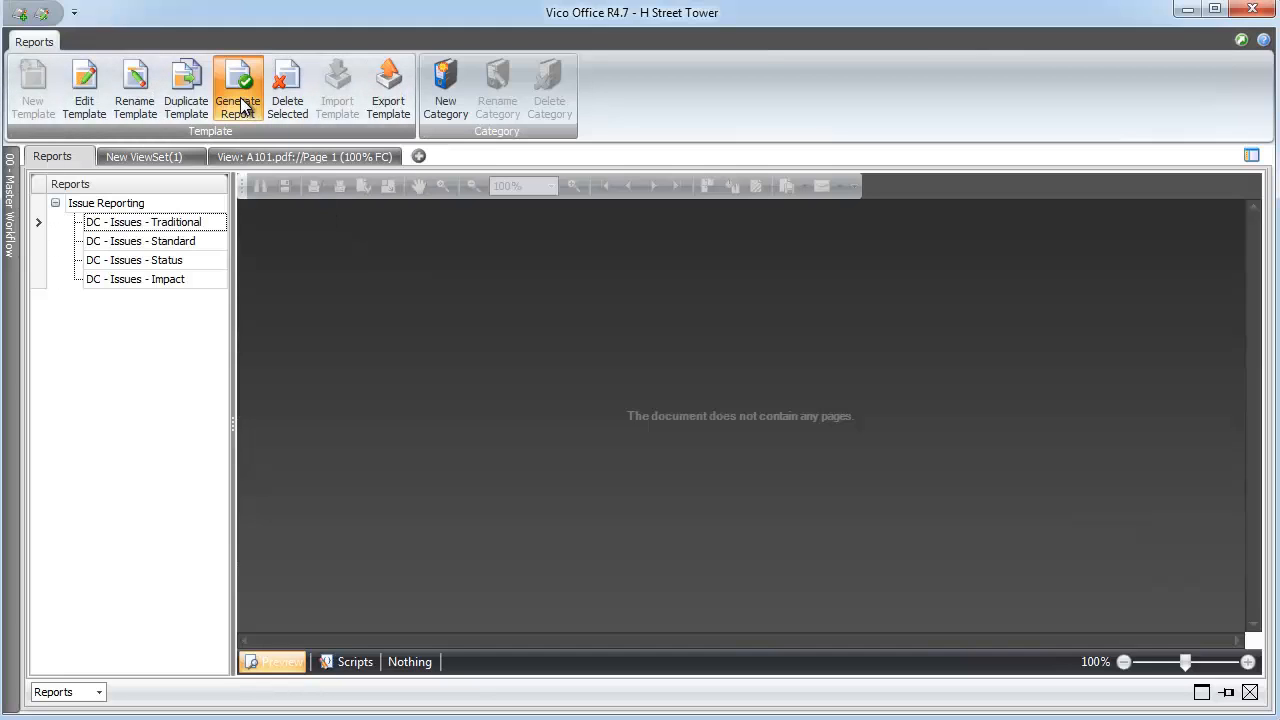
{"action": "left_click", "coordinate": [238, 88]}
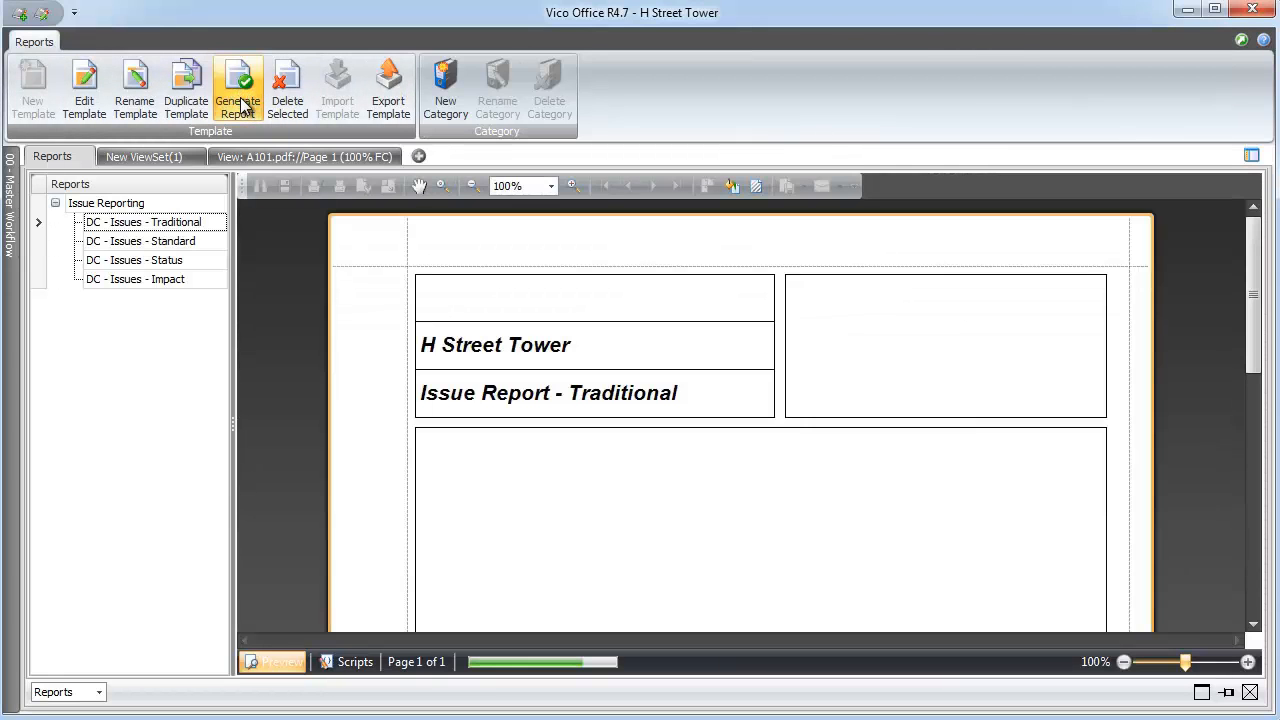
{"action": "left_click", "coordinate": [238, 90]}
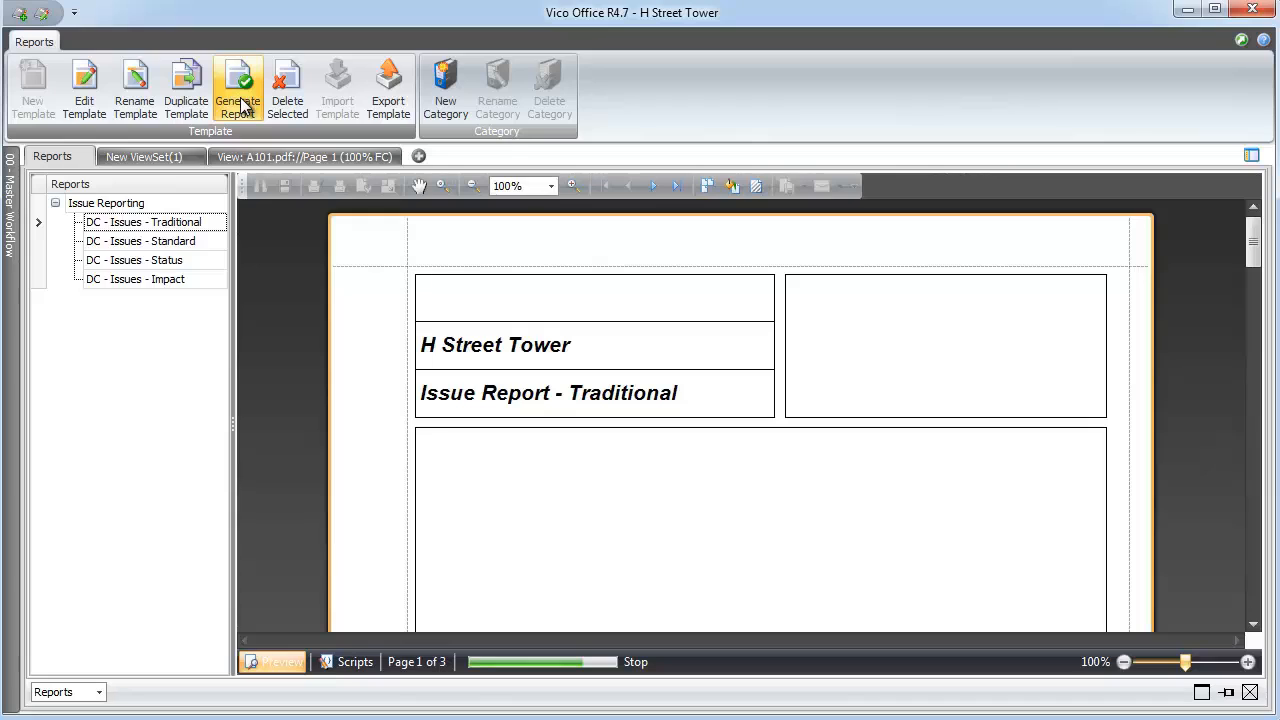
{"action": "left_click", "coordinate": [238, 90]}
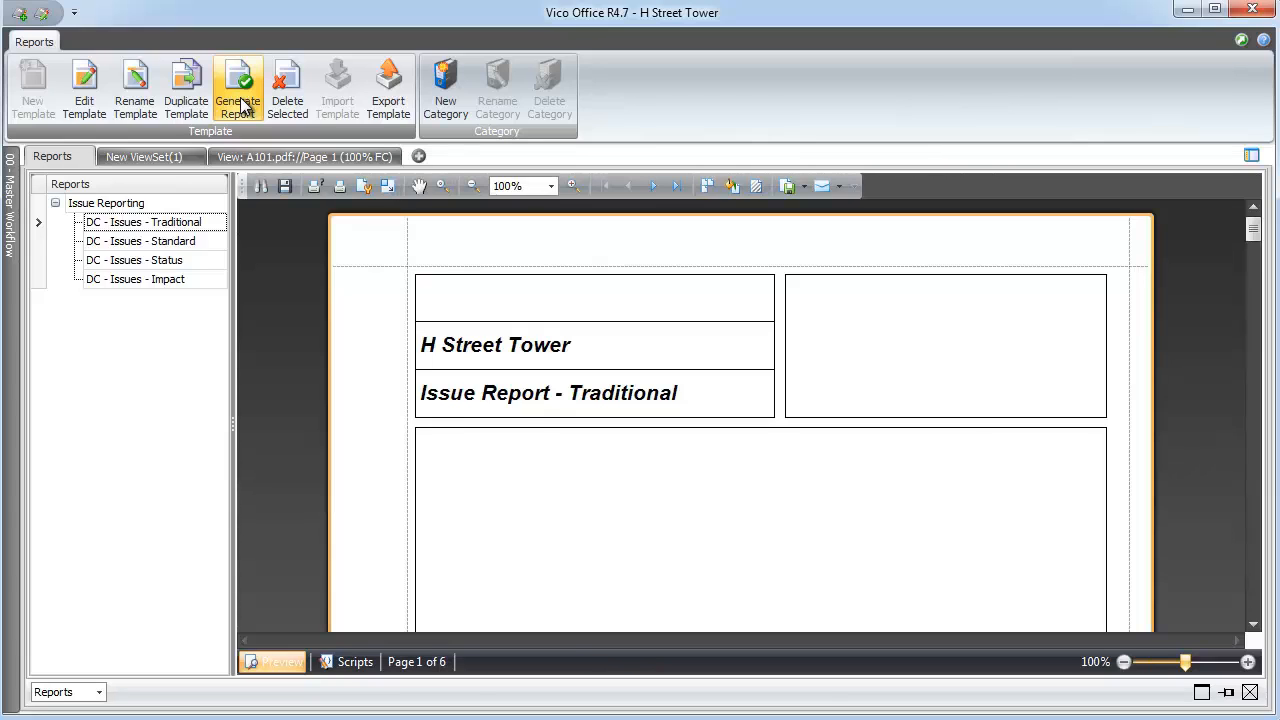
{"action": "mouse_move", "coordinate": [1256, 232]}
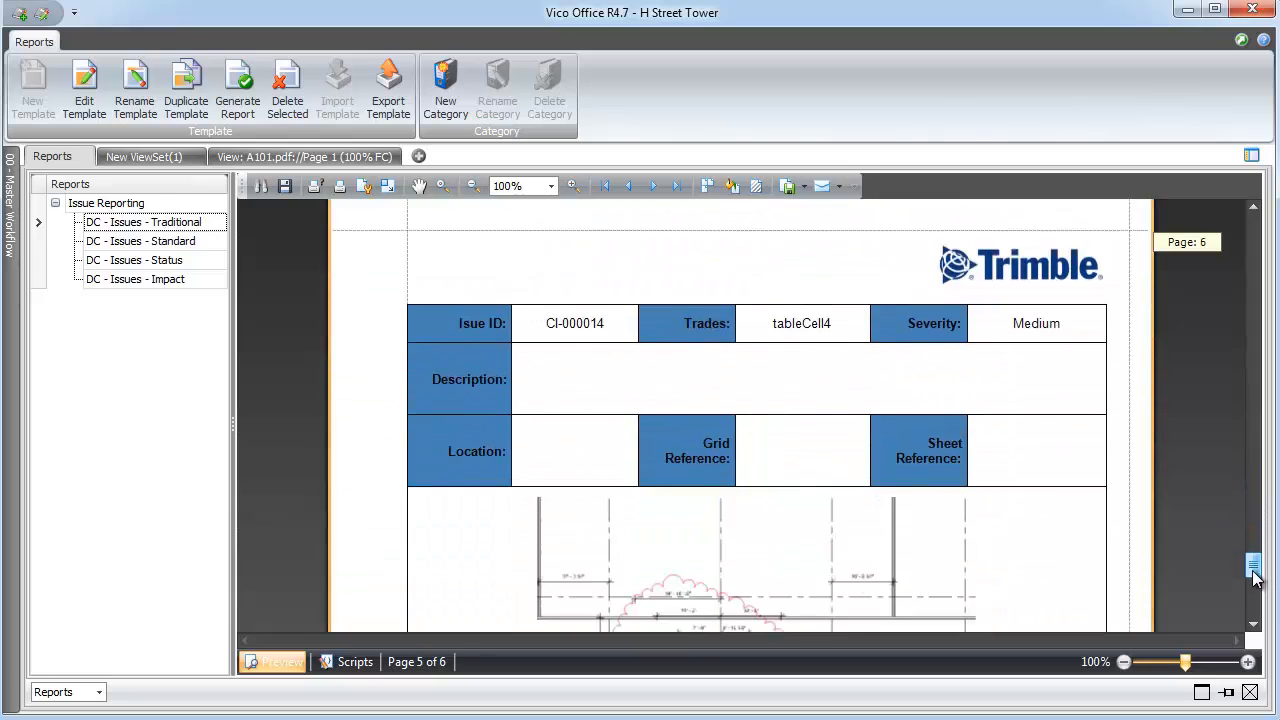
{"action": "scroll", "scroll_direction": "down", "scroll_amount": 3}
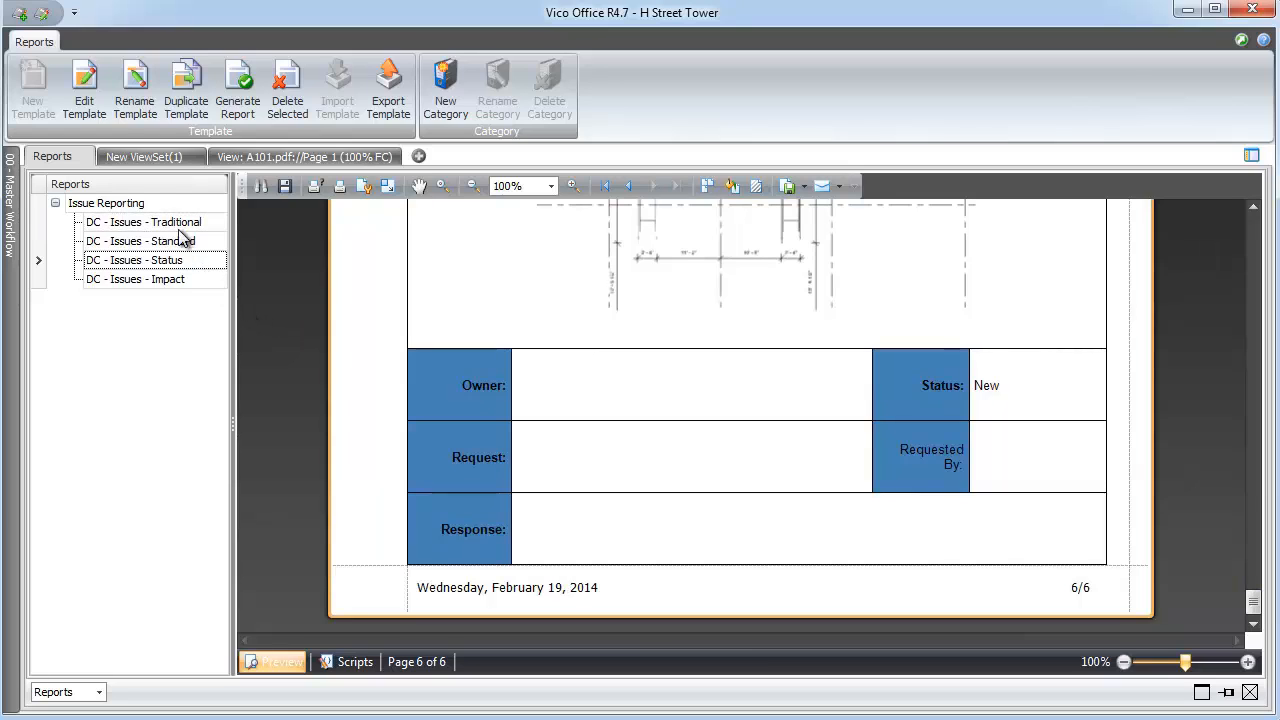
Edit the DC - Issues - Status template and bring up the ConstructabilityIssues band's task settings
{"action": "left_click", "coordinate": [84, 88]}
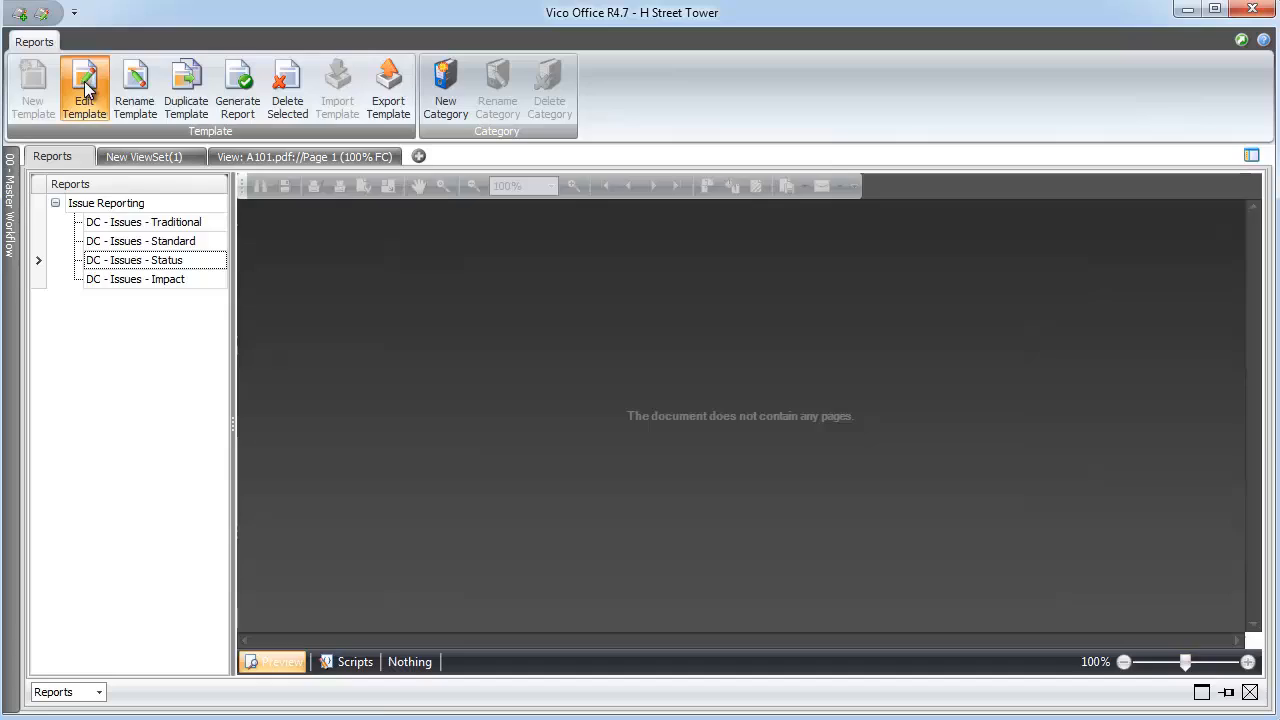
{"action": "left_click", "coordinate": [84, 90]}
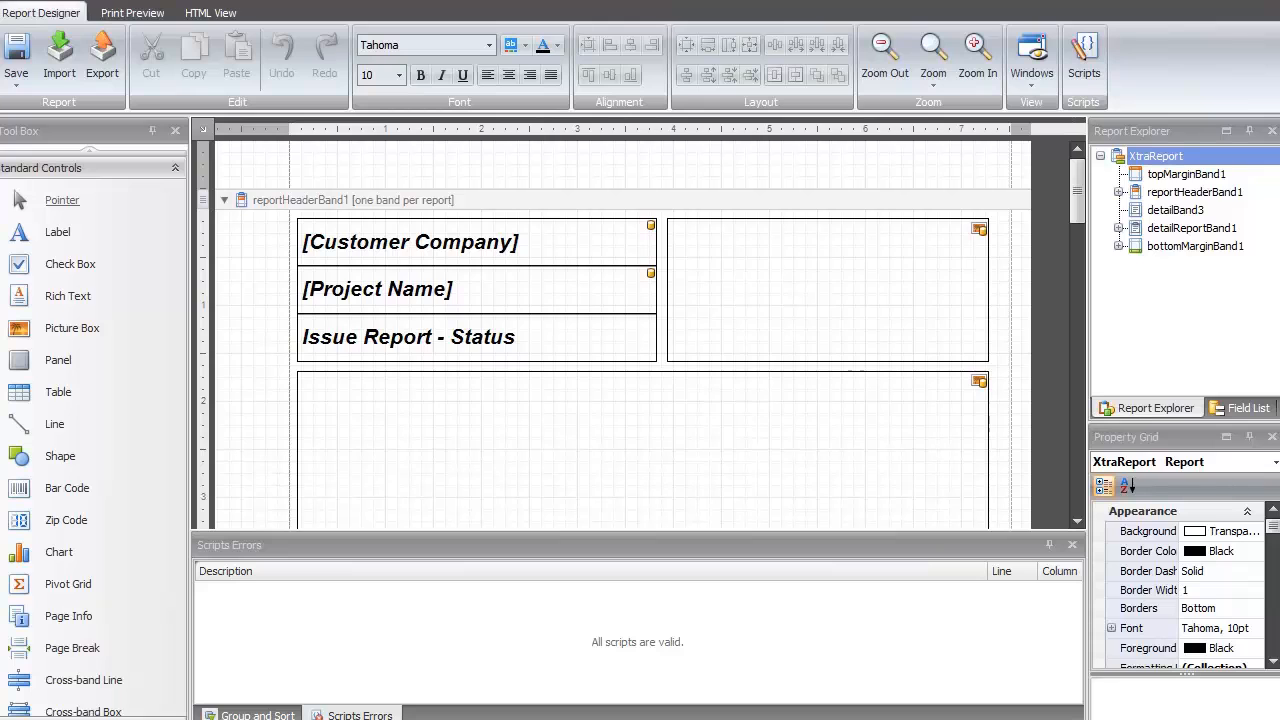
{"action": "scroll", "scroll_direction": "down", "scroll_amount": 3}
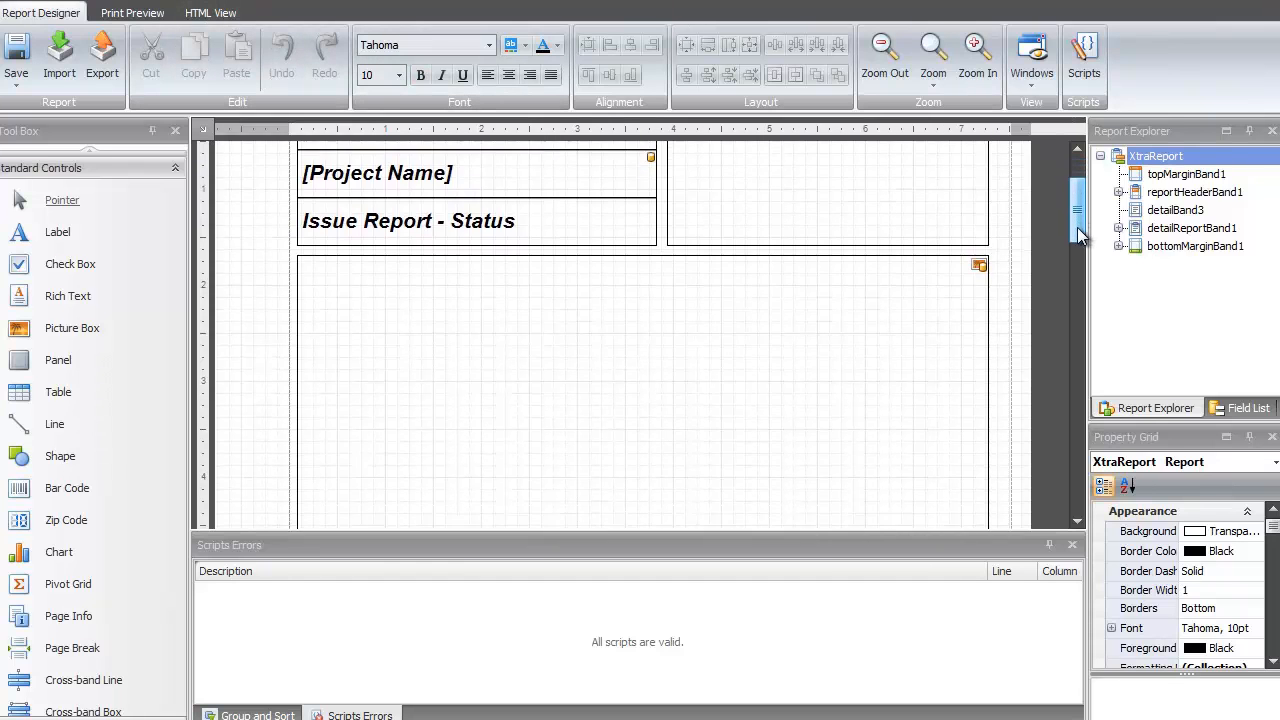
{"action": "scroll", "scroll_direction": "down", "scroll_amount": 3}
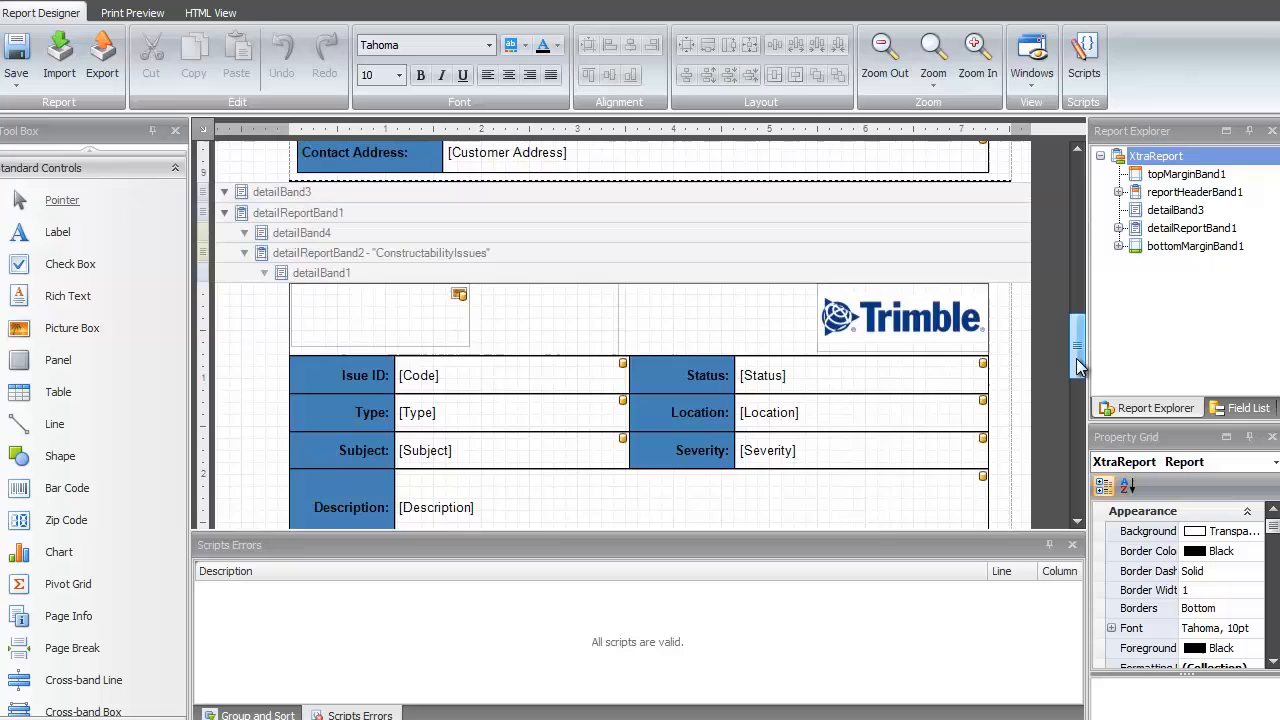
{"action": "left_click", "coordinate": [380, 252]}
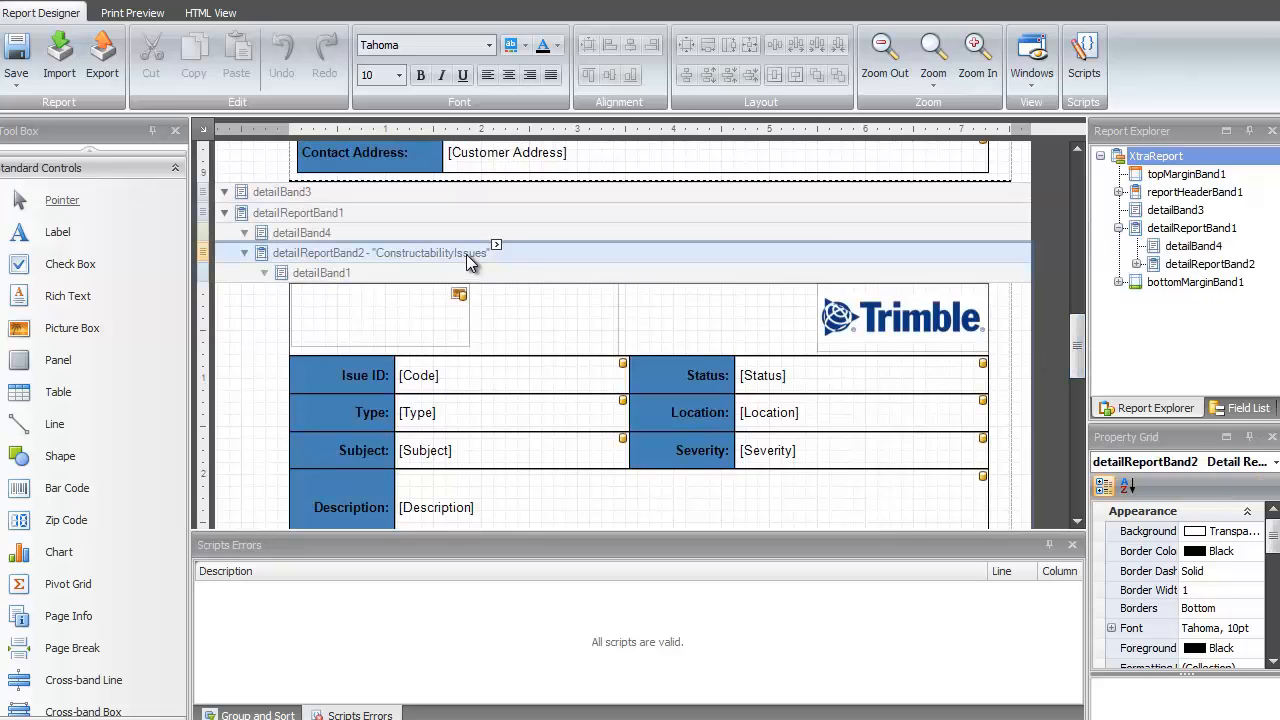
{"action": "left_click", "coordinate": [496, 245]}
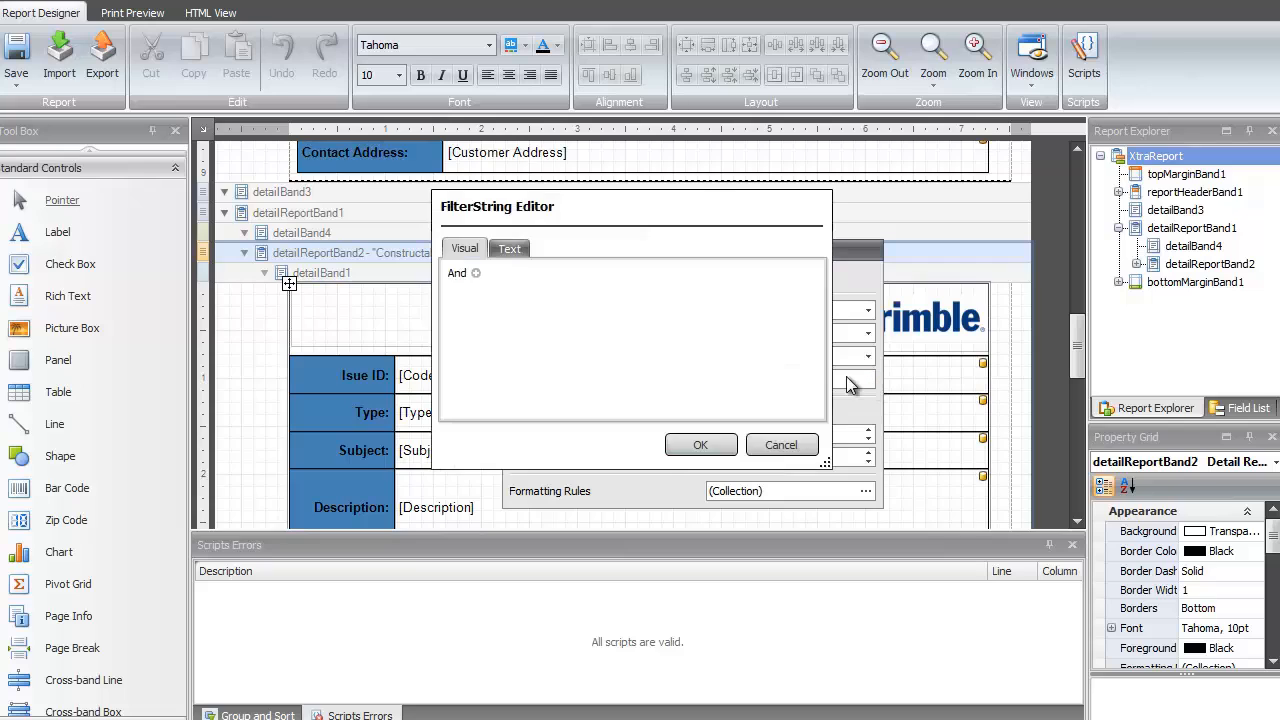
Add a filter condition requiring Severity to equal High
{"action": "left_click", "coordinate": [476, 273]}
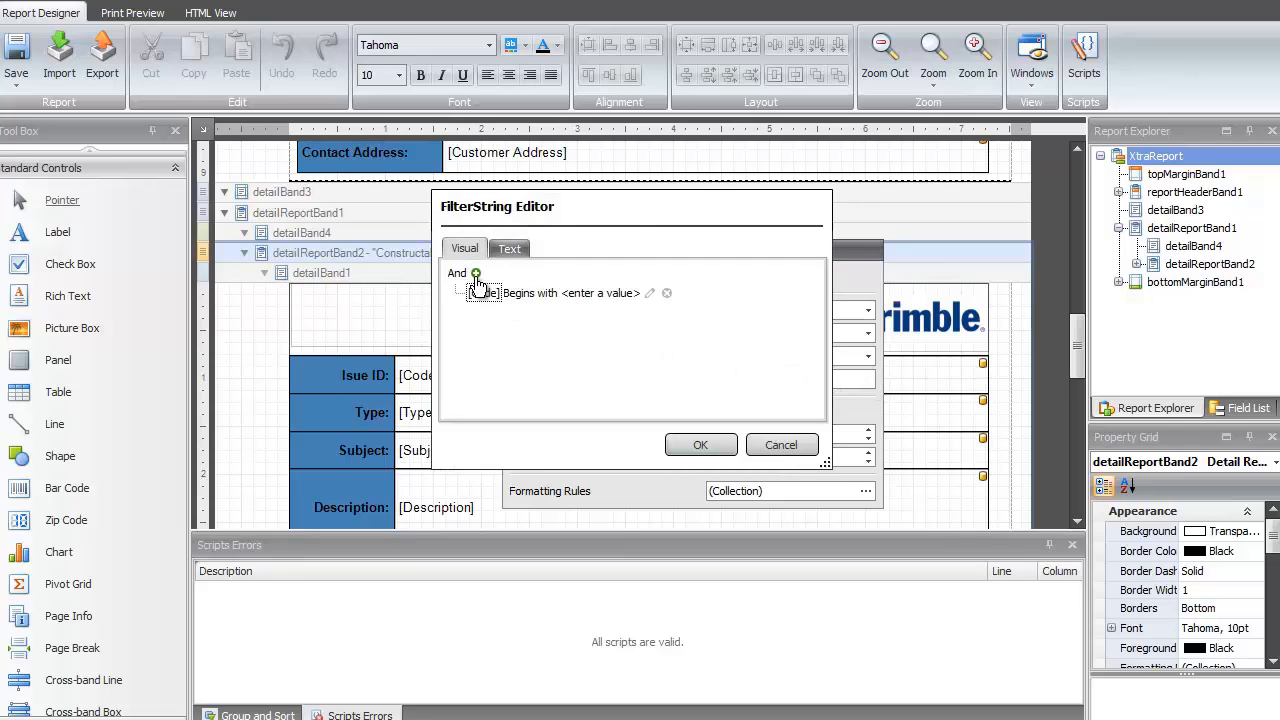
{"action": "left_click", "coordinate": [515, 292]}
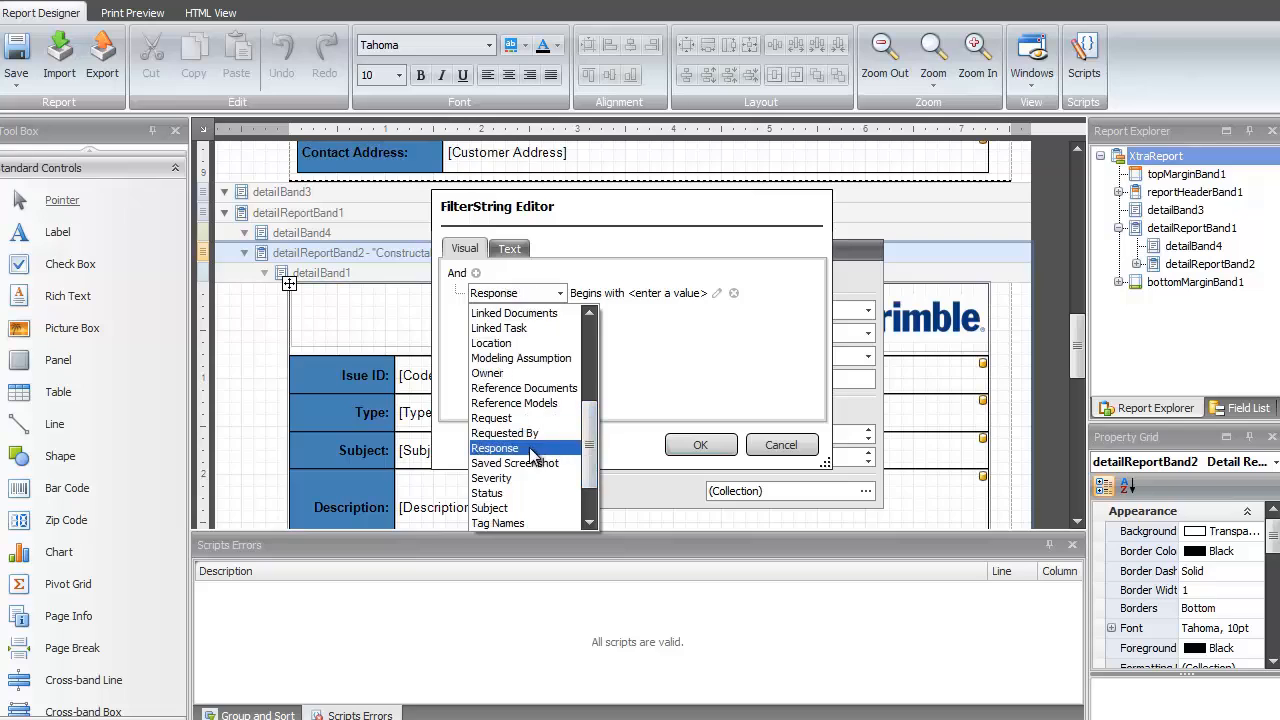
{"action": "left_click", "coordinate": [491, 478]}
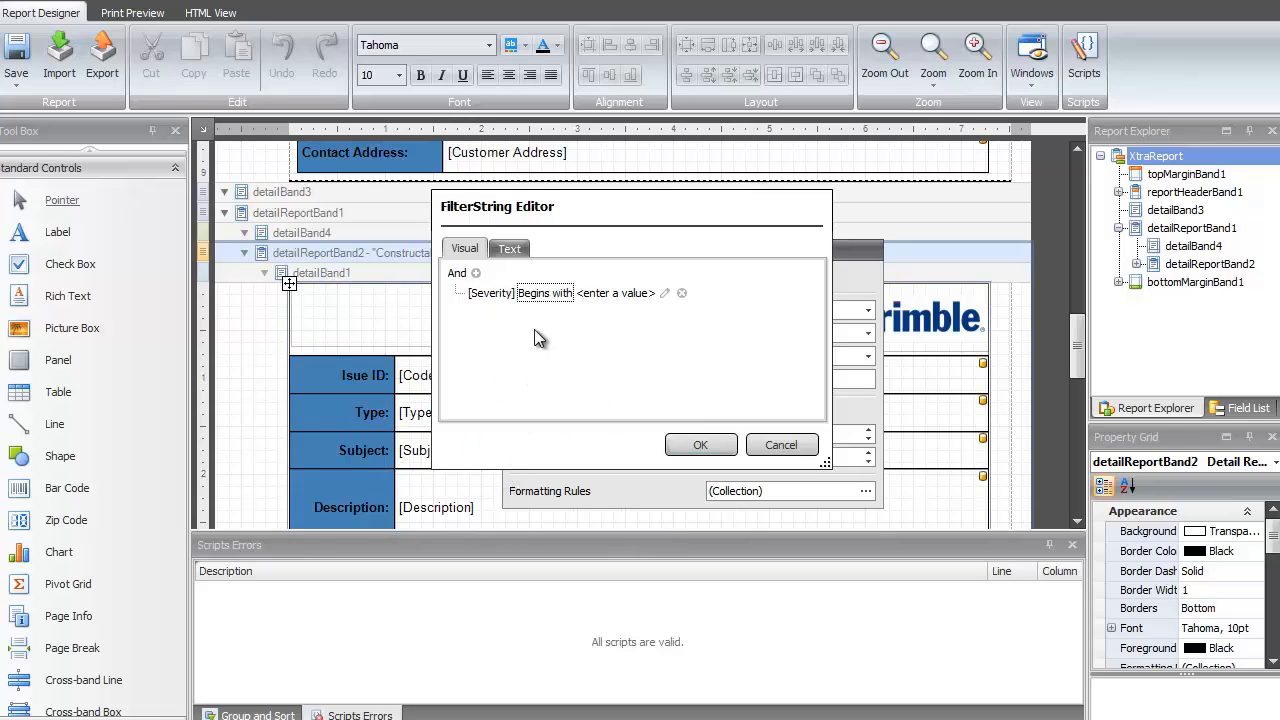
{"action": "left_click", "coordinate": [565, 292]}
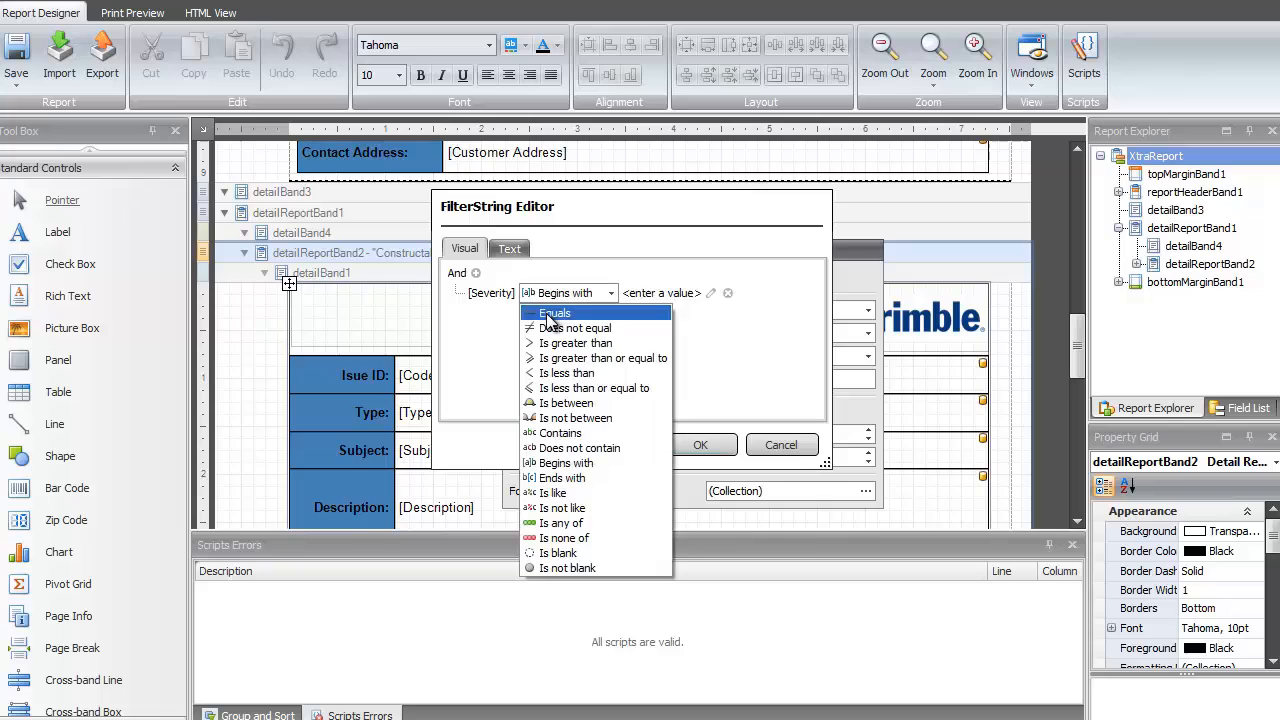
{"action": "left_click", "coordinate": [554, 313]}
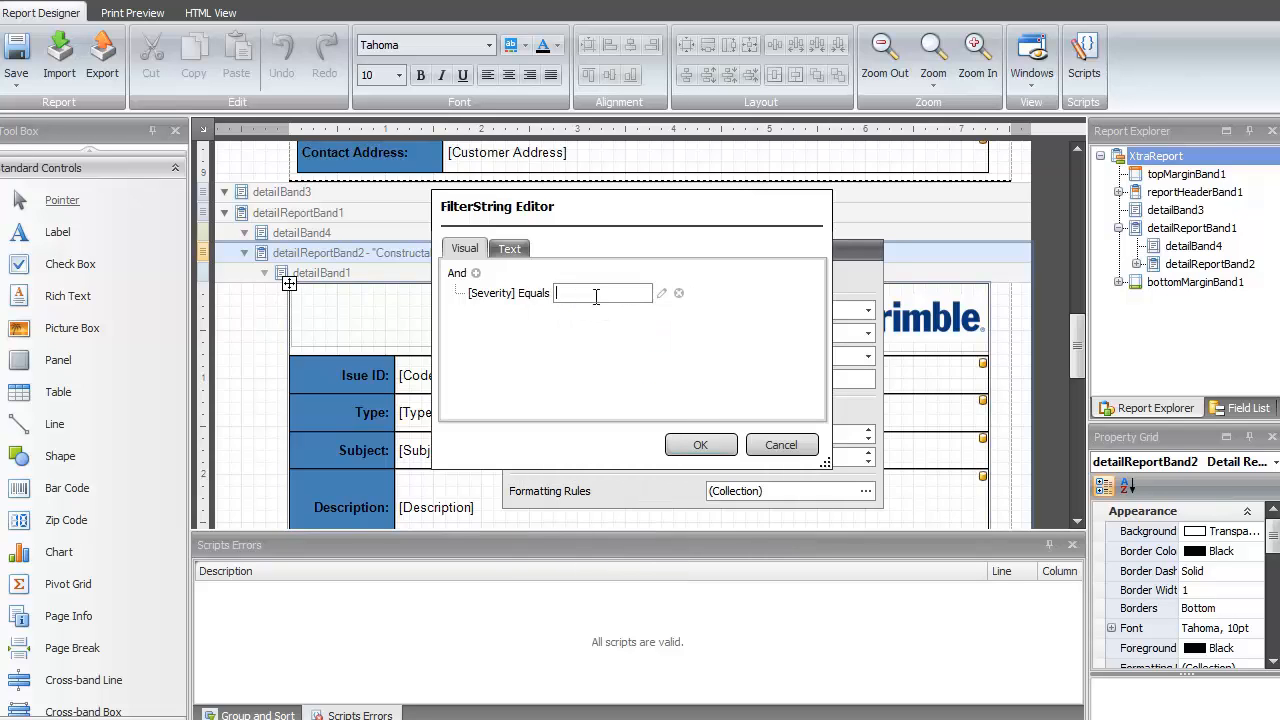
{"action": "type", "text": "High"}
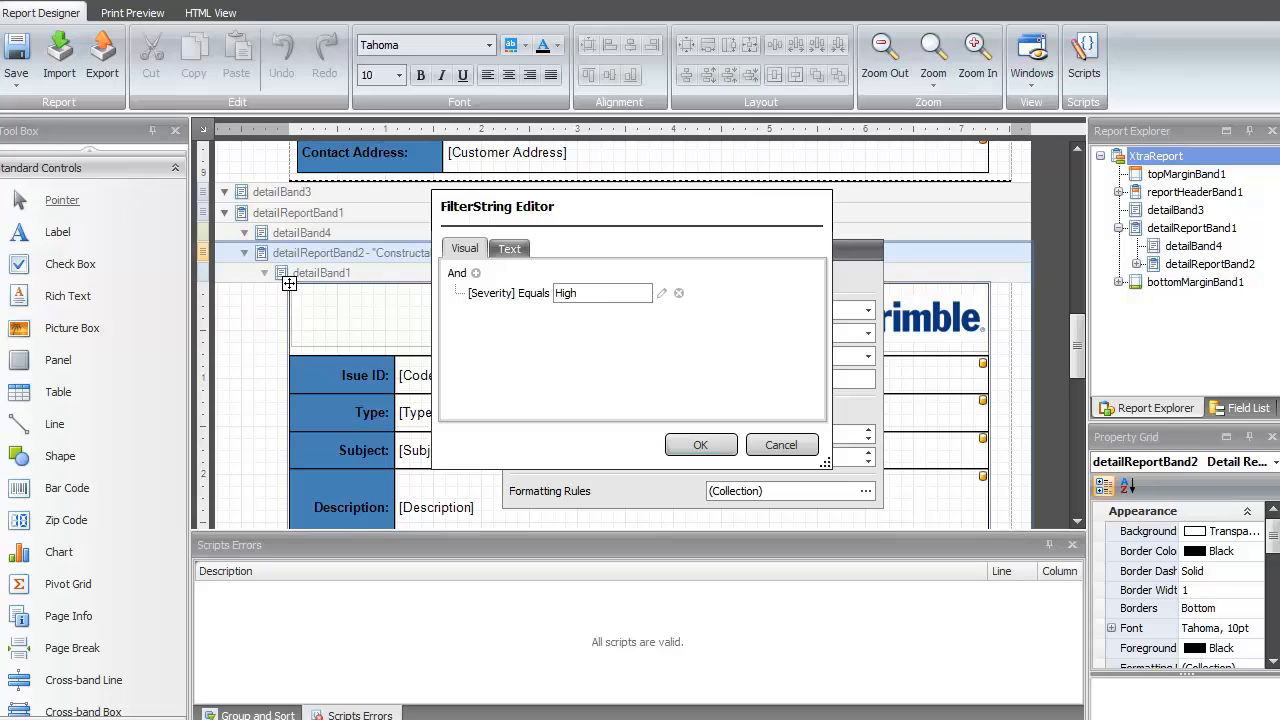
Add a second condition that Status begins with New and apply the filter to the band
{"action": "left_click", "coordinate": [476, 273]}
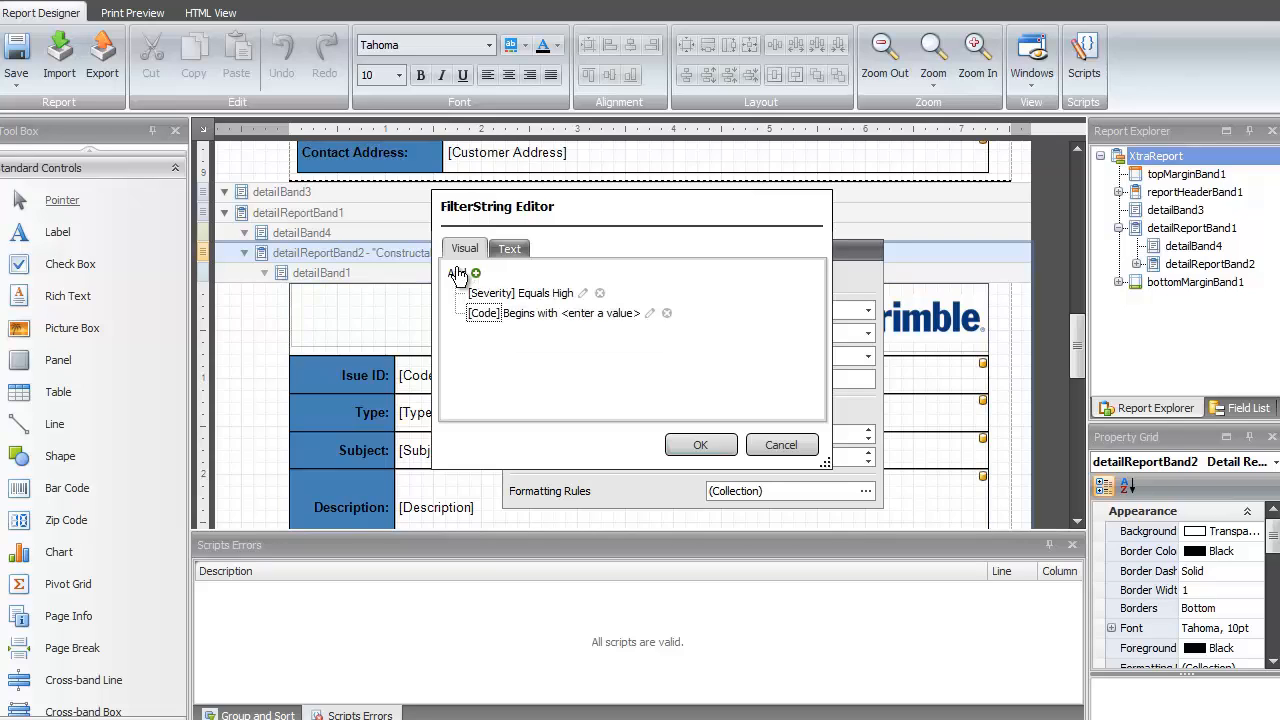
{"action": "left_click", "coordinate": [484, 313]}
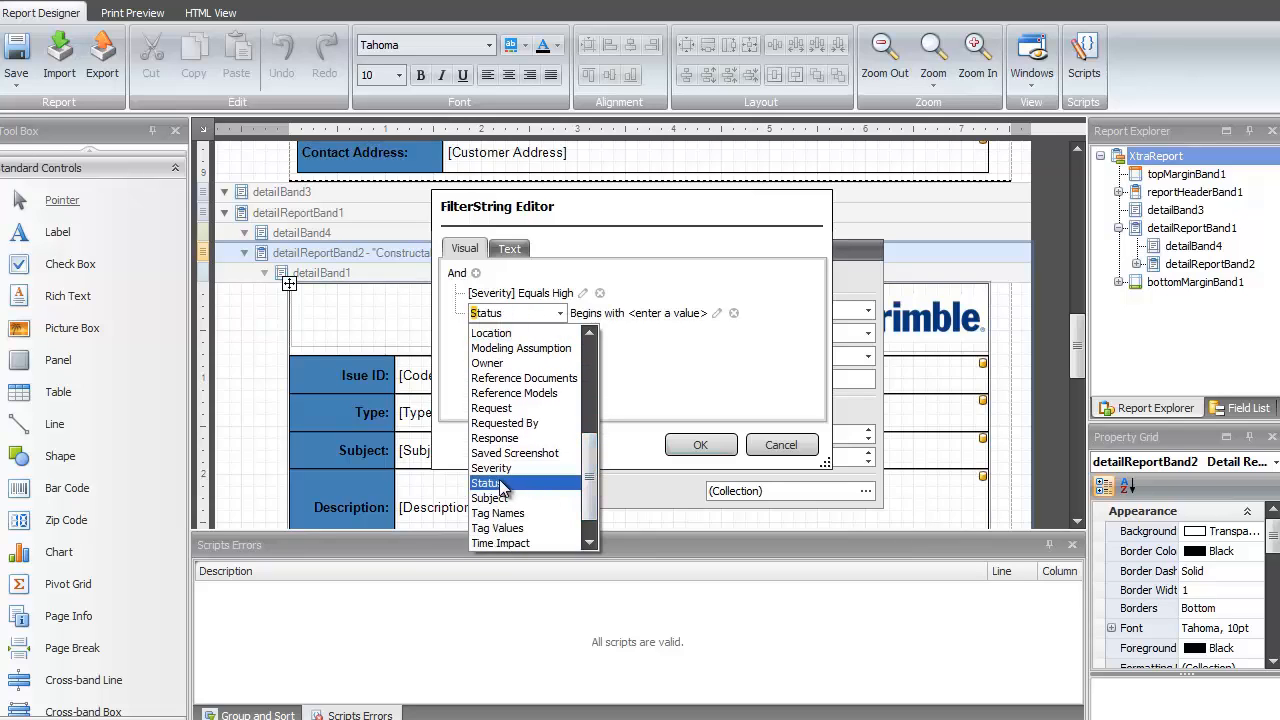
{"action": "left_click", "coordinate": [487, 483]}
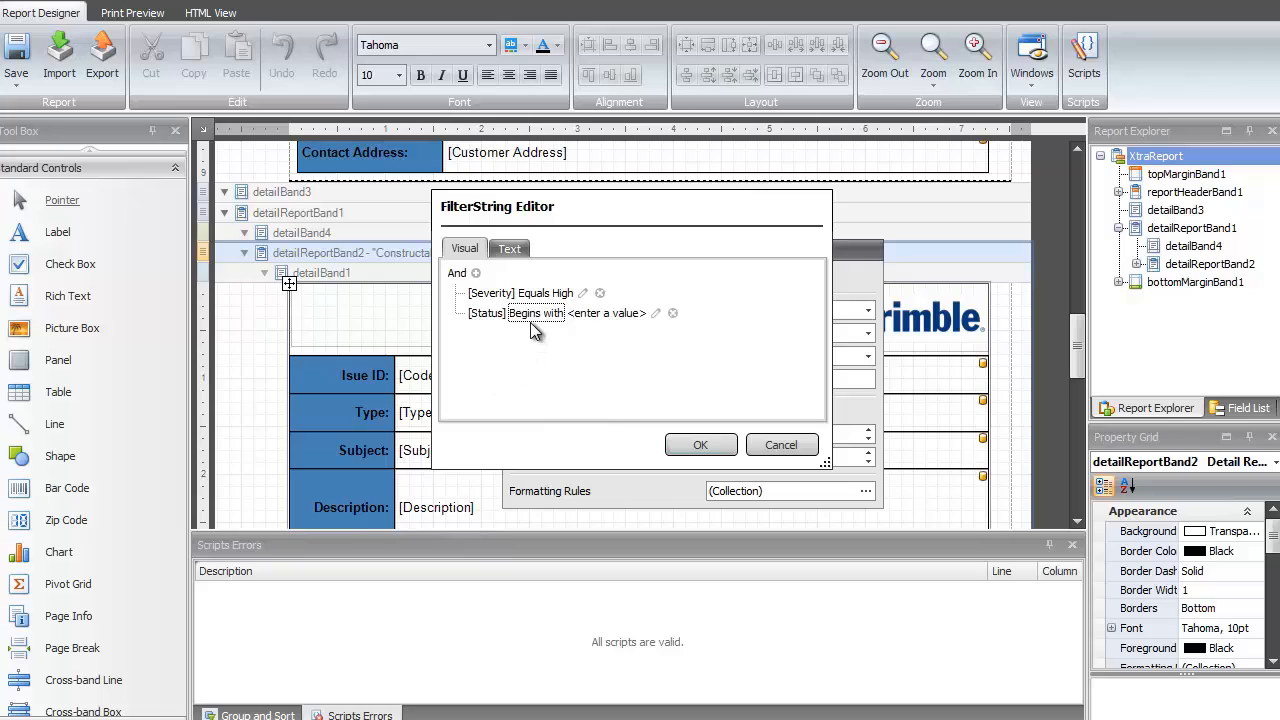
{"action": "left_click", "coordinate": [605, 313]}
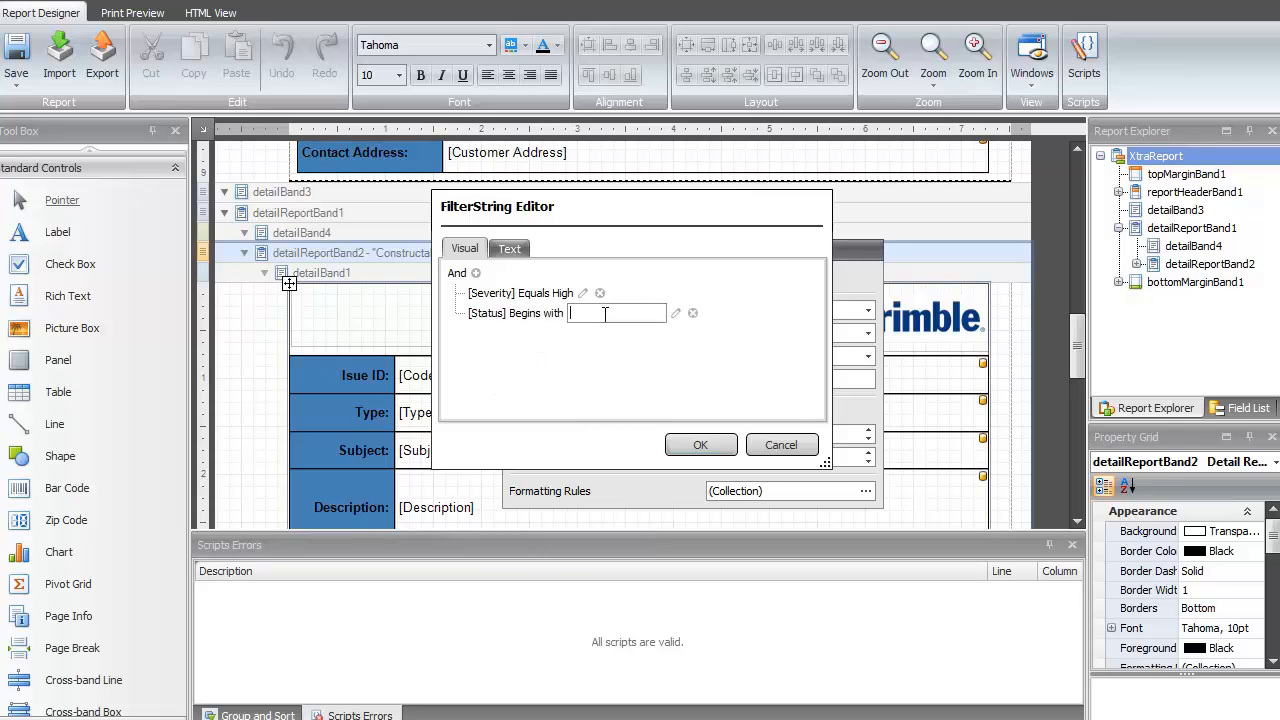
{"action": "type", "text": "New"}
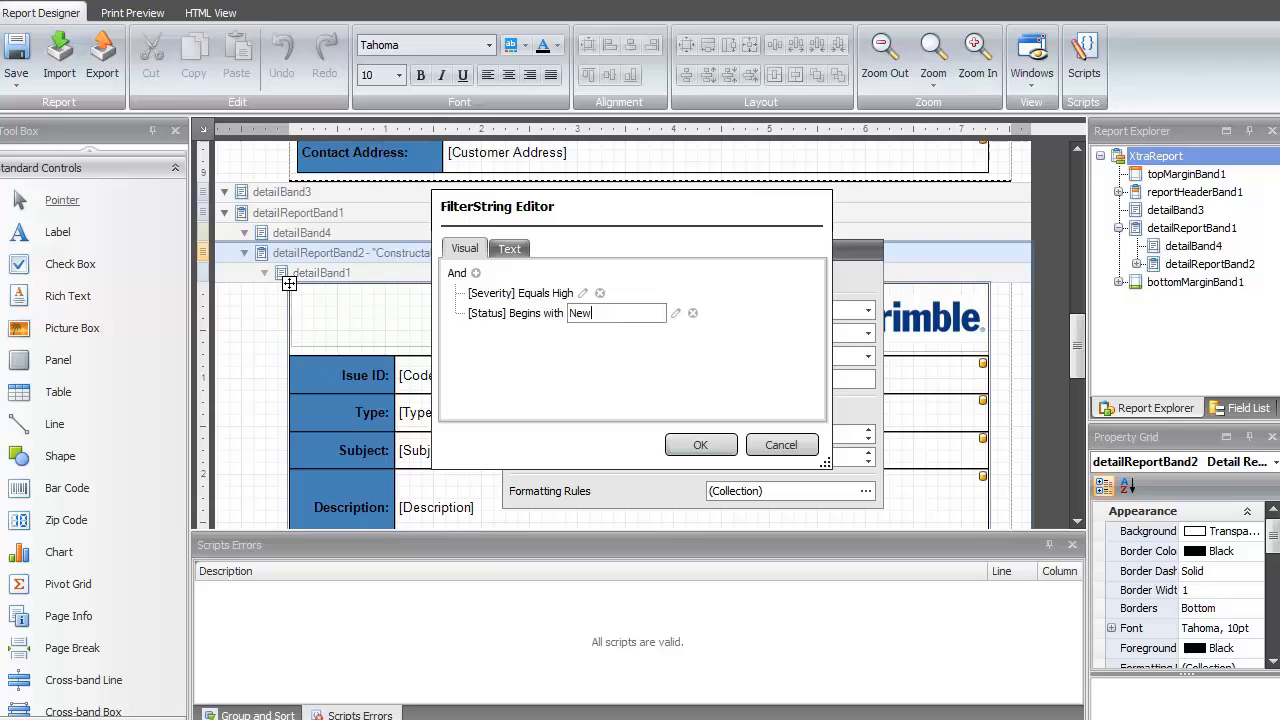
{"action": "left_click", "coordinate": [700, 444]}
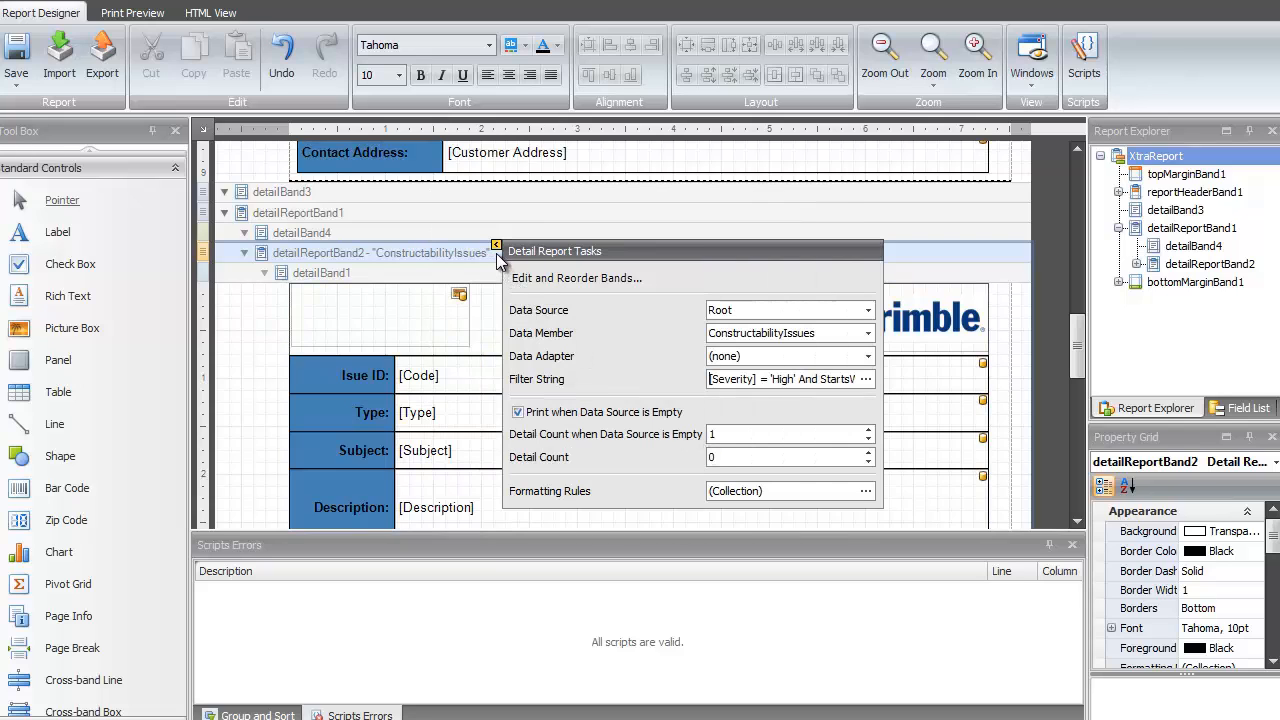
Close the report designer, returning to the Issue Reporting templates list
{"action": "left_click", "coordinate": [495, 245]}
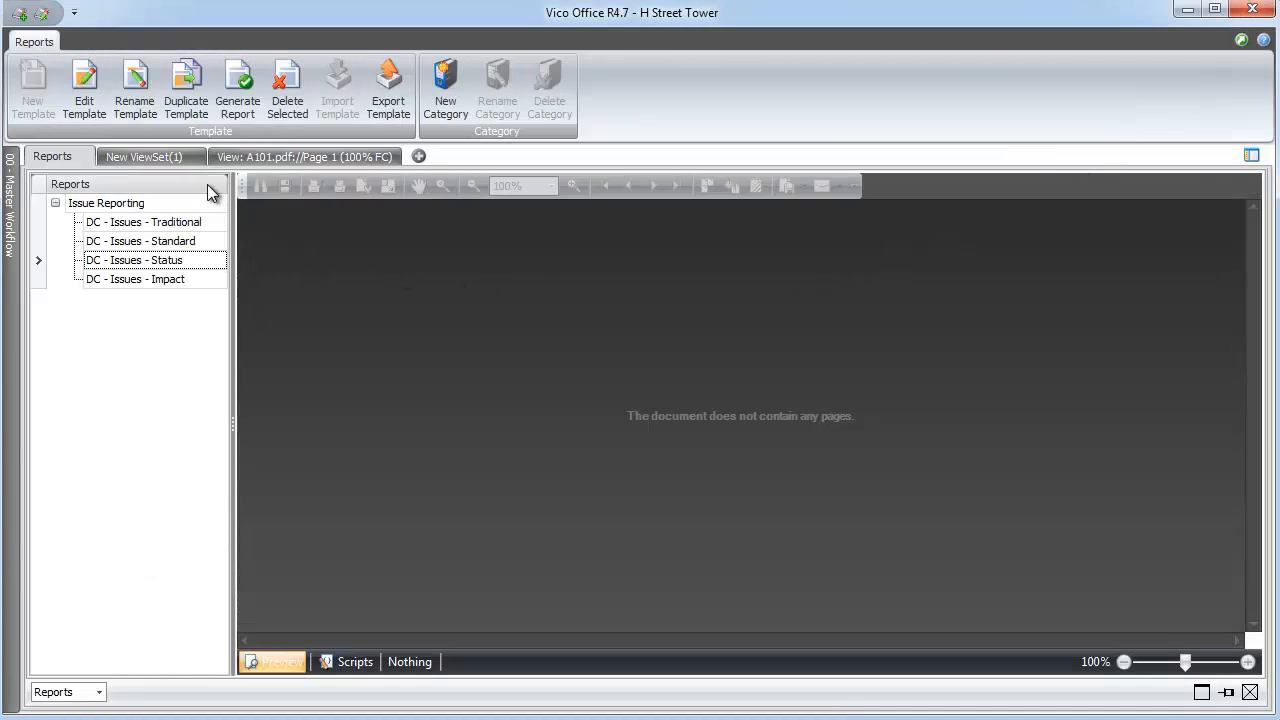
{"action": "mouse_move", "coordinate": [237, 90]}
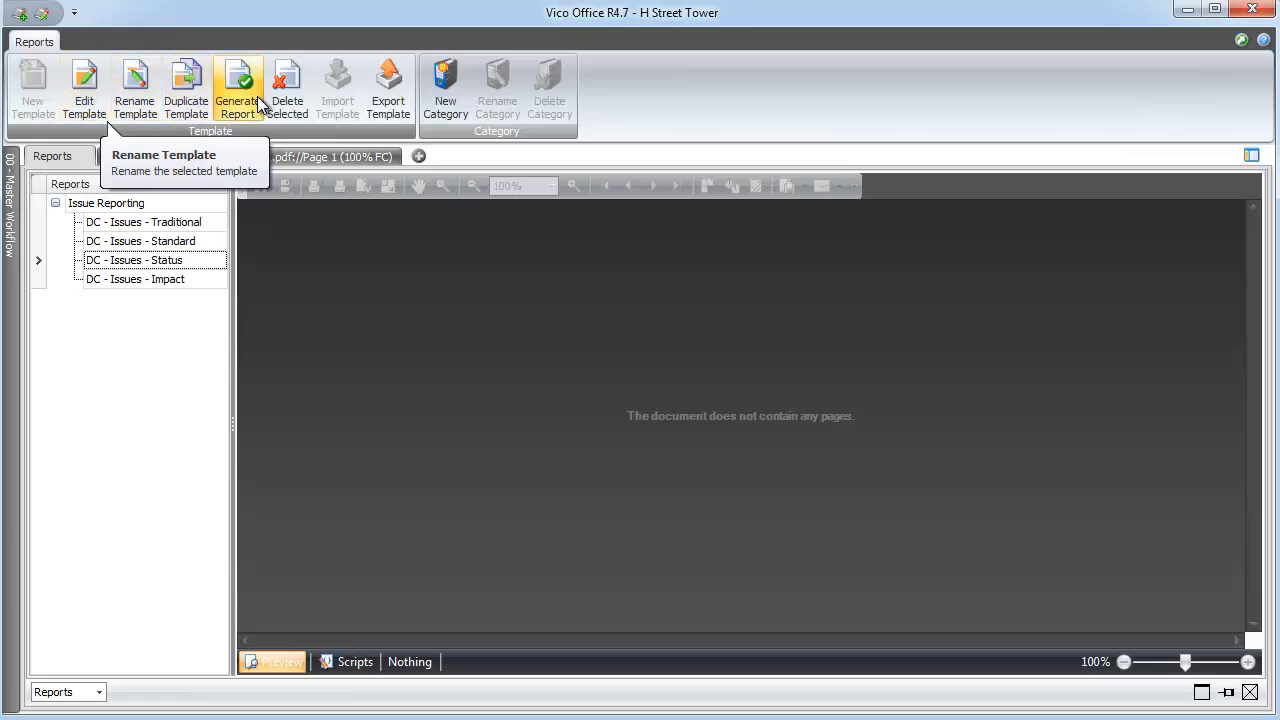
Generate the DC - Issues - Status report and scroll through its three preview pages
{"action": "left_click", "coordinate": [237, 90]}
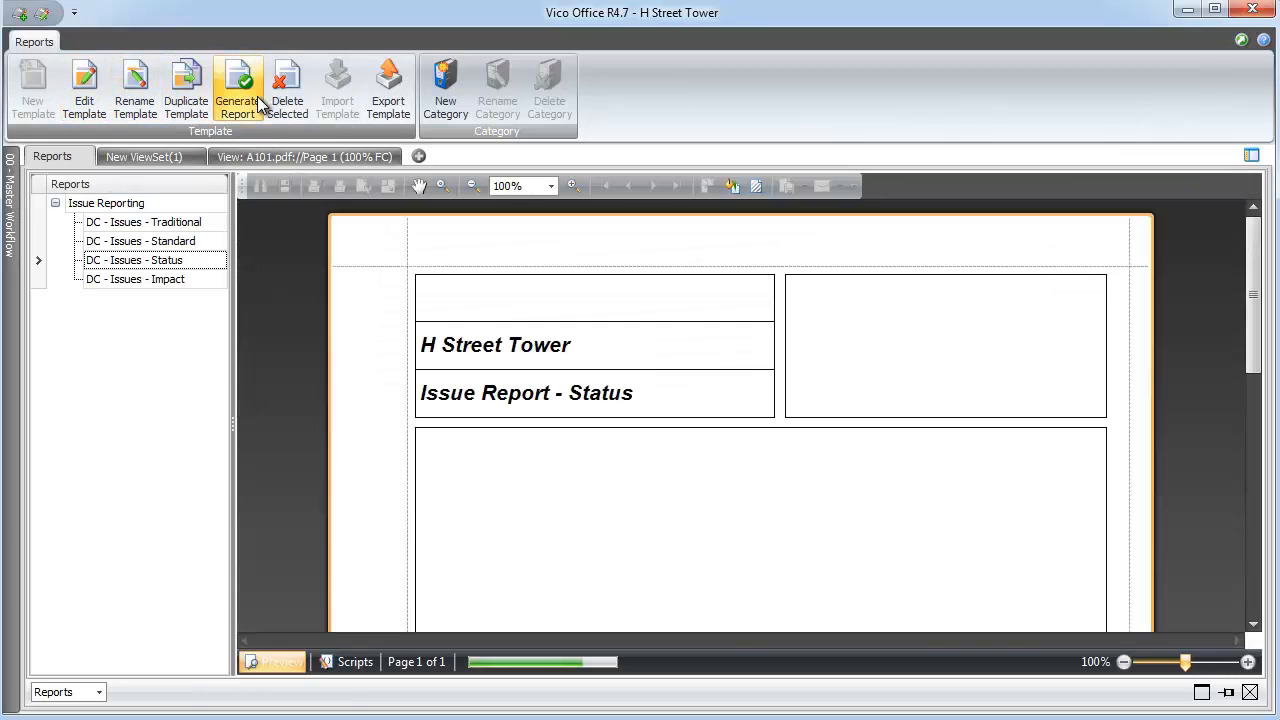
{"action": "left_click", "coordinate": [237, 90]}
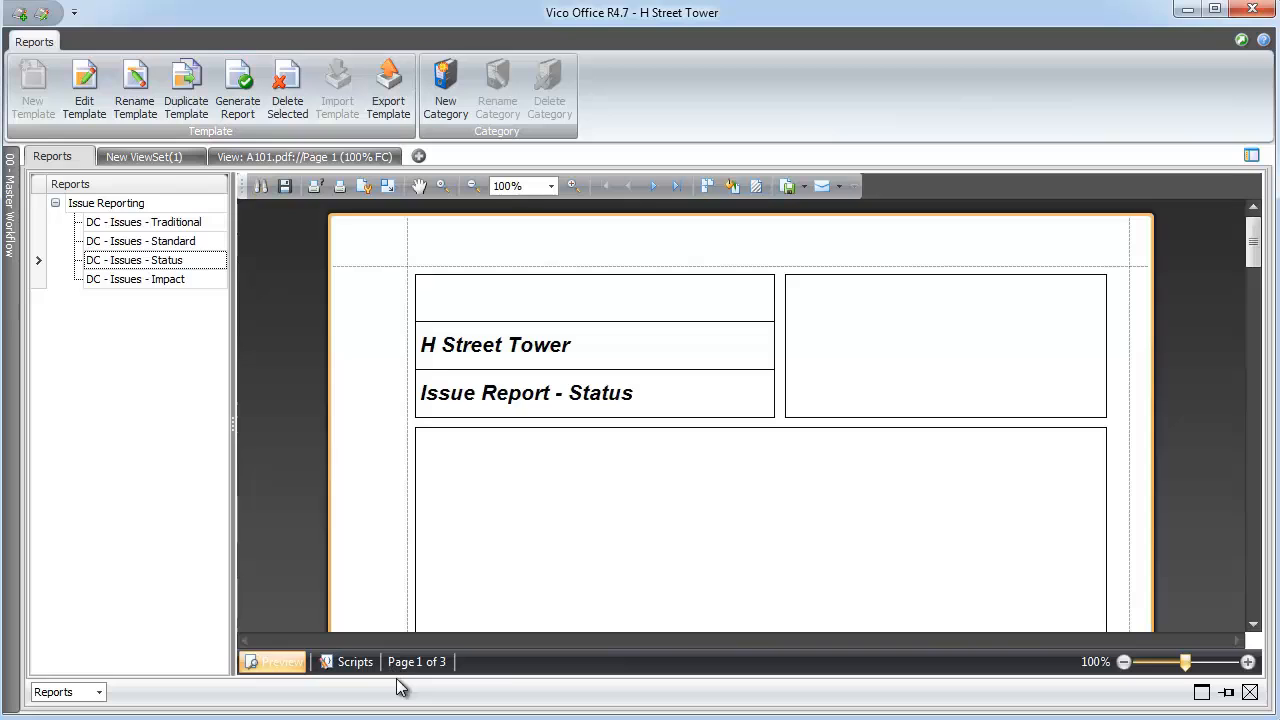
{"action": "mouse_move", "coordinate": [1128, 347]}
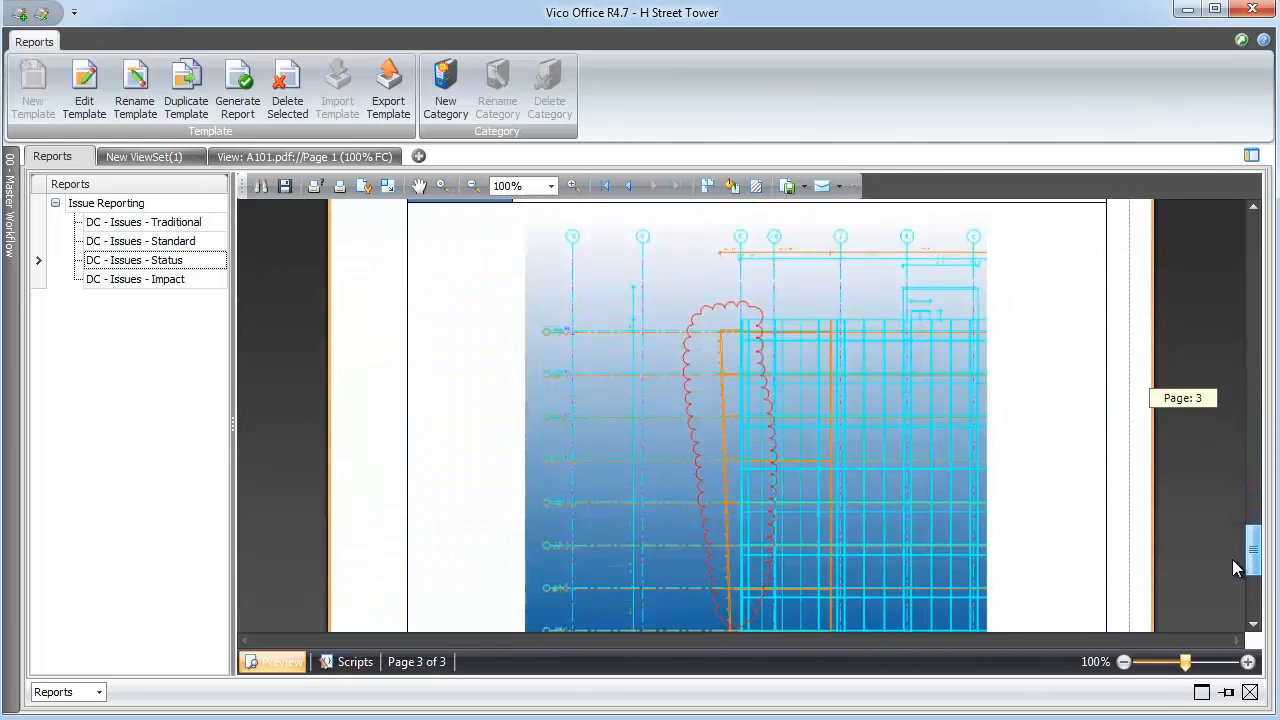
{"action": "scroll", "scroll_direction": "down", "scroll_amount": 3}
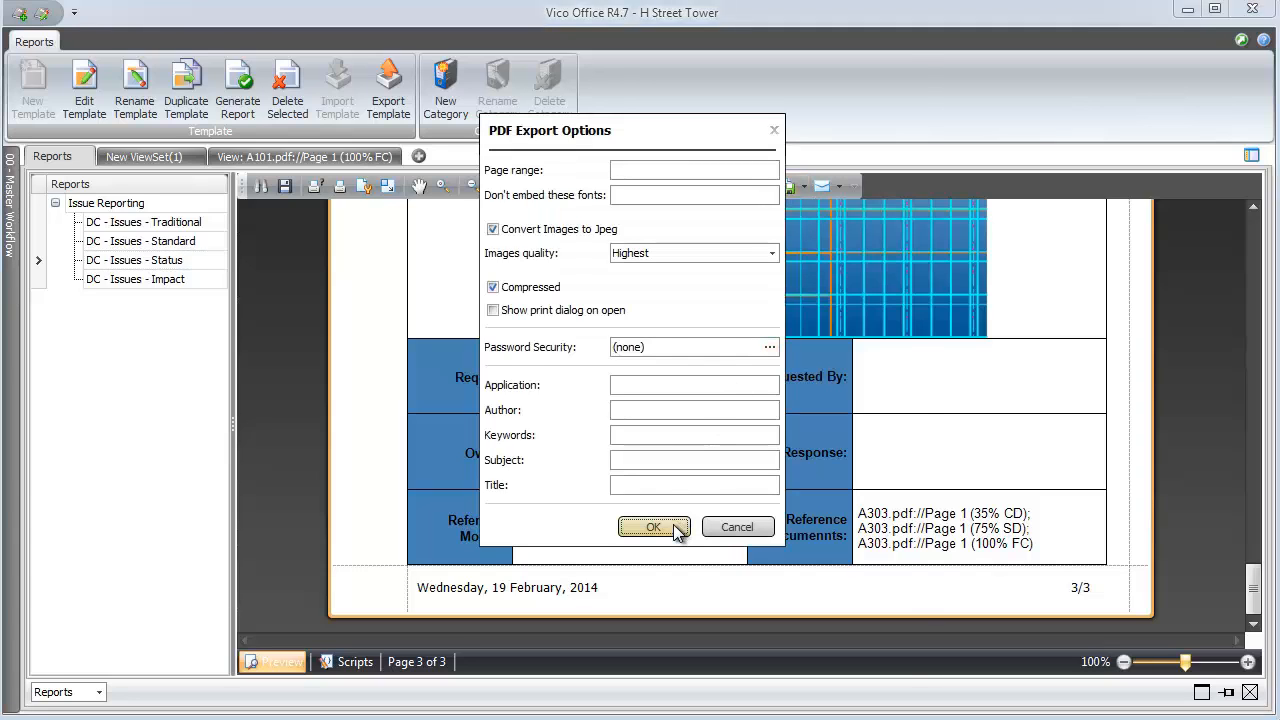
Accept the PDF options and save DC - Issues - Status_v01 to the Desktop, declining to open it
{"action": "left_click", "coordinate": [653, 527]}
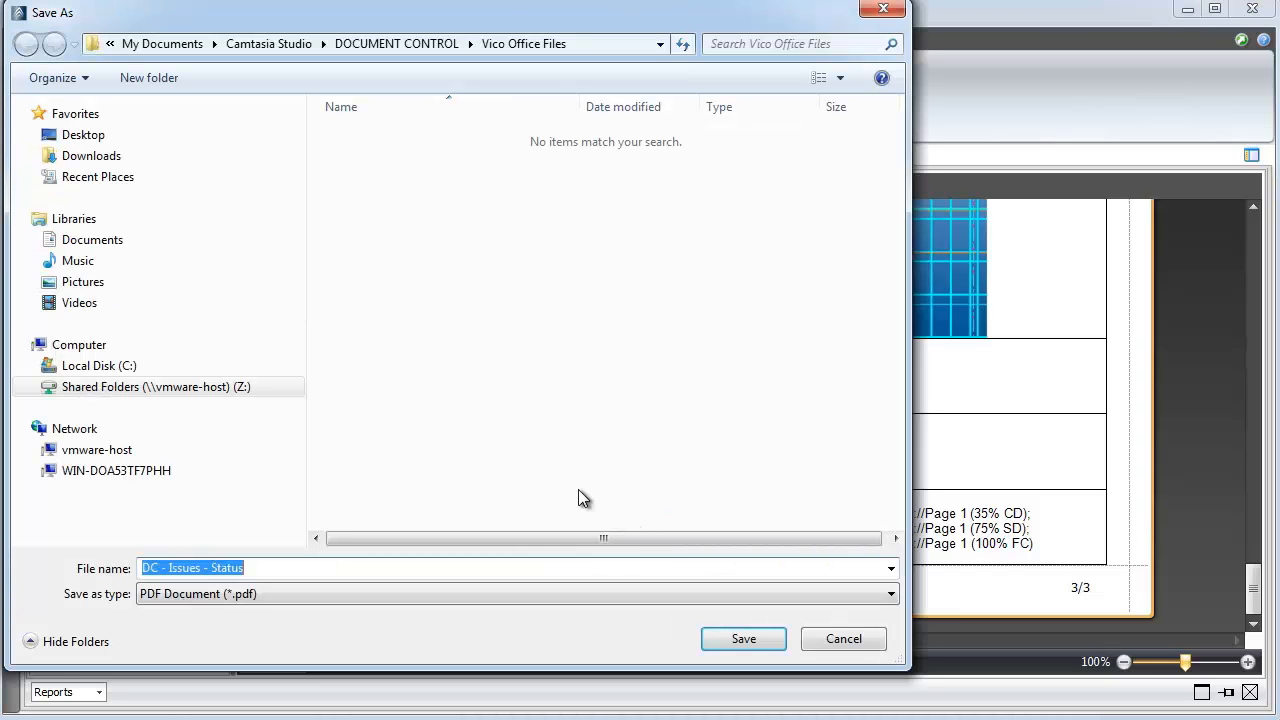
{"action": "left_click", "coordinate": [83, 134]}
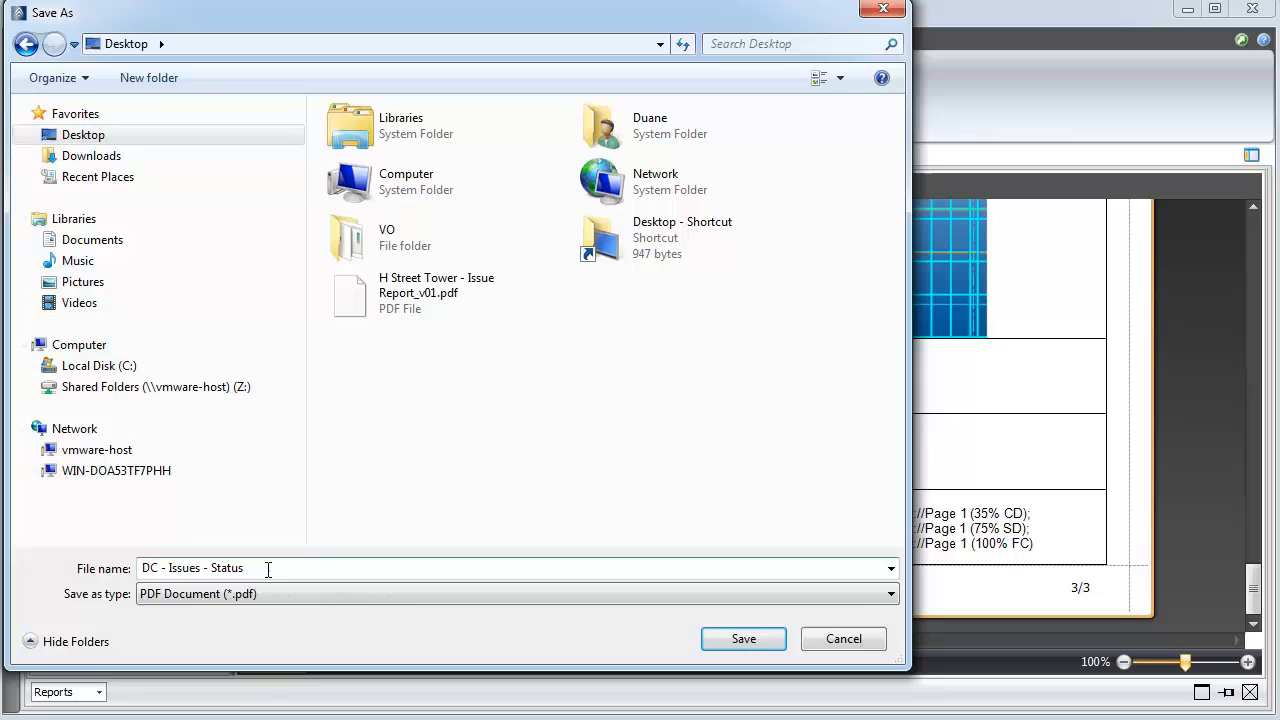
{"action": "type", "text": "_v01"}
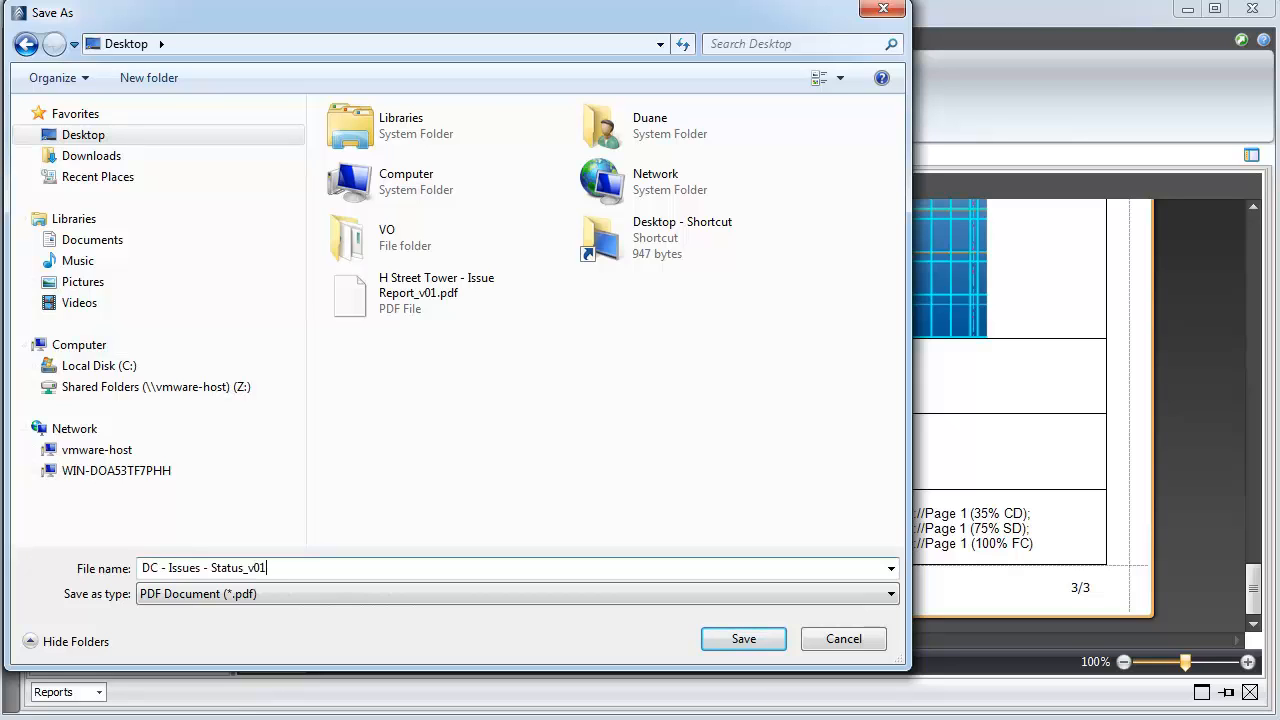
{"action": "mouse_move", "coordinate": [743, 639]}
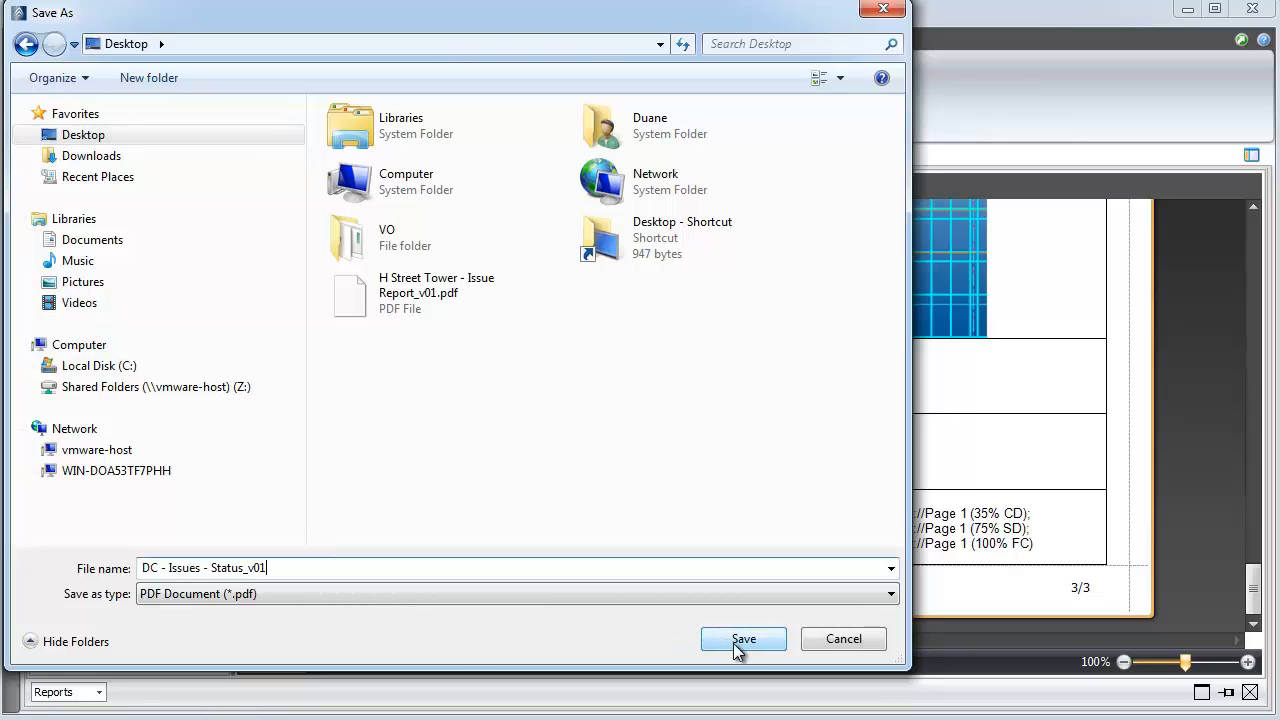
{"action": "left_click", "coordinate": [743, 639]}
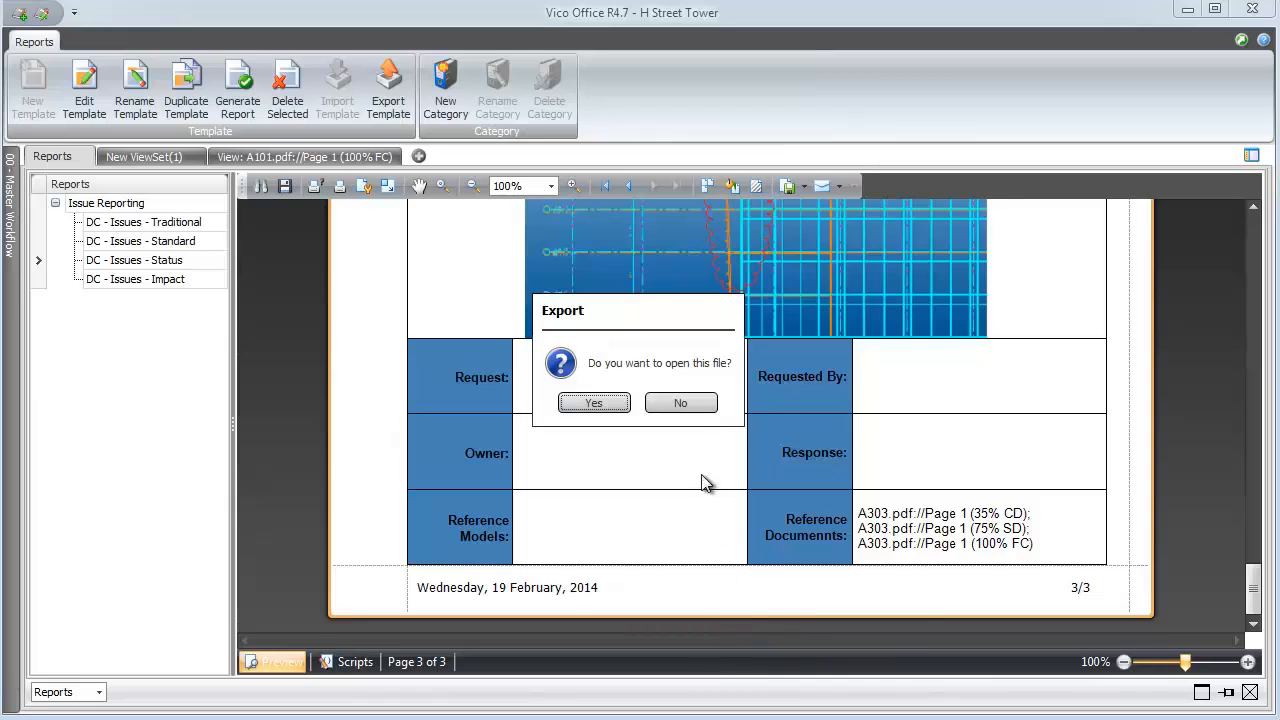
{"action": "left_click", "coordinate": [680, 402]}
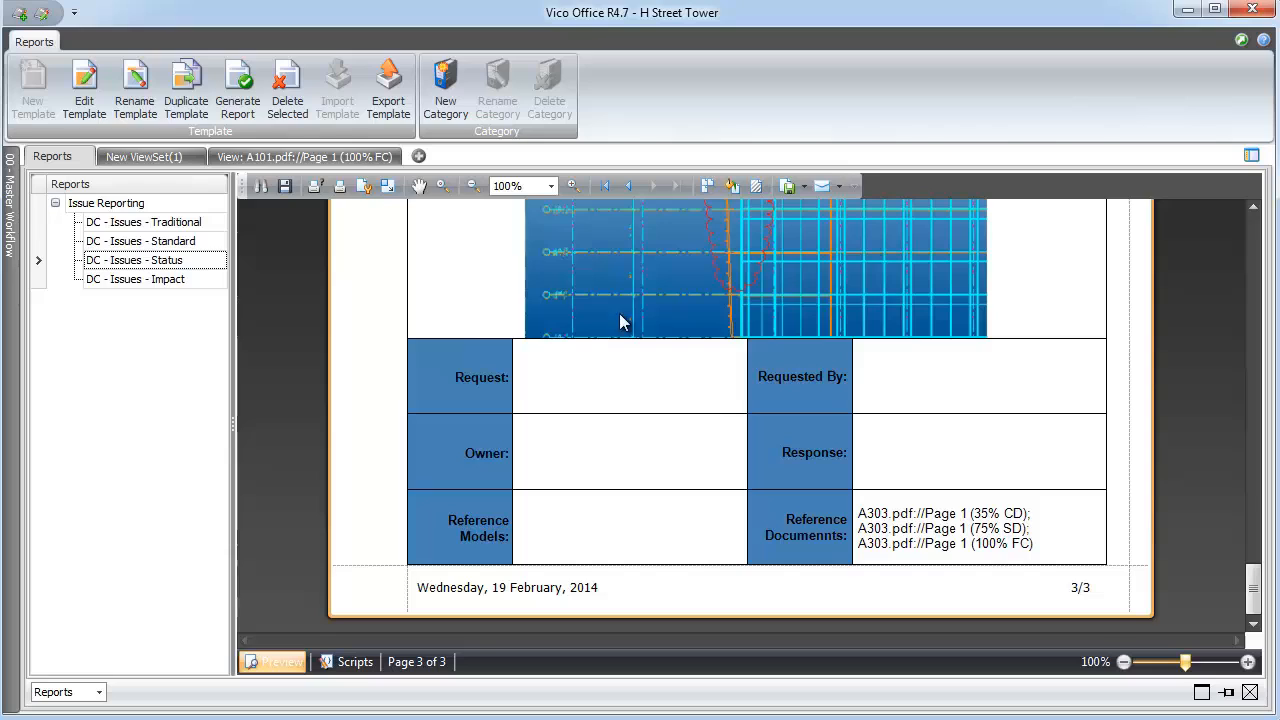
Export the report as XLS file DC - Issues - Status_v02 on the Desktop, declining to open it
{"action": "left_click", "coordinate": [806, 186]}
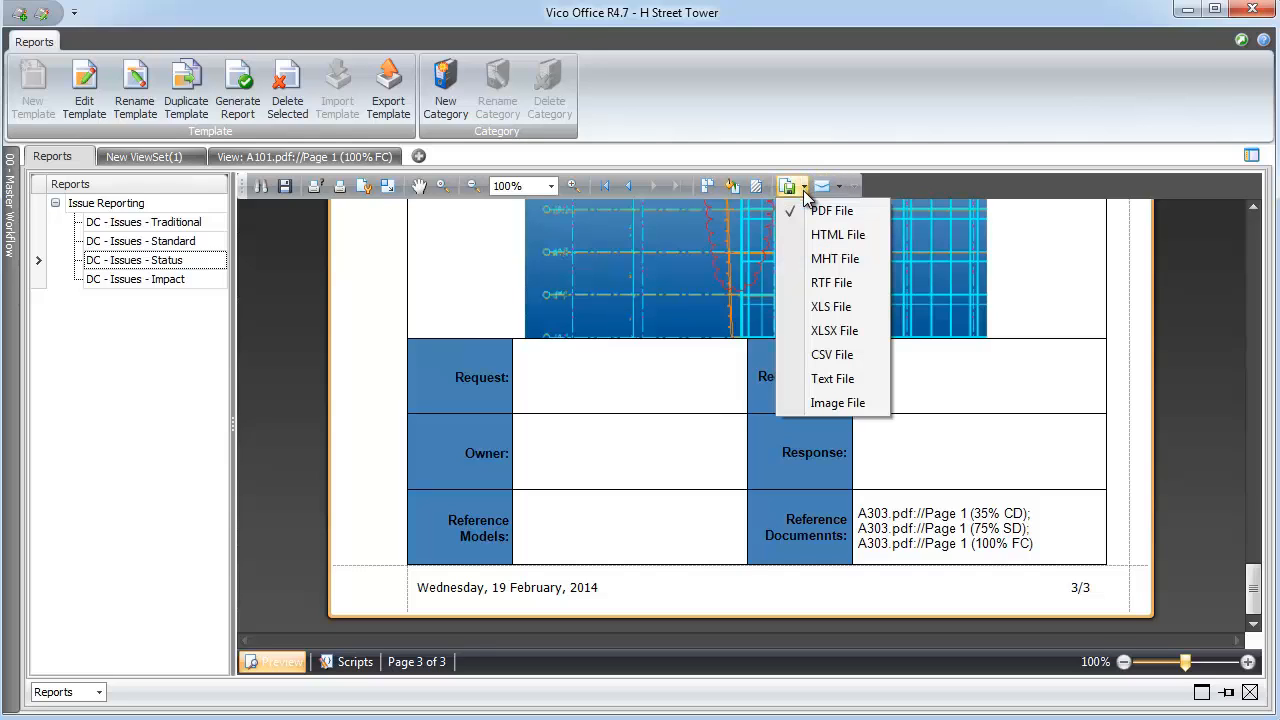
{"action": "mouse_move", "coordinate": [831, 306]}
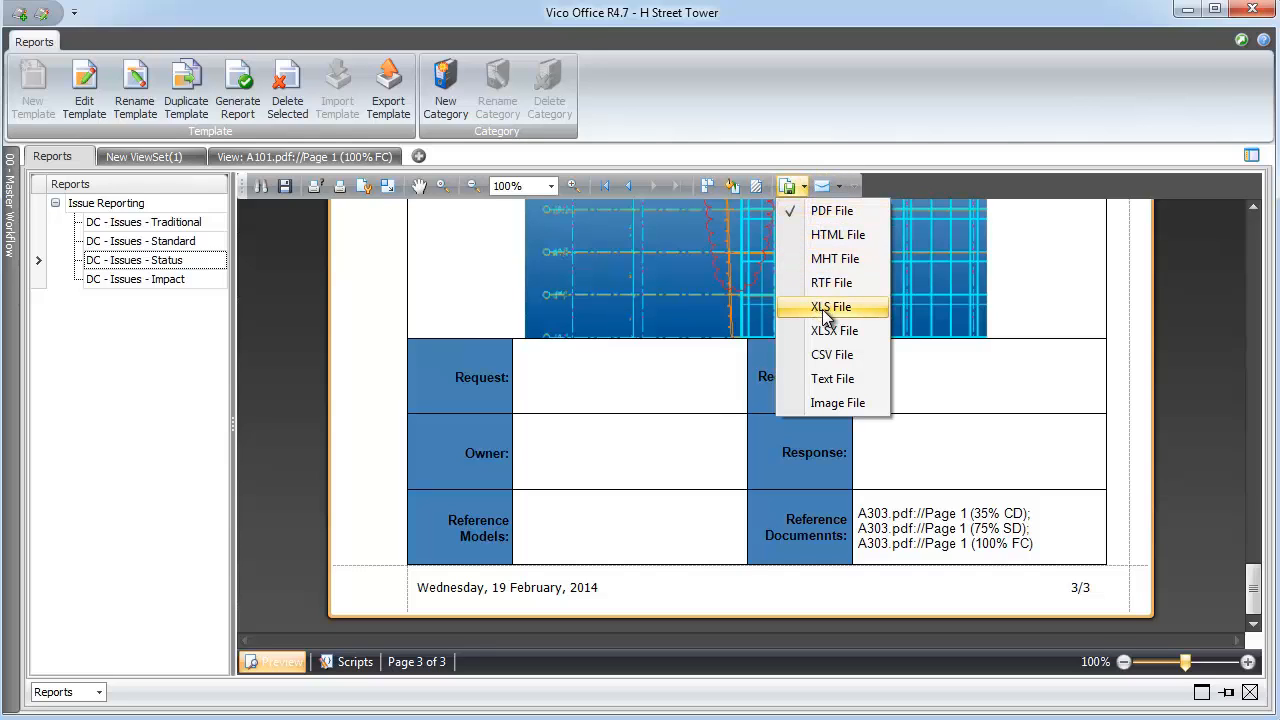
{"action": "left_click", "coordinate": [831, 306]}
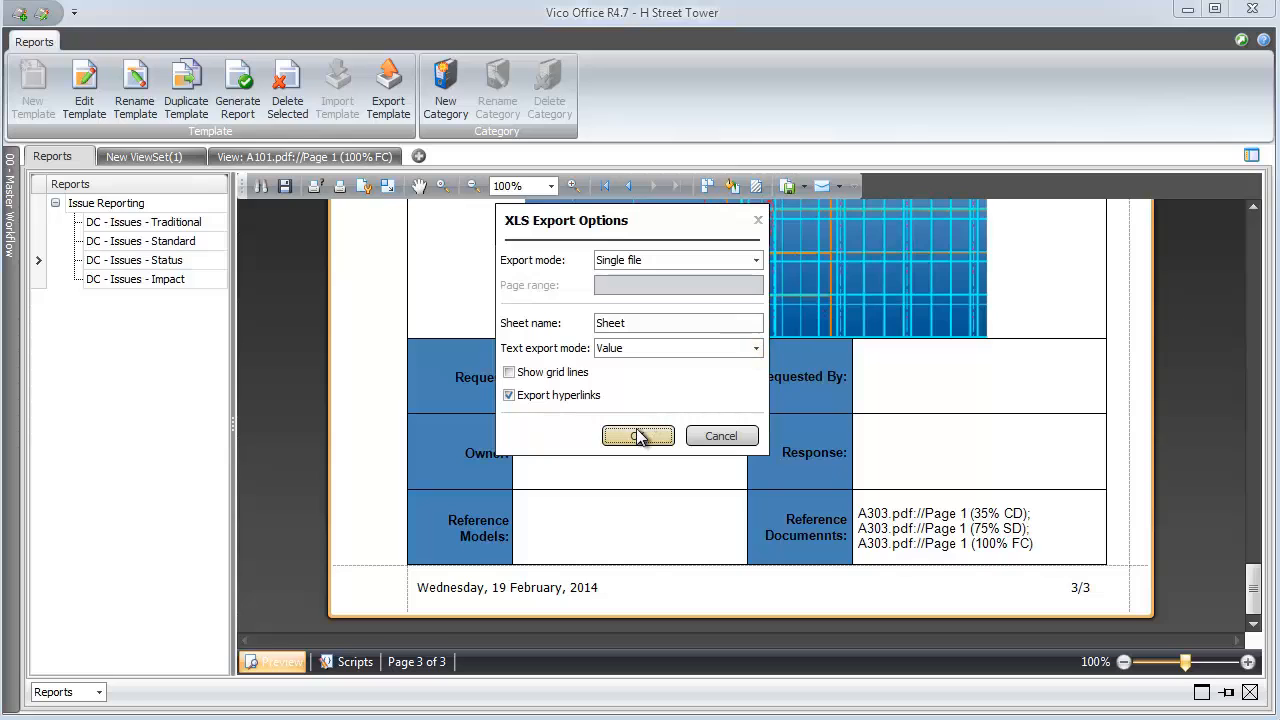
{"action": "left_click", "coordinate": [637, 435]}
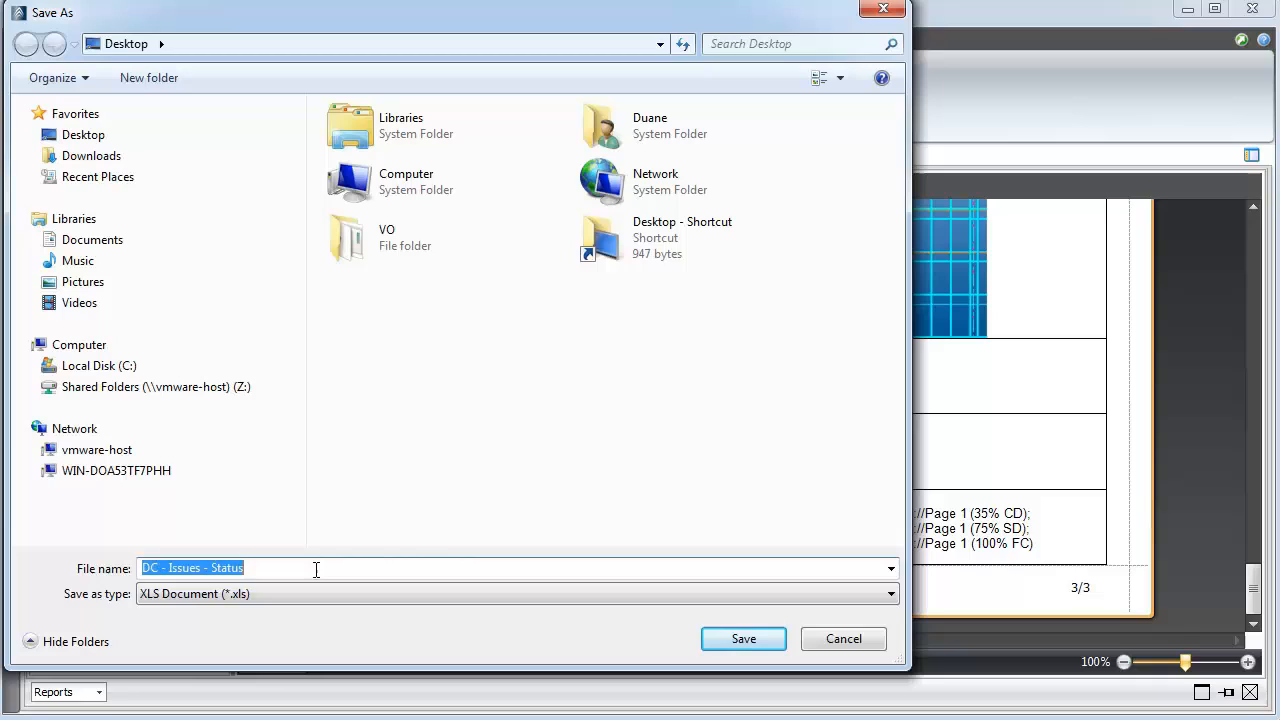
{"action": "left_click", "coordinate": [315, 568]}
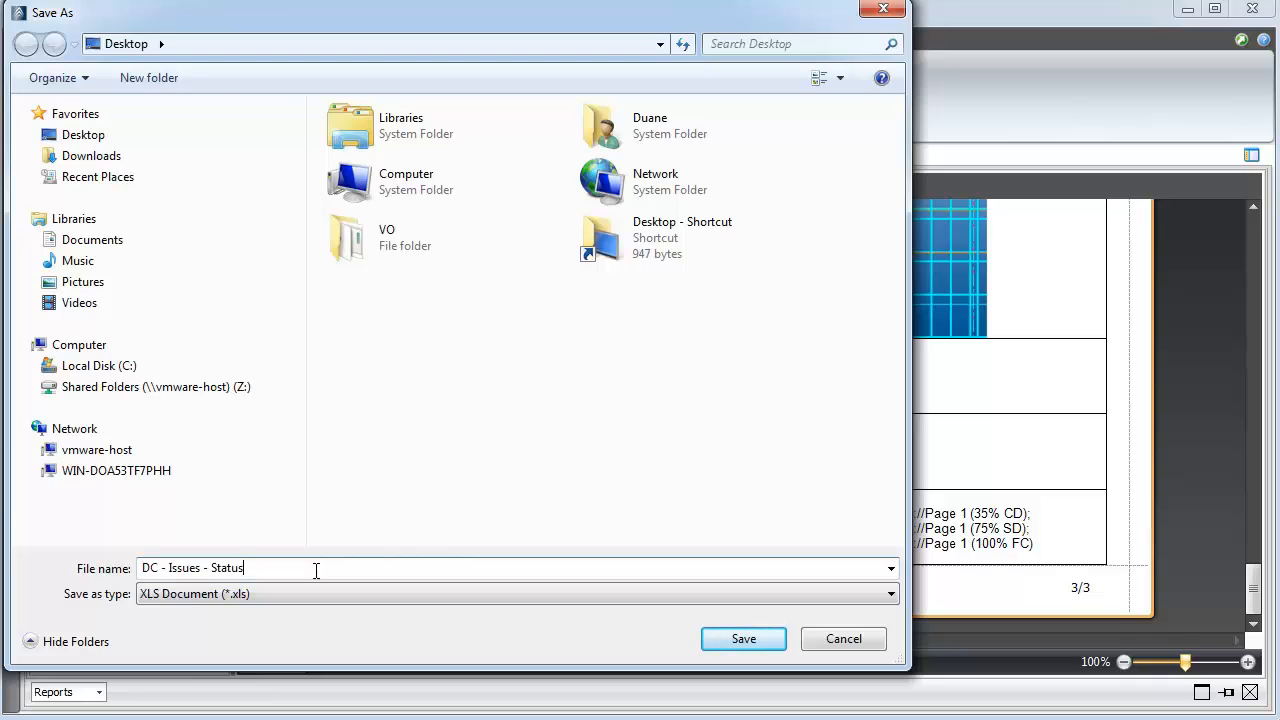
{"action": "type", "text": "_v02"}
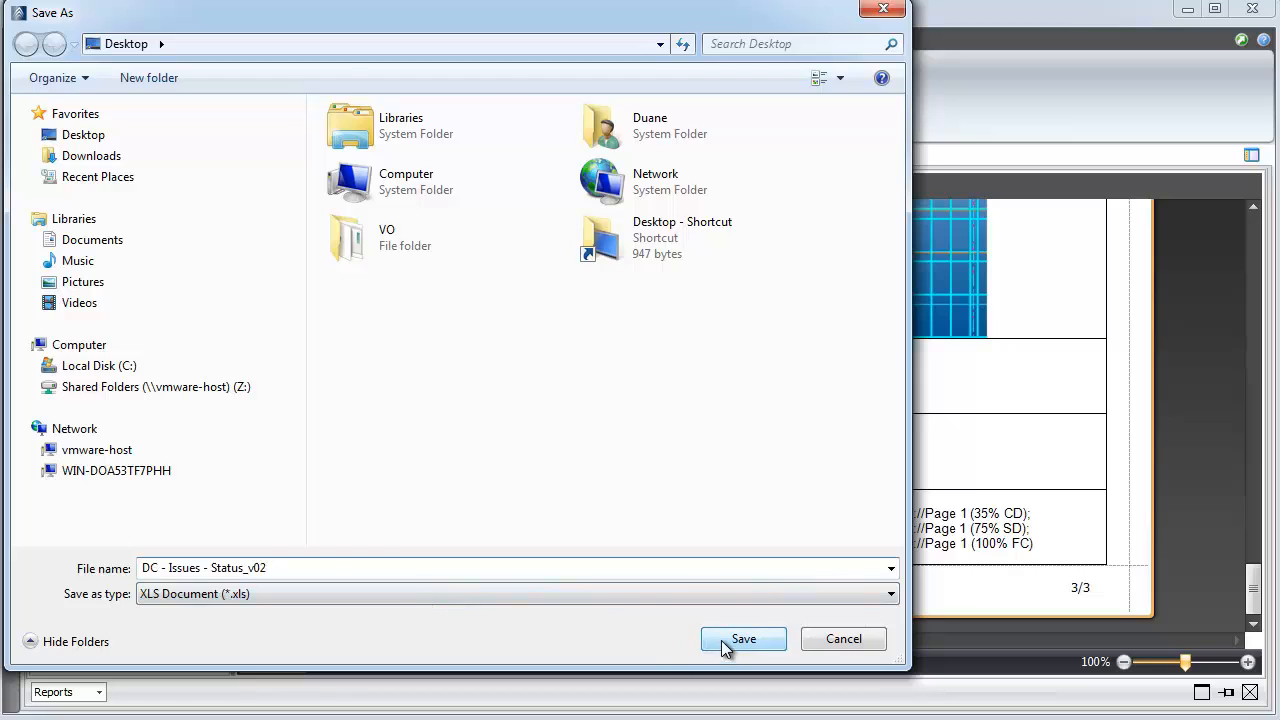
{"action": "left_click", "coordinate": [743, 638]}
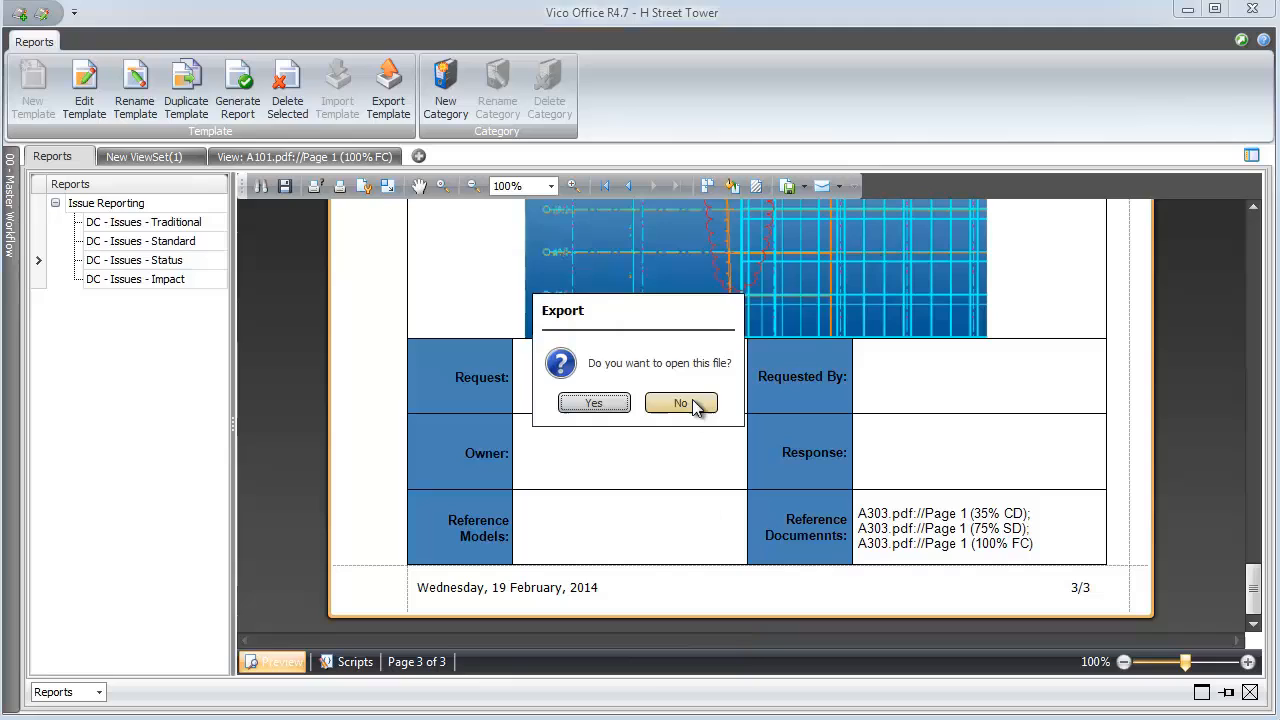
{"action": "left_click", "coordinate": [680, 402]}
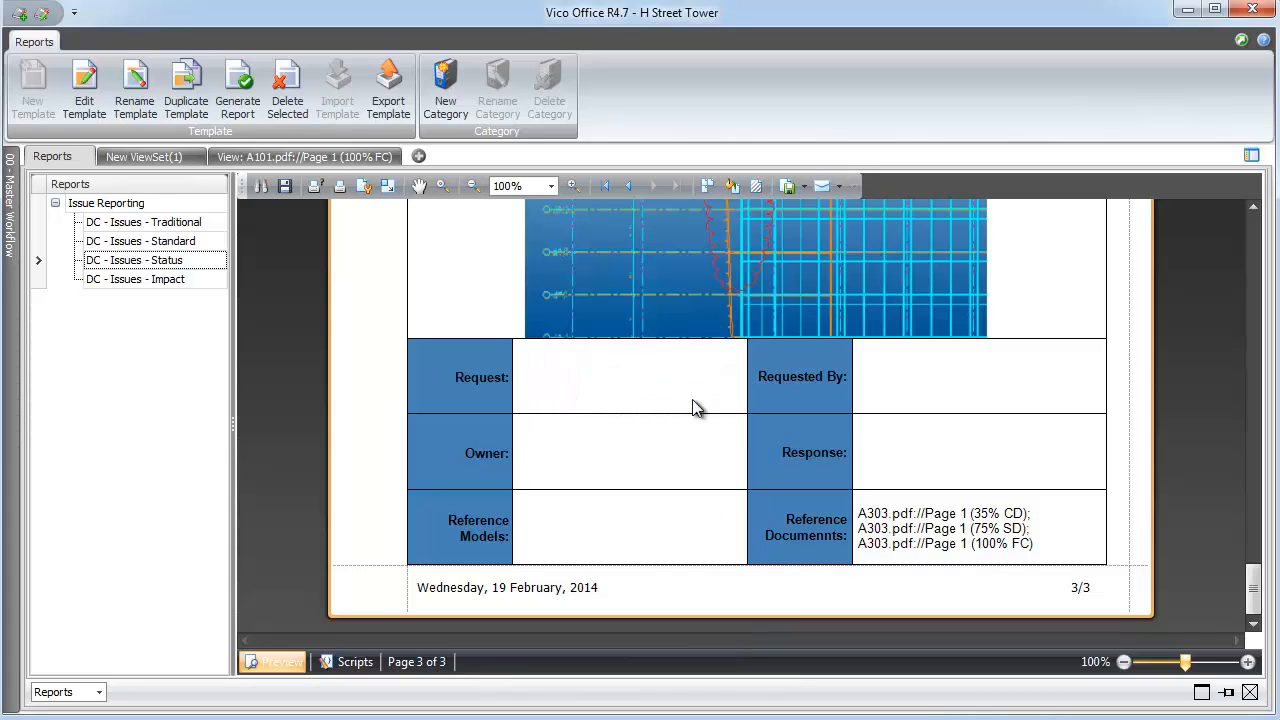
{"action": "mouse_move", "coordinate": [205, 210]}
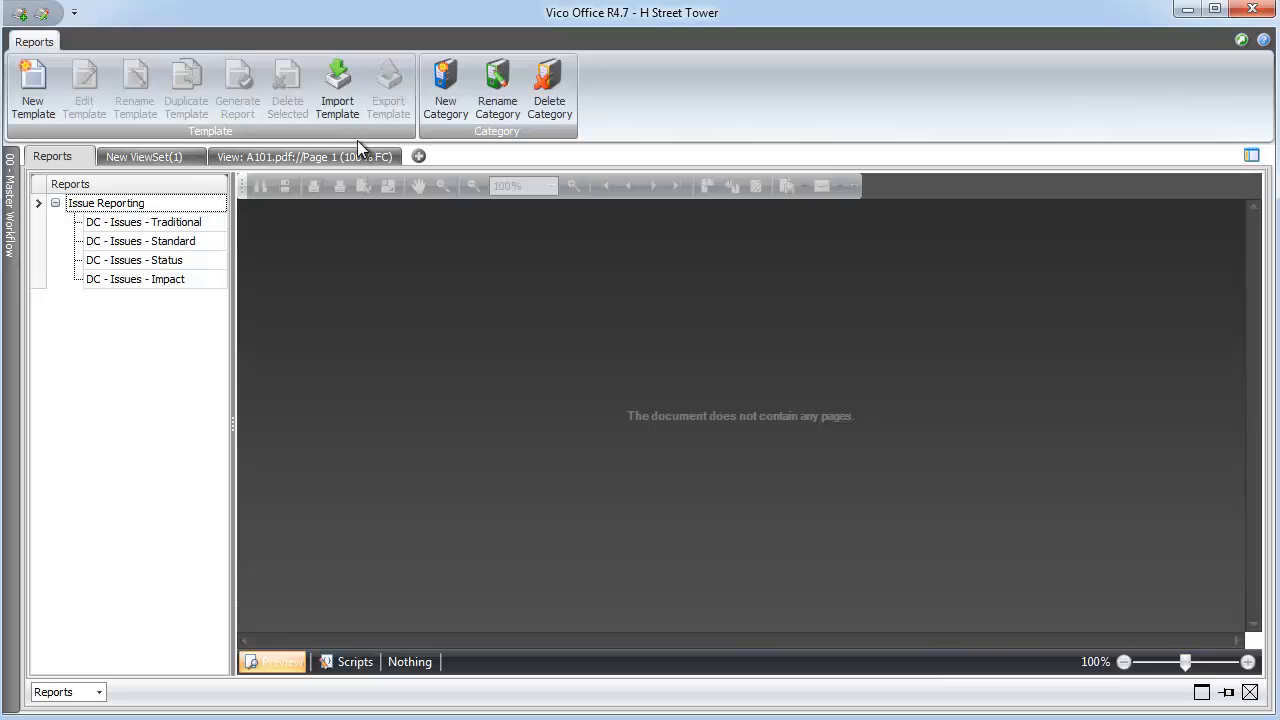
Import DC - Issues - Standard_Modified.repx from the TEMP folder into Unique Reports
{"action": "left_click", "coordinate": [445, 90]}
{"action": "type", "text": "Unique Reports"}
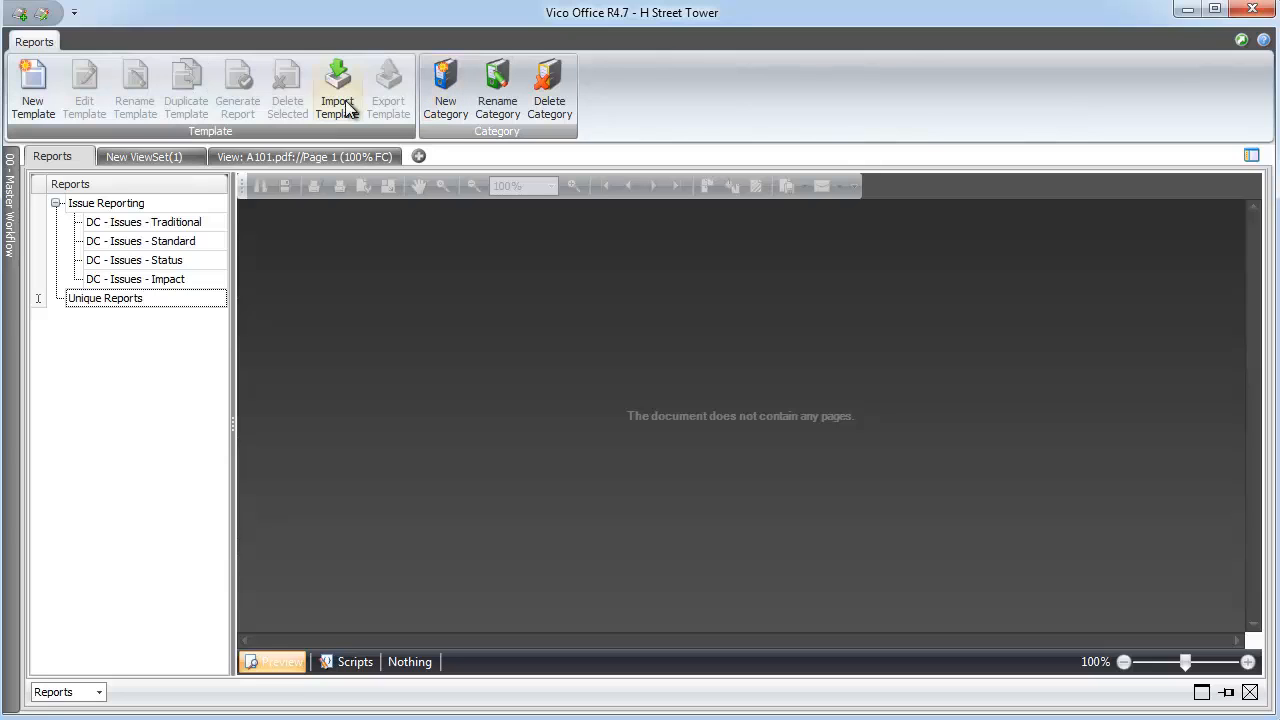
{"action": "left_click", "coordinate": [337, 88]}
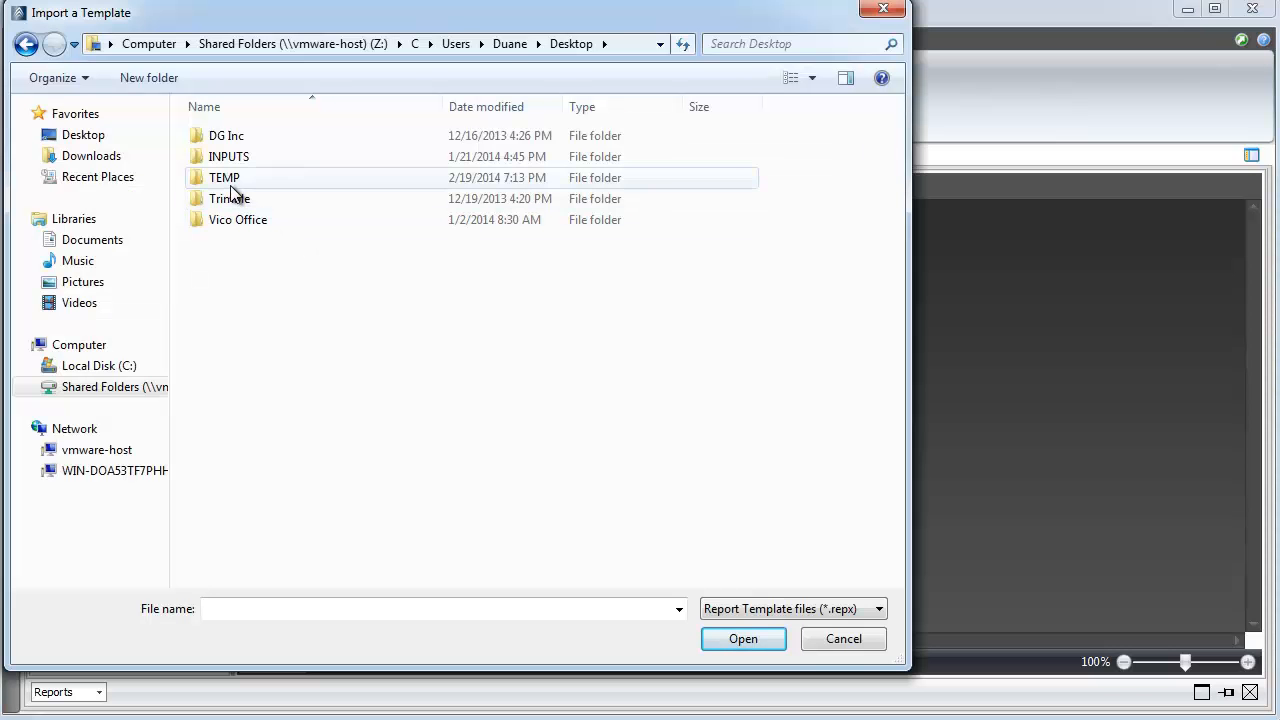
{"action": "double_click", "coordinate": [224, 177]}
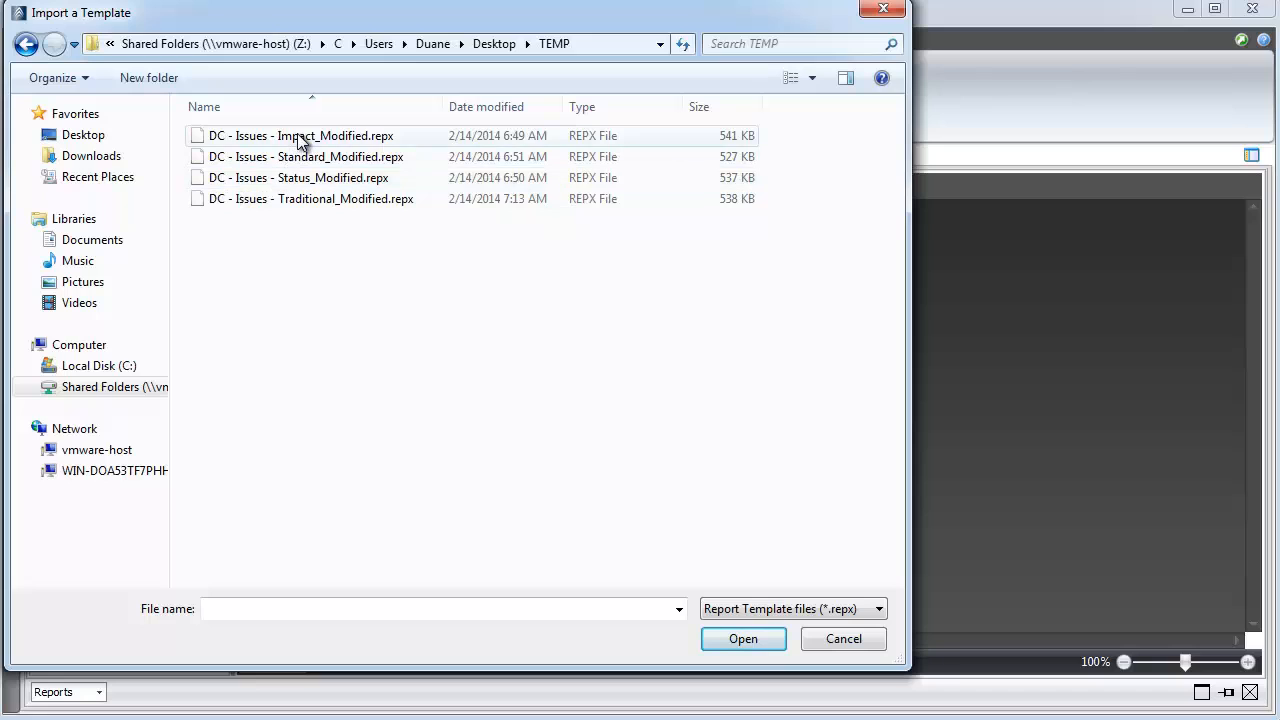
{"action": "left_click", "coordinate": [306, 156]}
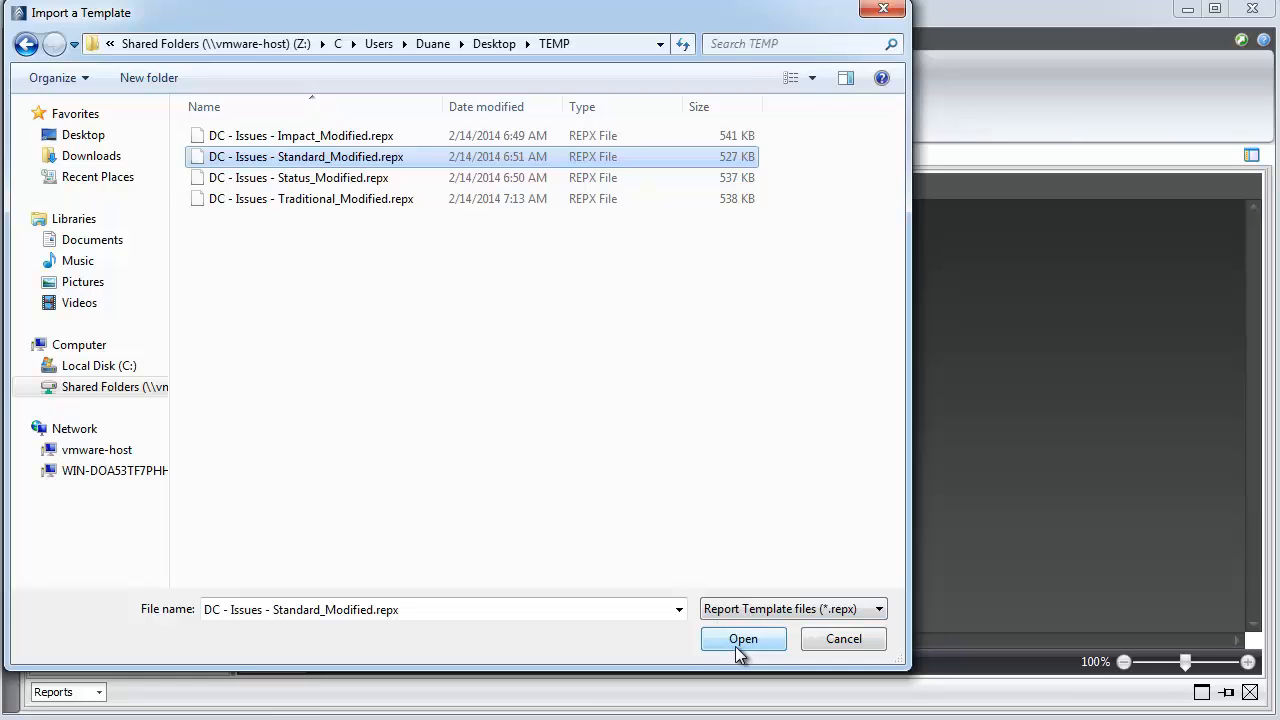
{"action": "left_click", "coordinate": [743, 639]}
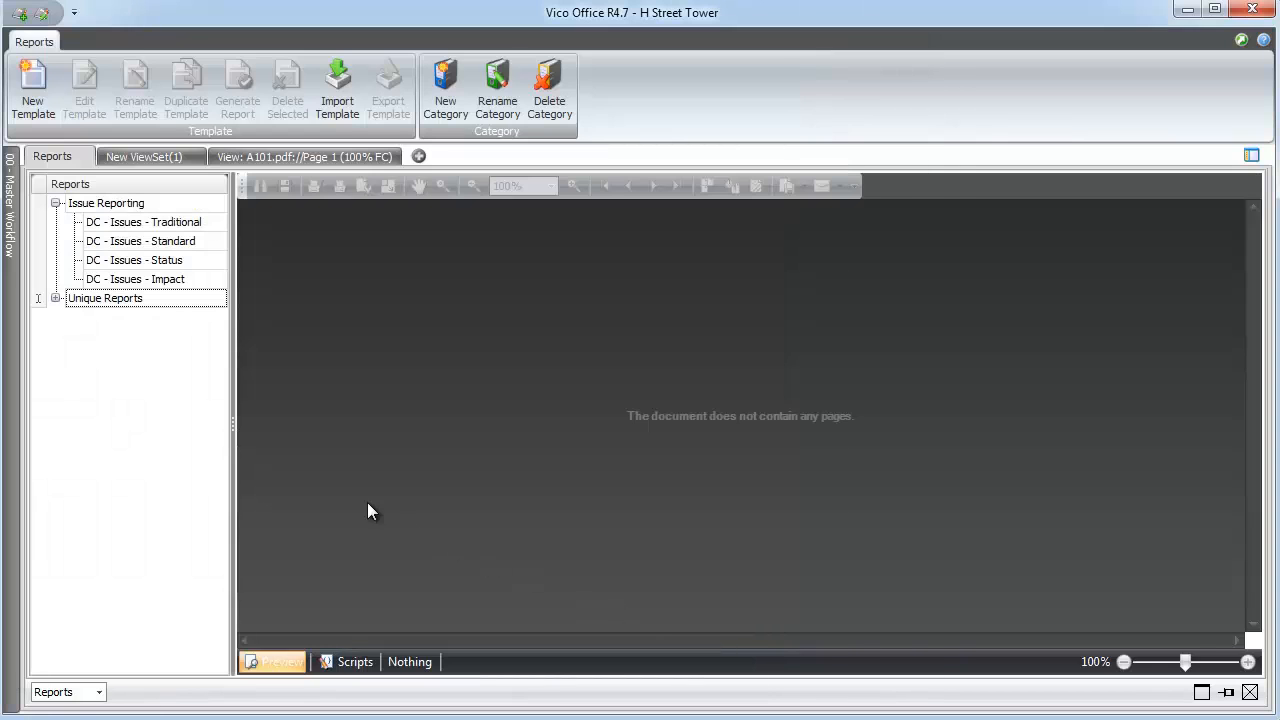
Rename the imported Unique Reports template to 'Our Style!'
{"action": "left_click", "coordinate": [55, 298]}
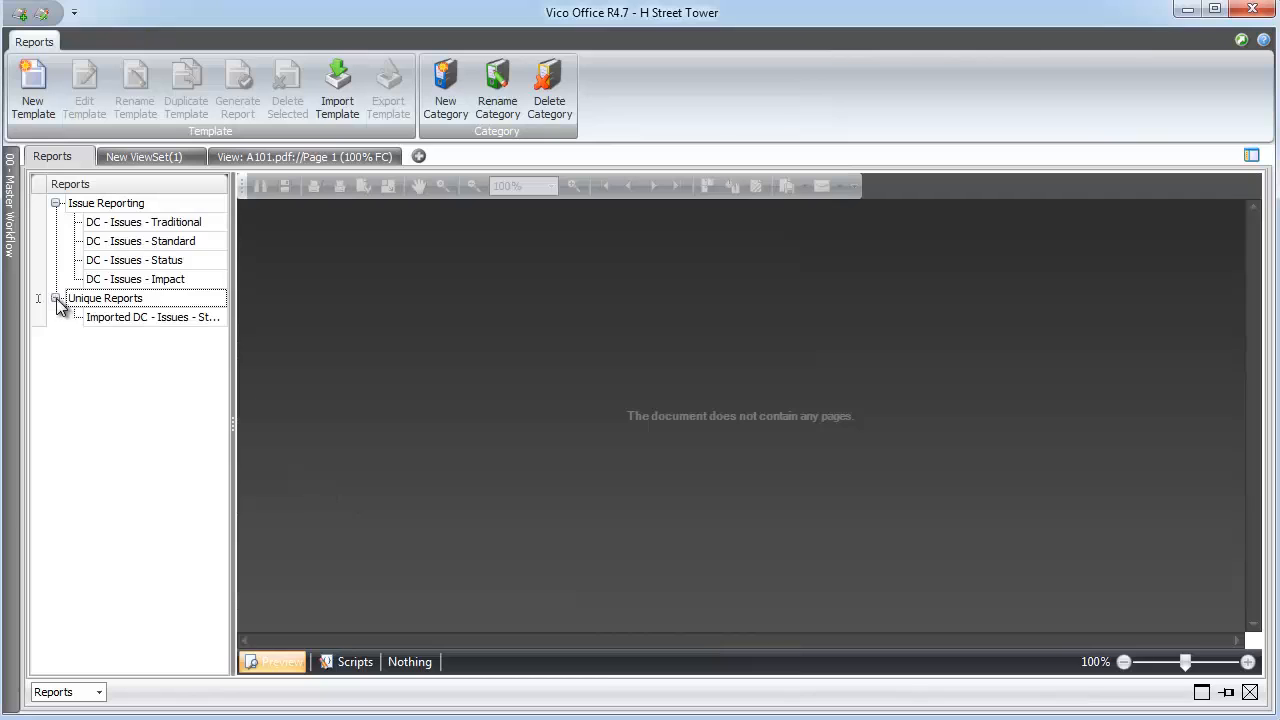
{"action": "left_click", "coordinate": [152, 317]}
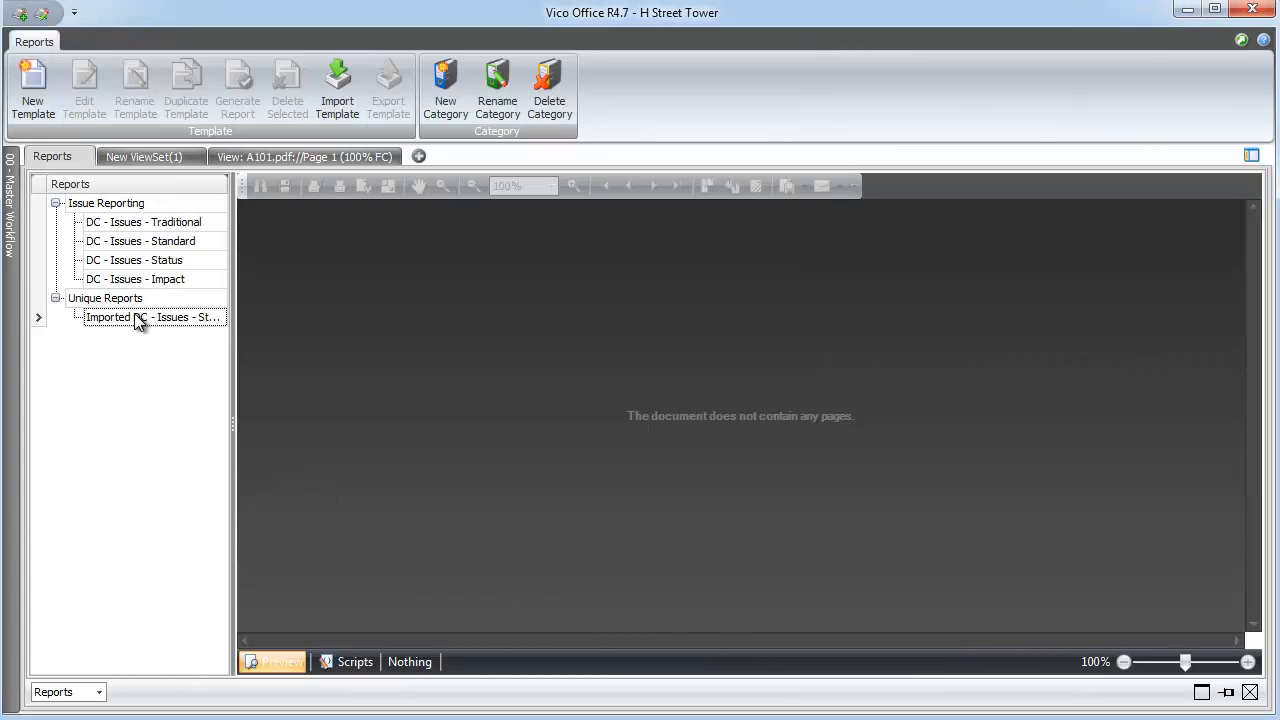
{"action": "right_click", "coordinate": [152, 317]}
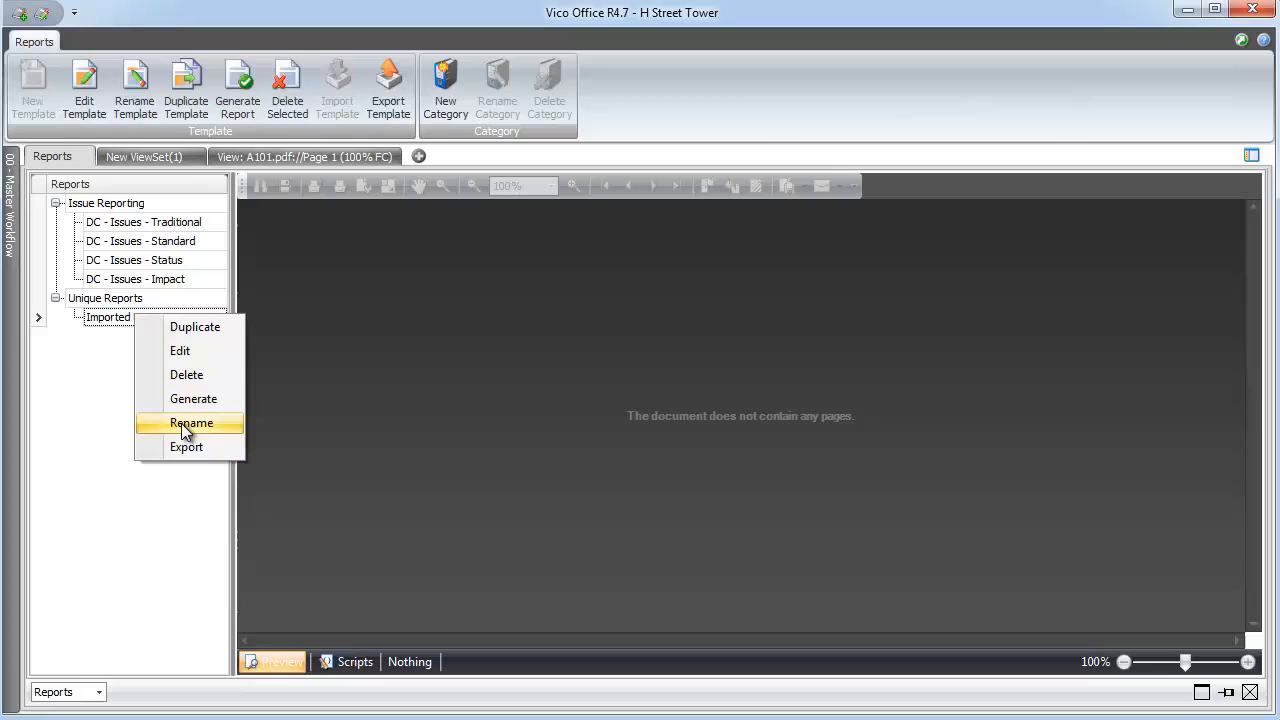
{"action": "left_click", "coordinate": [191, 422]}
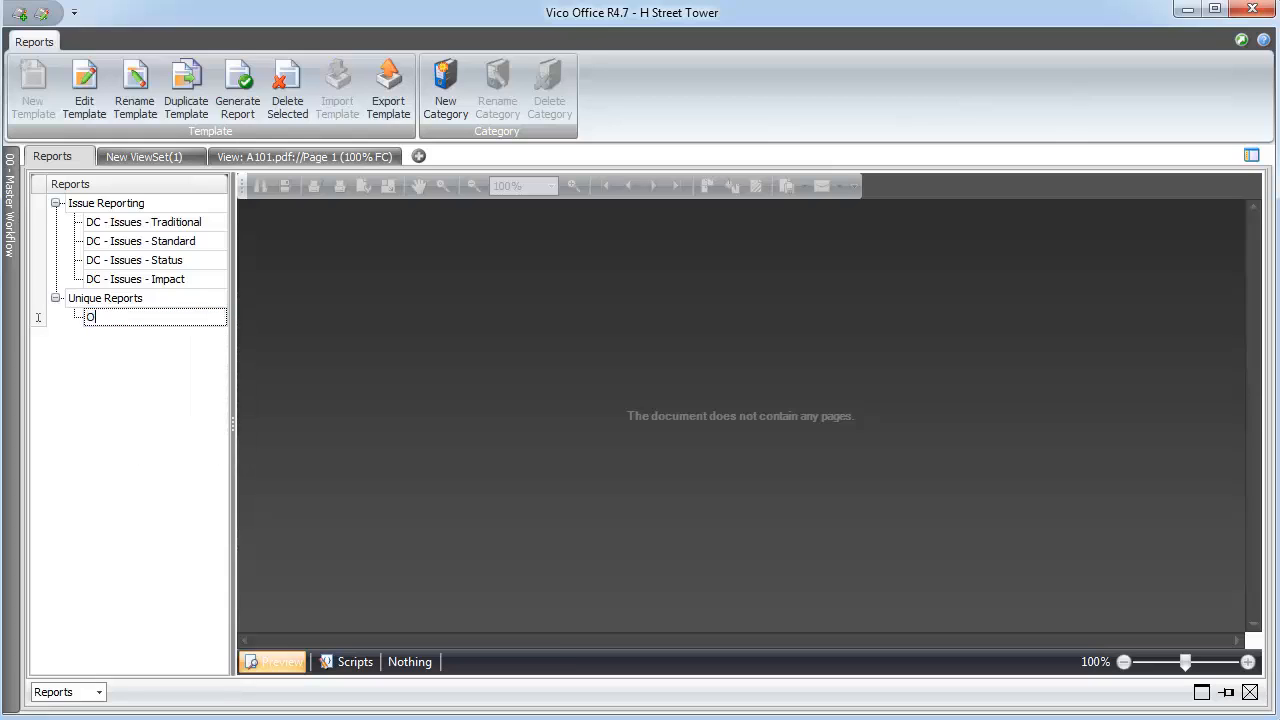
{"action": "type", "text": "ur Style"}
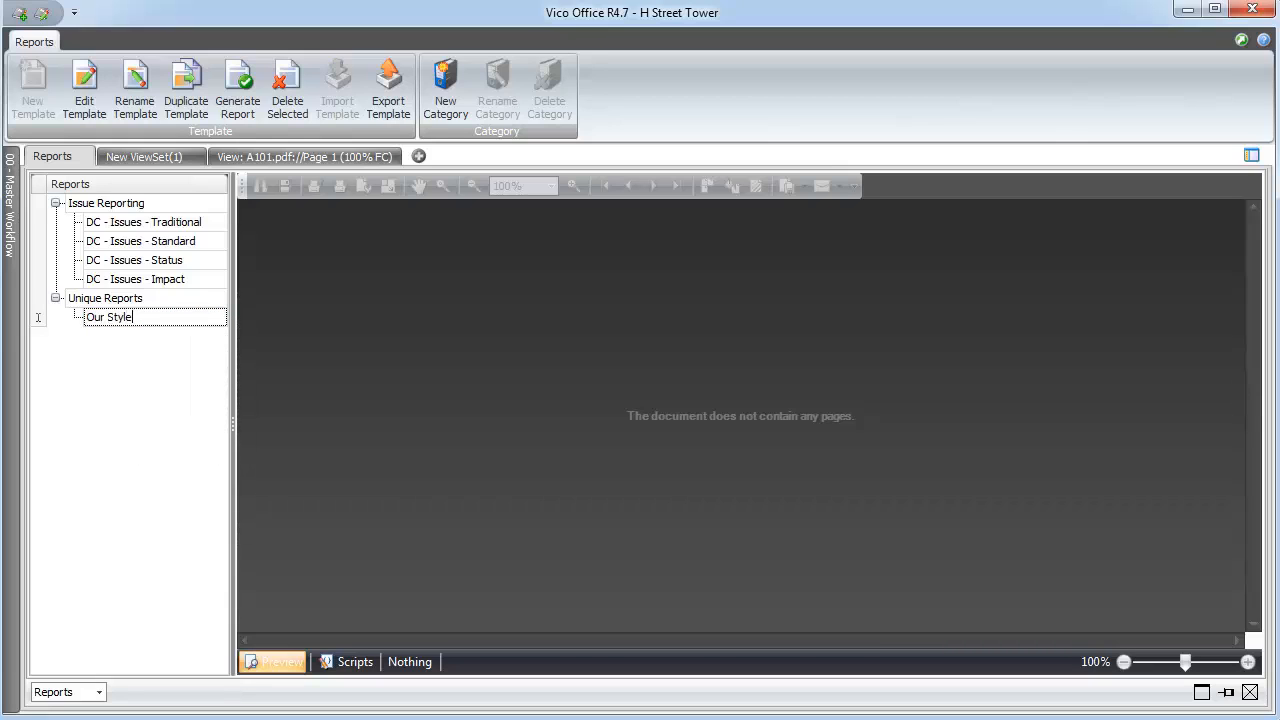
{"action": "type", "text": "!"}
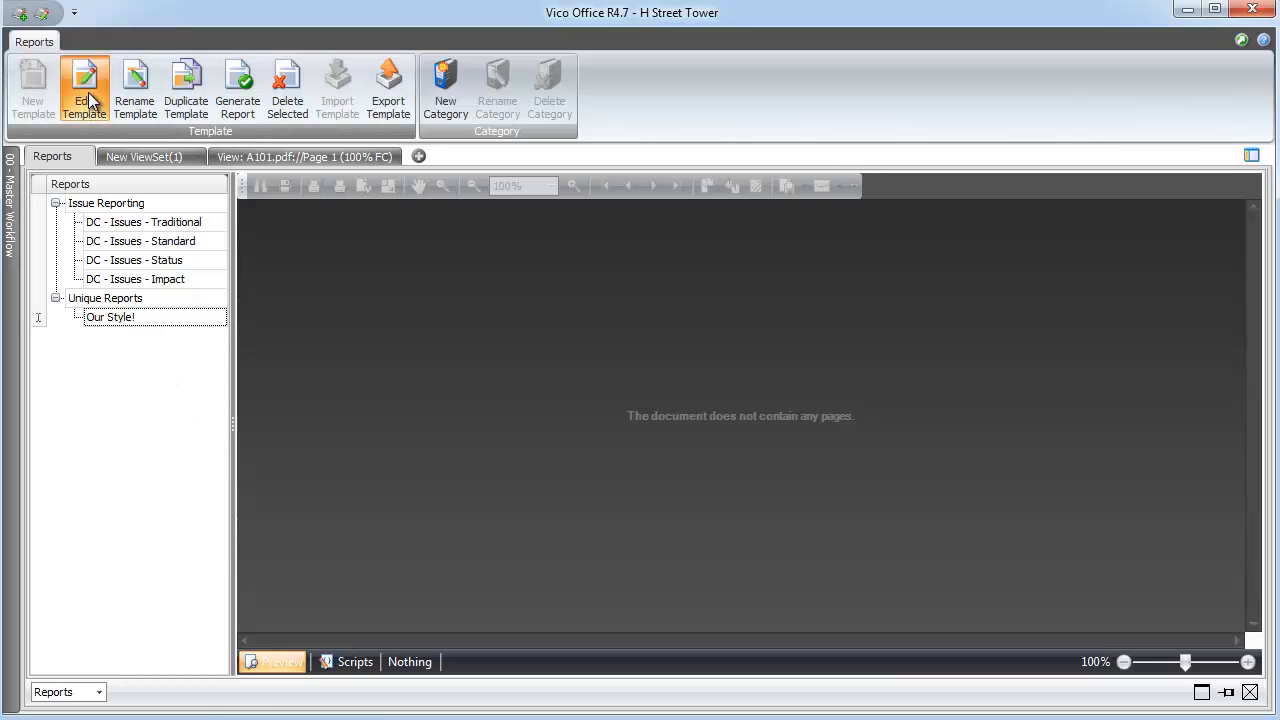
Edit Our Style!, relabel its Description row and expand the Discussions fields to bind IsVisible
{"action": "left_click", "coordinate": [84, 88]}
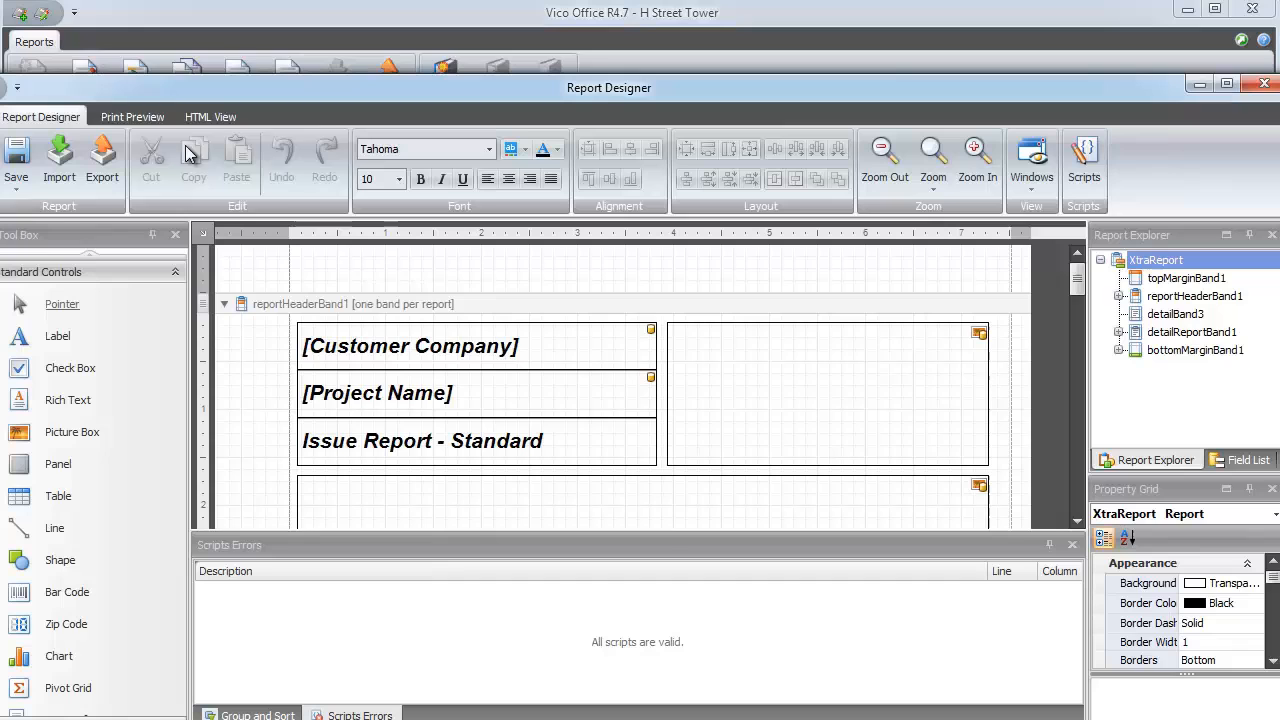
{"action": "mouse_move", "coordinate": [1063, 295]}
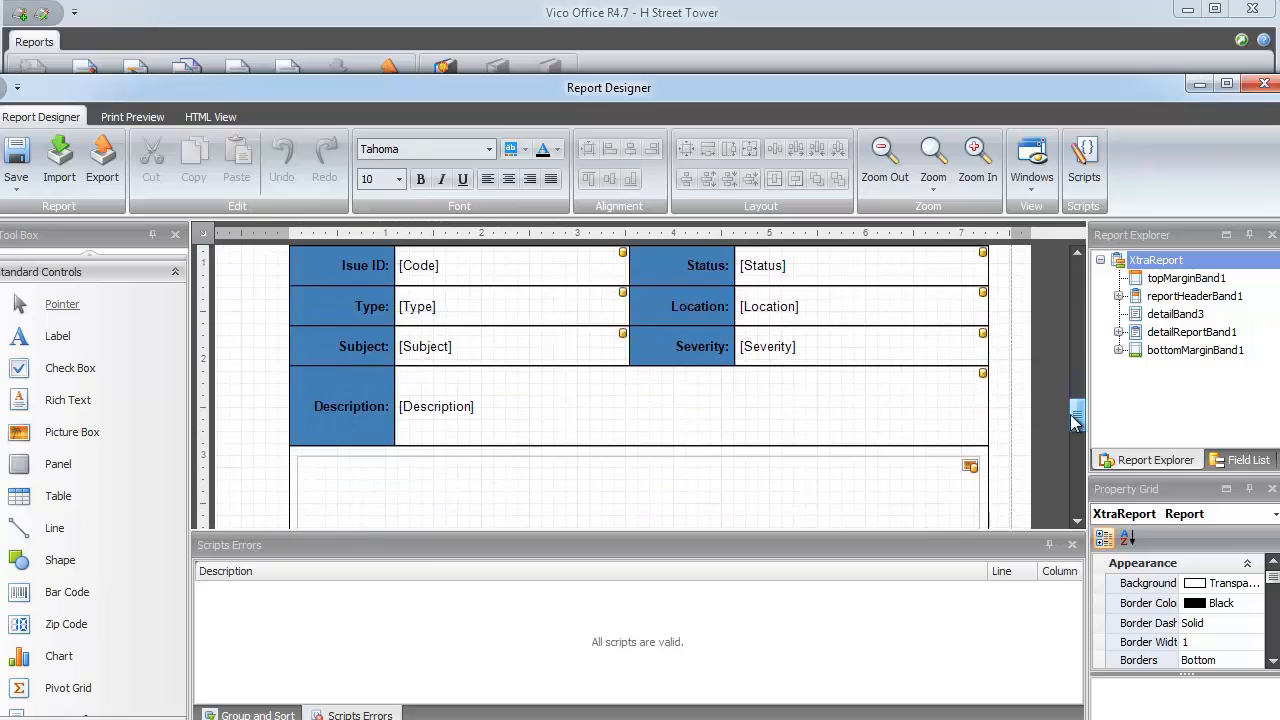
{"action": "left_click", "coordinate": [345, 406]}
{"action": "type", "text": "Our Style!"}
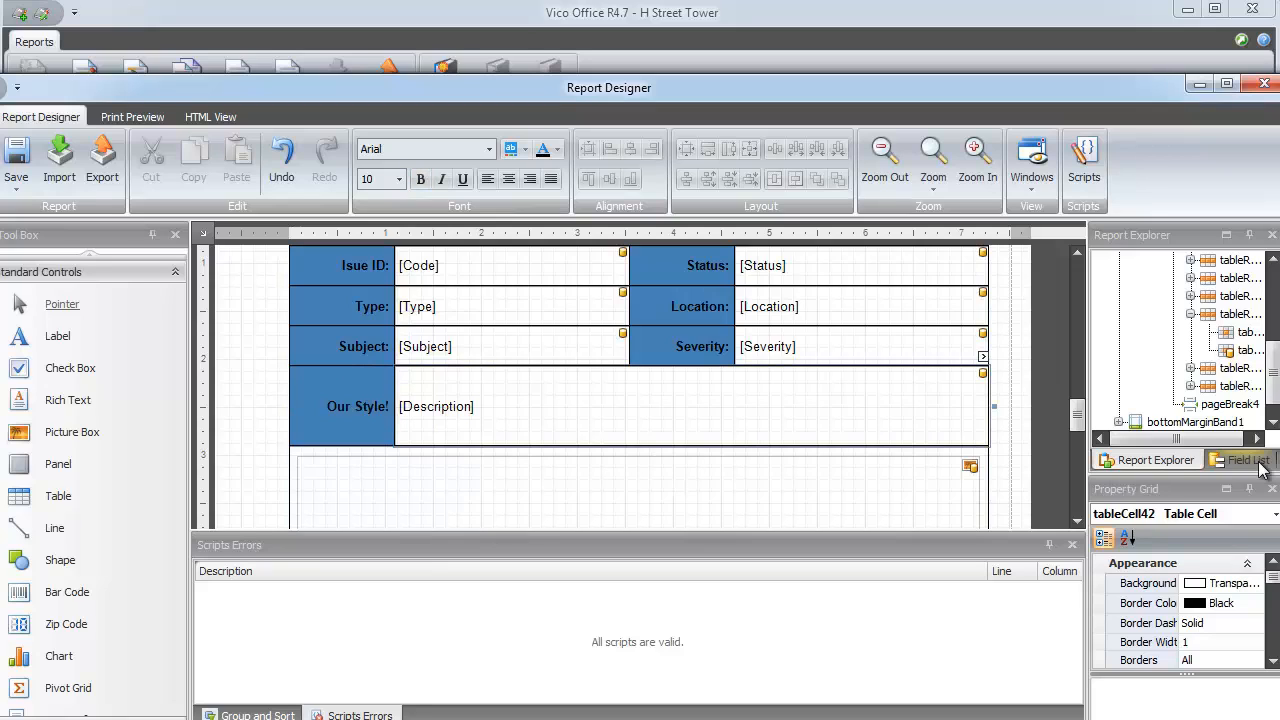
{"action": "left_click", "coordinate": [1240, 459]}
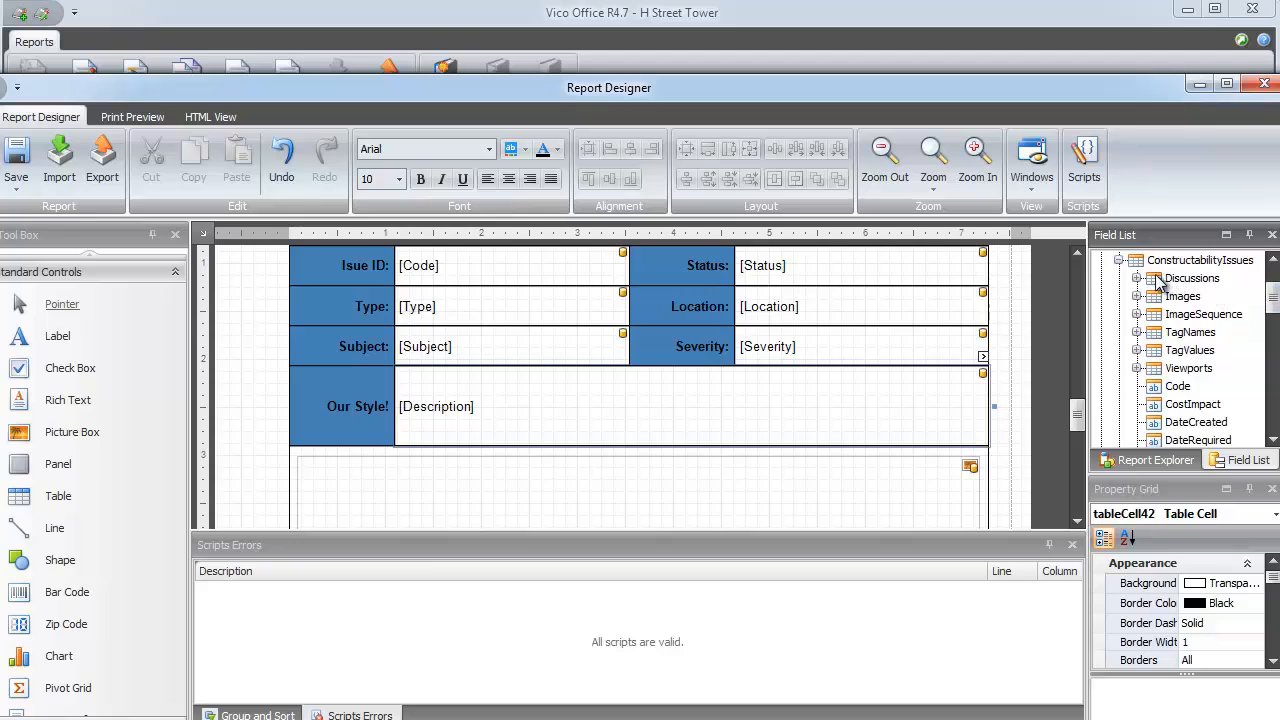
{"action": "left_click", "coordinate": [1137, 278]}
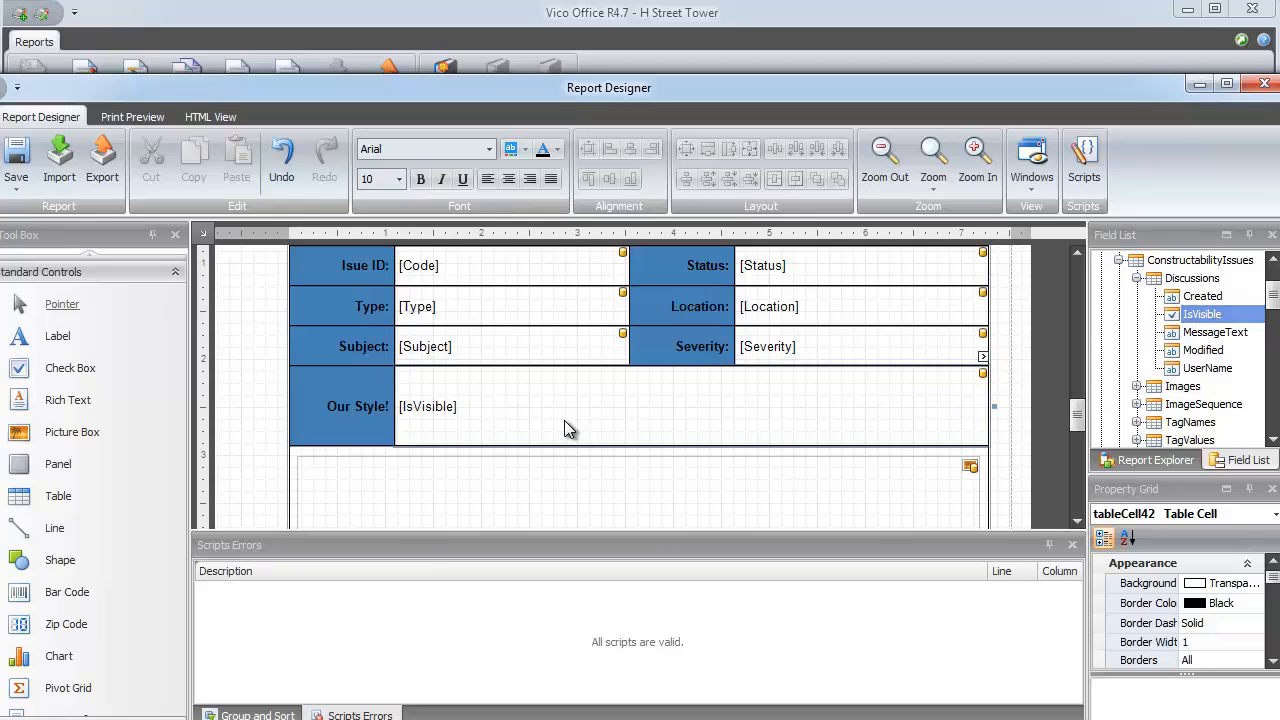
{"action": "mouse_move", "coordinate": [135, 240]}
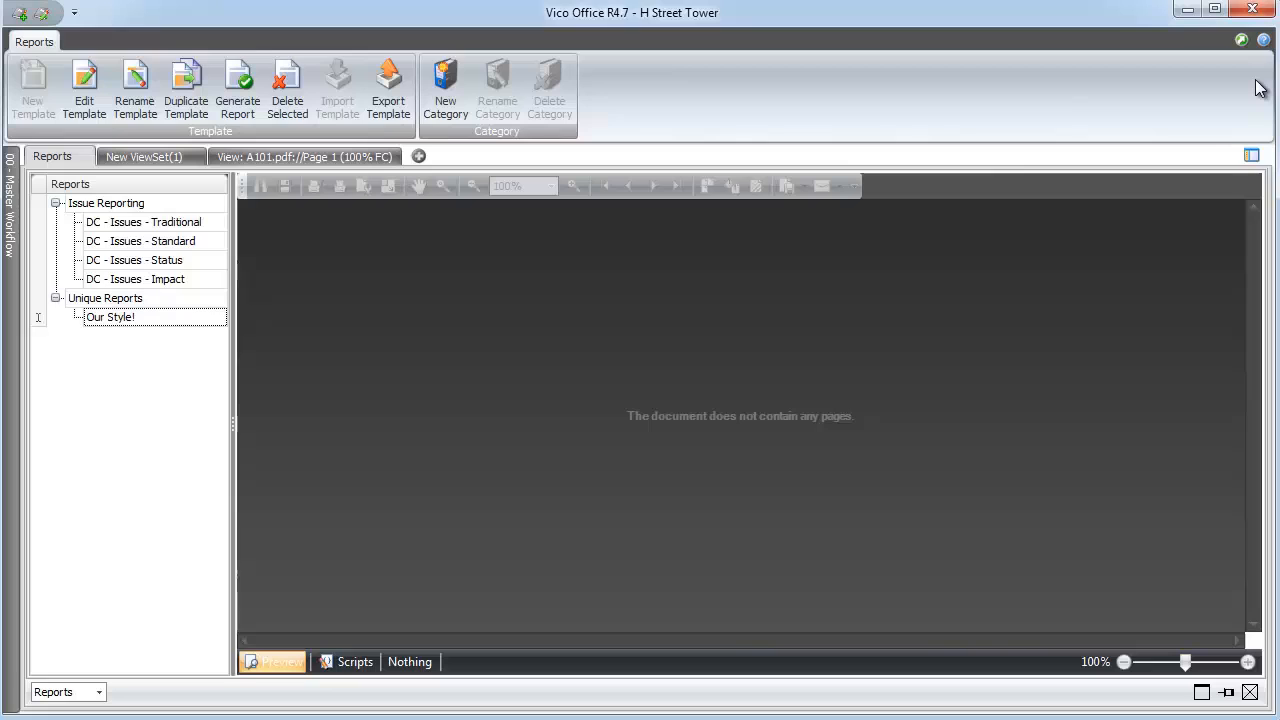
{"action": "mouse_move", "coordinate": [932, 100]}
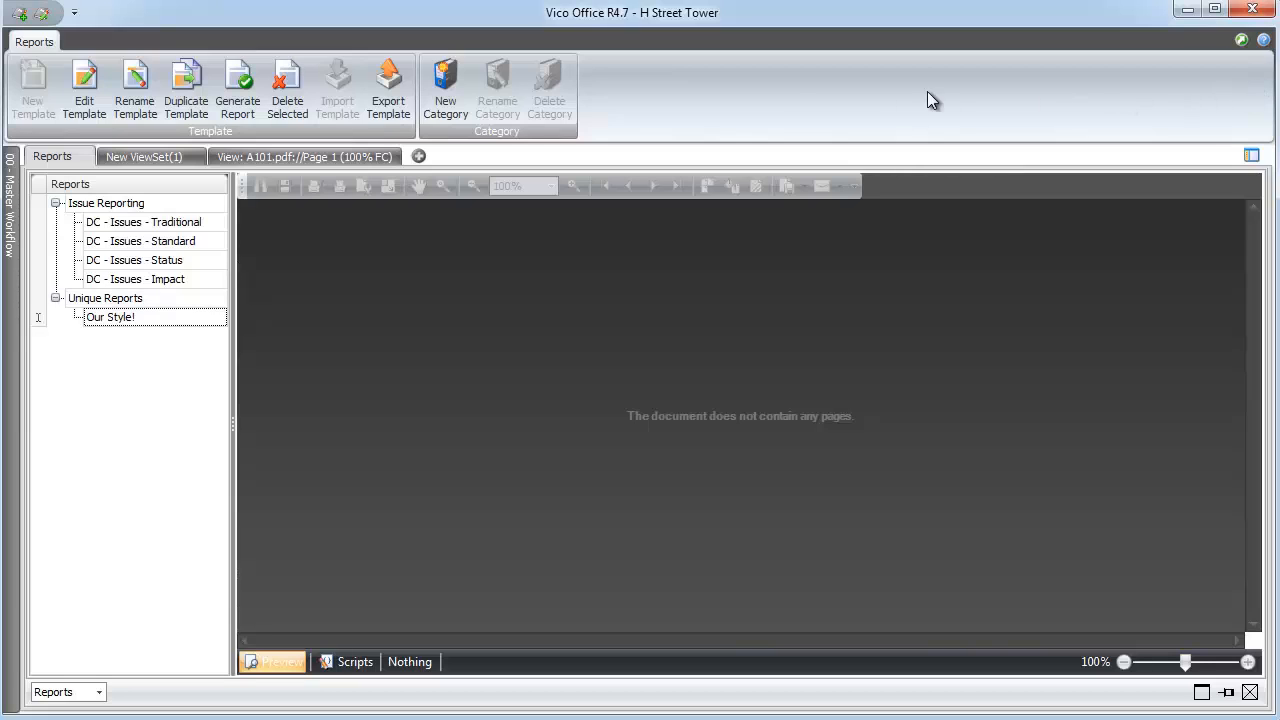
Return to the dashboard via 00 - Master Workflow and close the H Street Tower project
{"action": "left_click", "coordinate": [10, 210]}
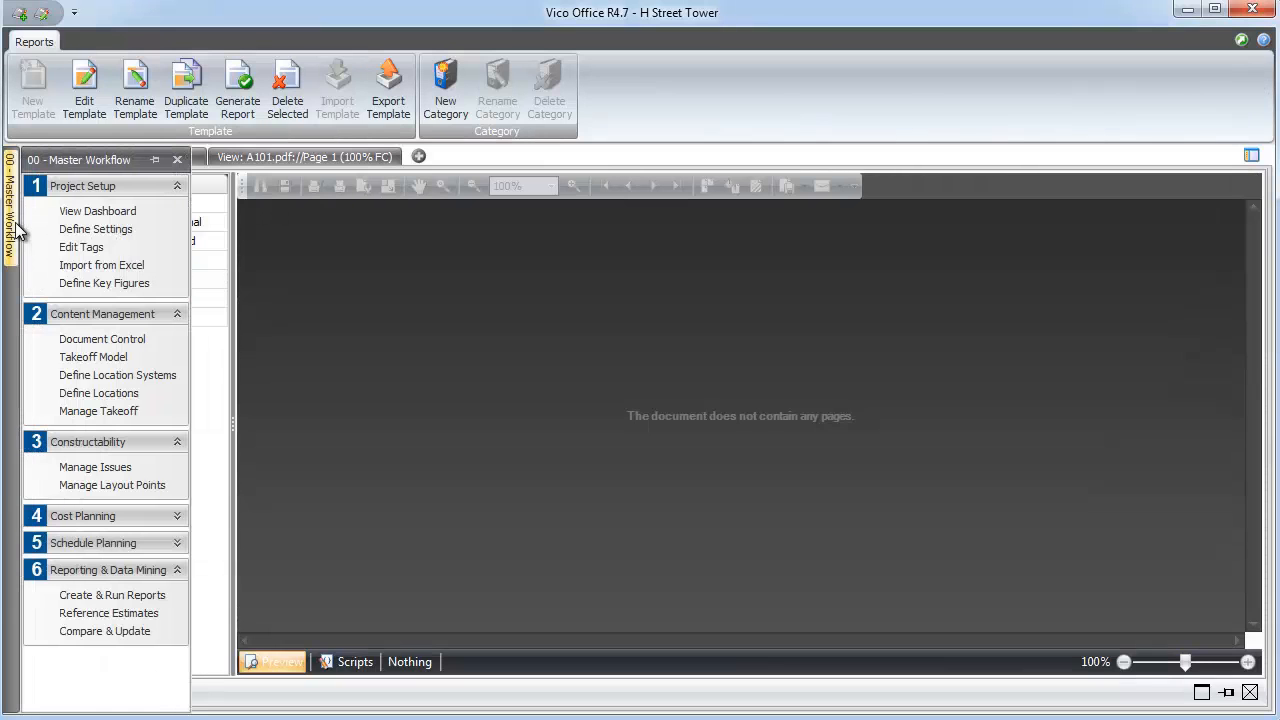
{"action": "left_click", "coordinate": [97, 211]}
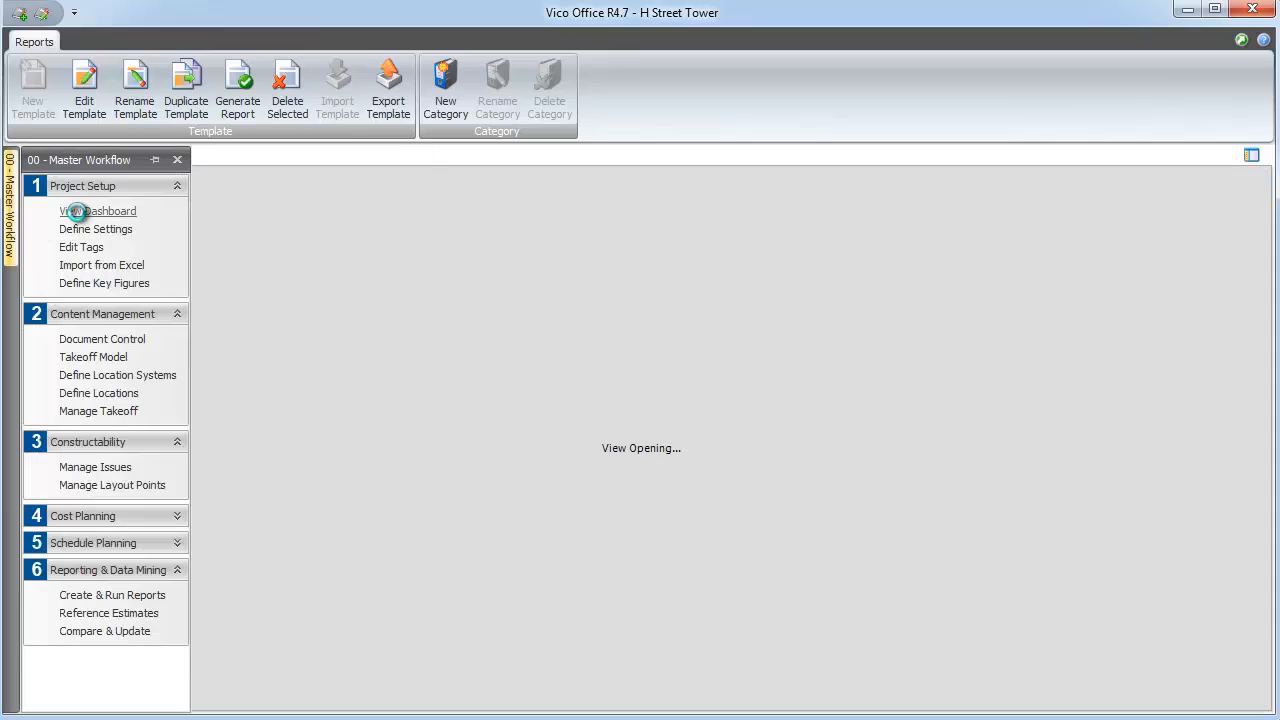
{"action": "left_click", "coordinate": [97, 211]}
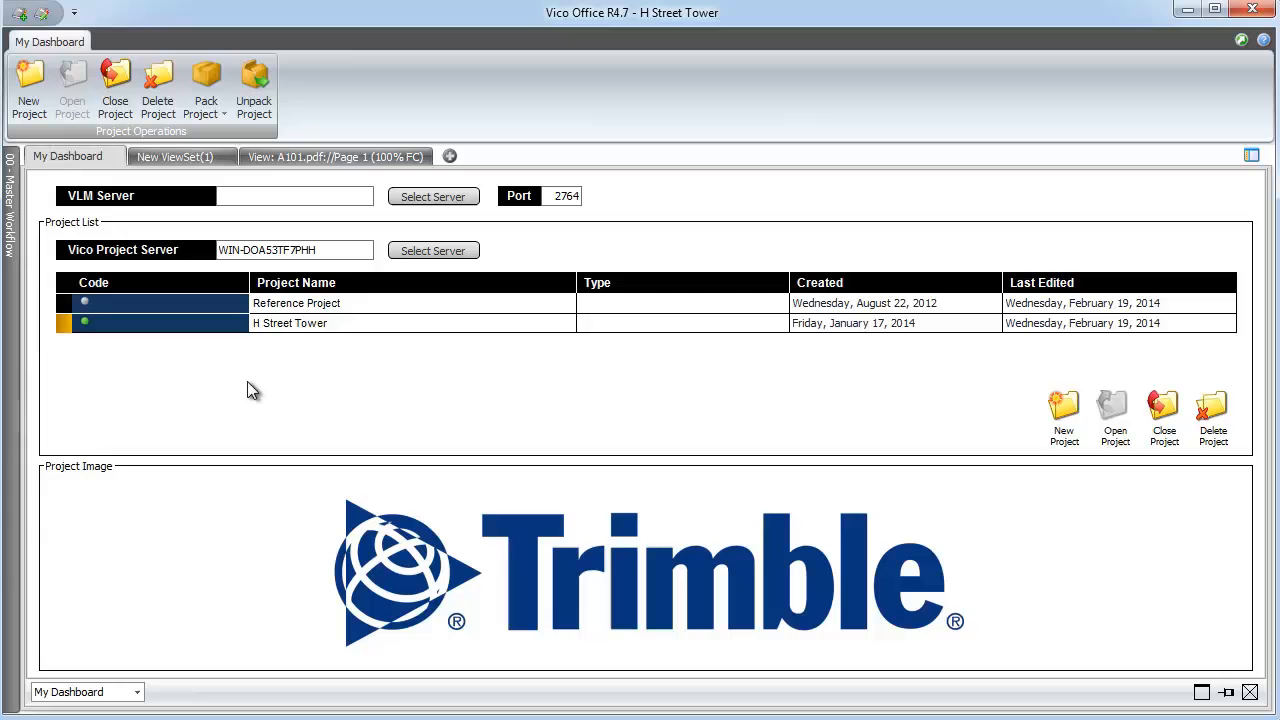
{"action": "left_click", "coordinate": [115, 88]}
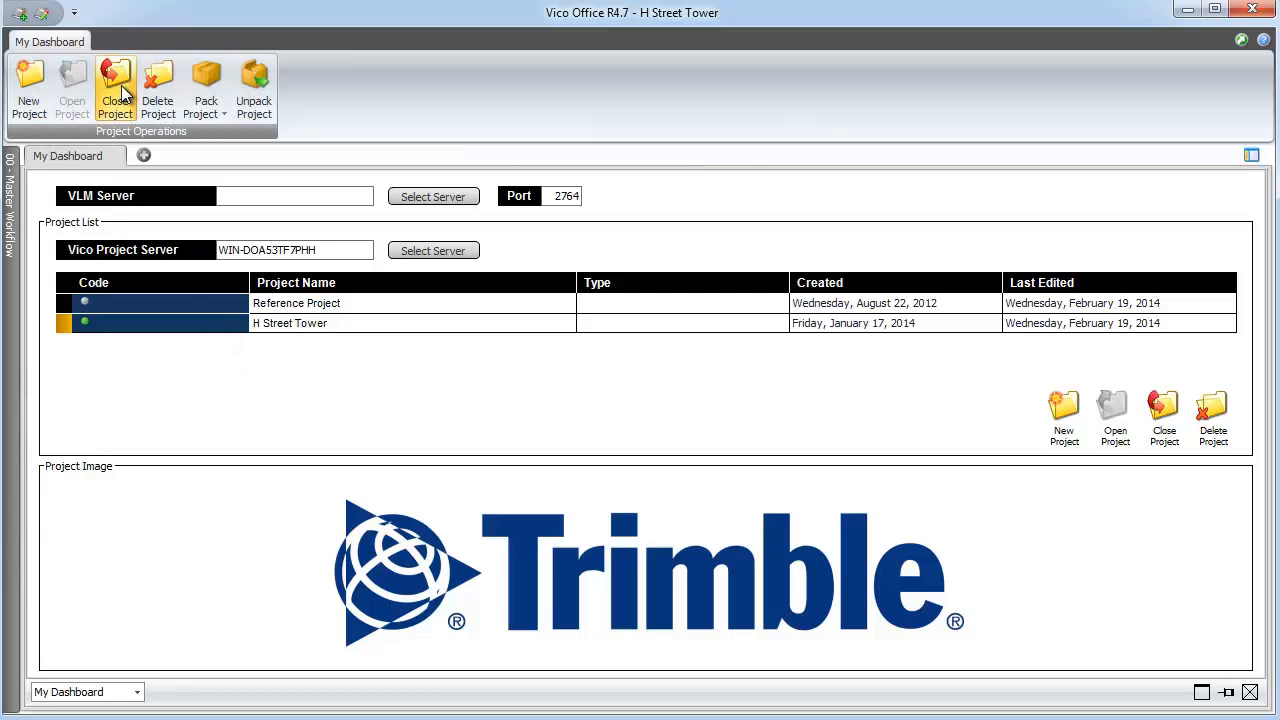
{"action": "left_click", "coordinate": [115, 90]}
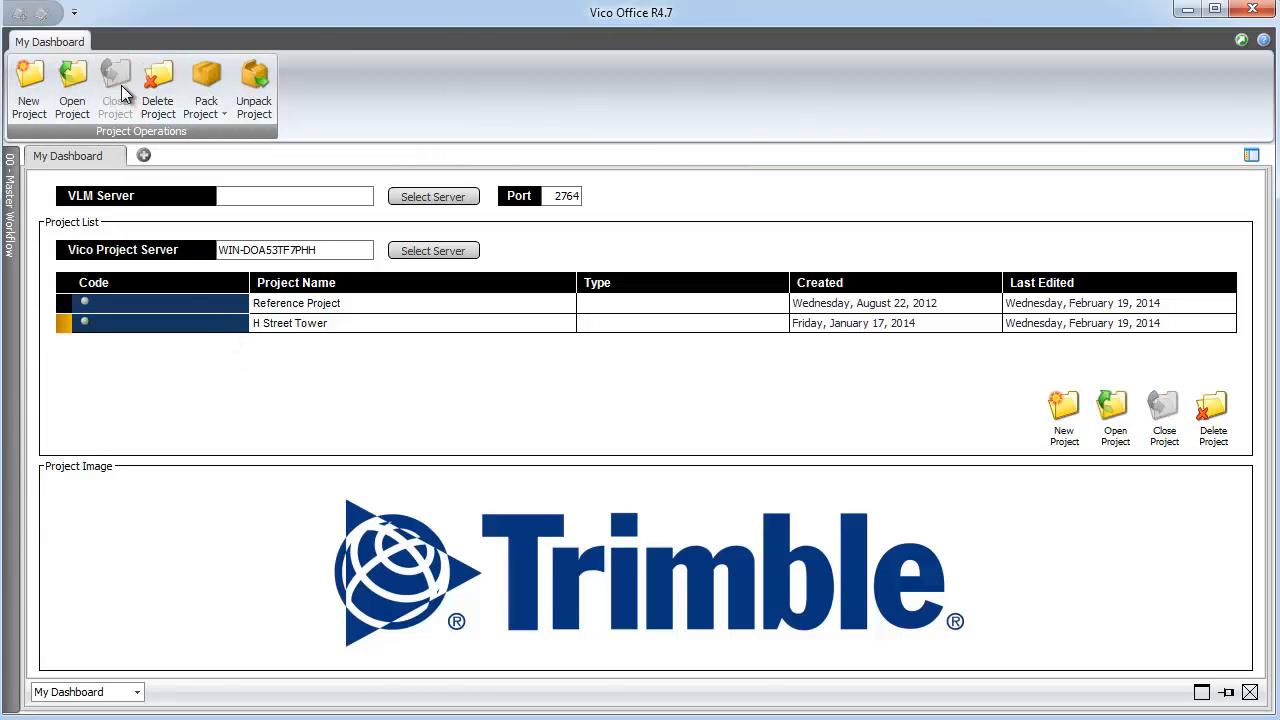